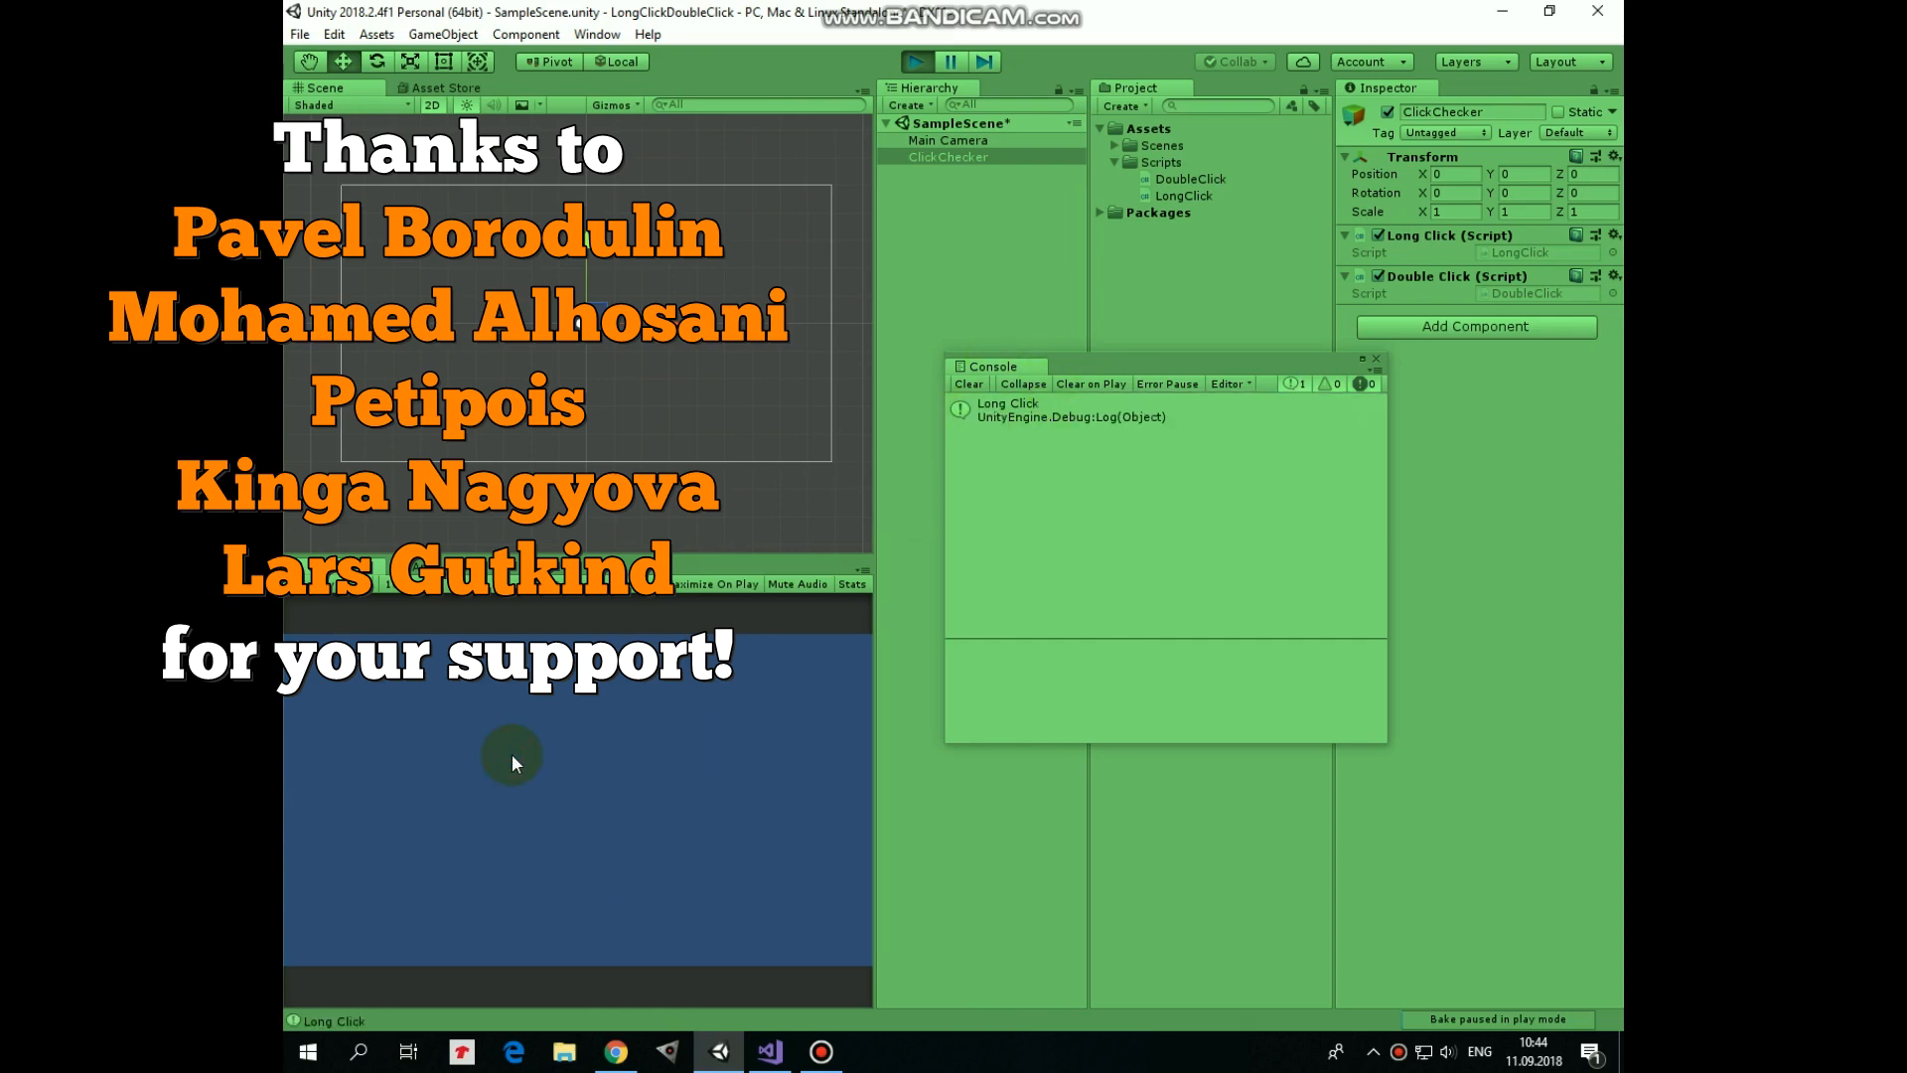
Log Long Click and Double Click messages from the Game view, then bring up the click script.
{"action": "left_click", "coordinate": [602, 745]}
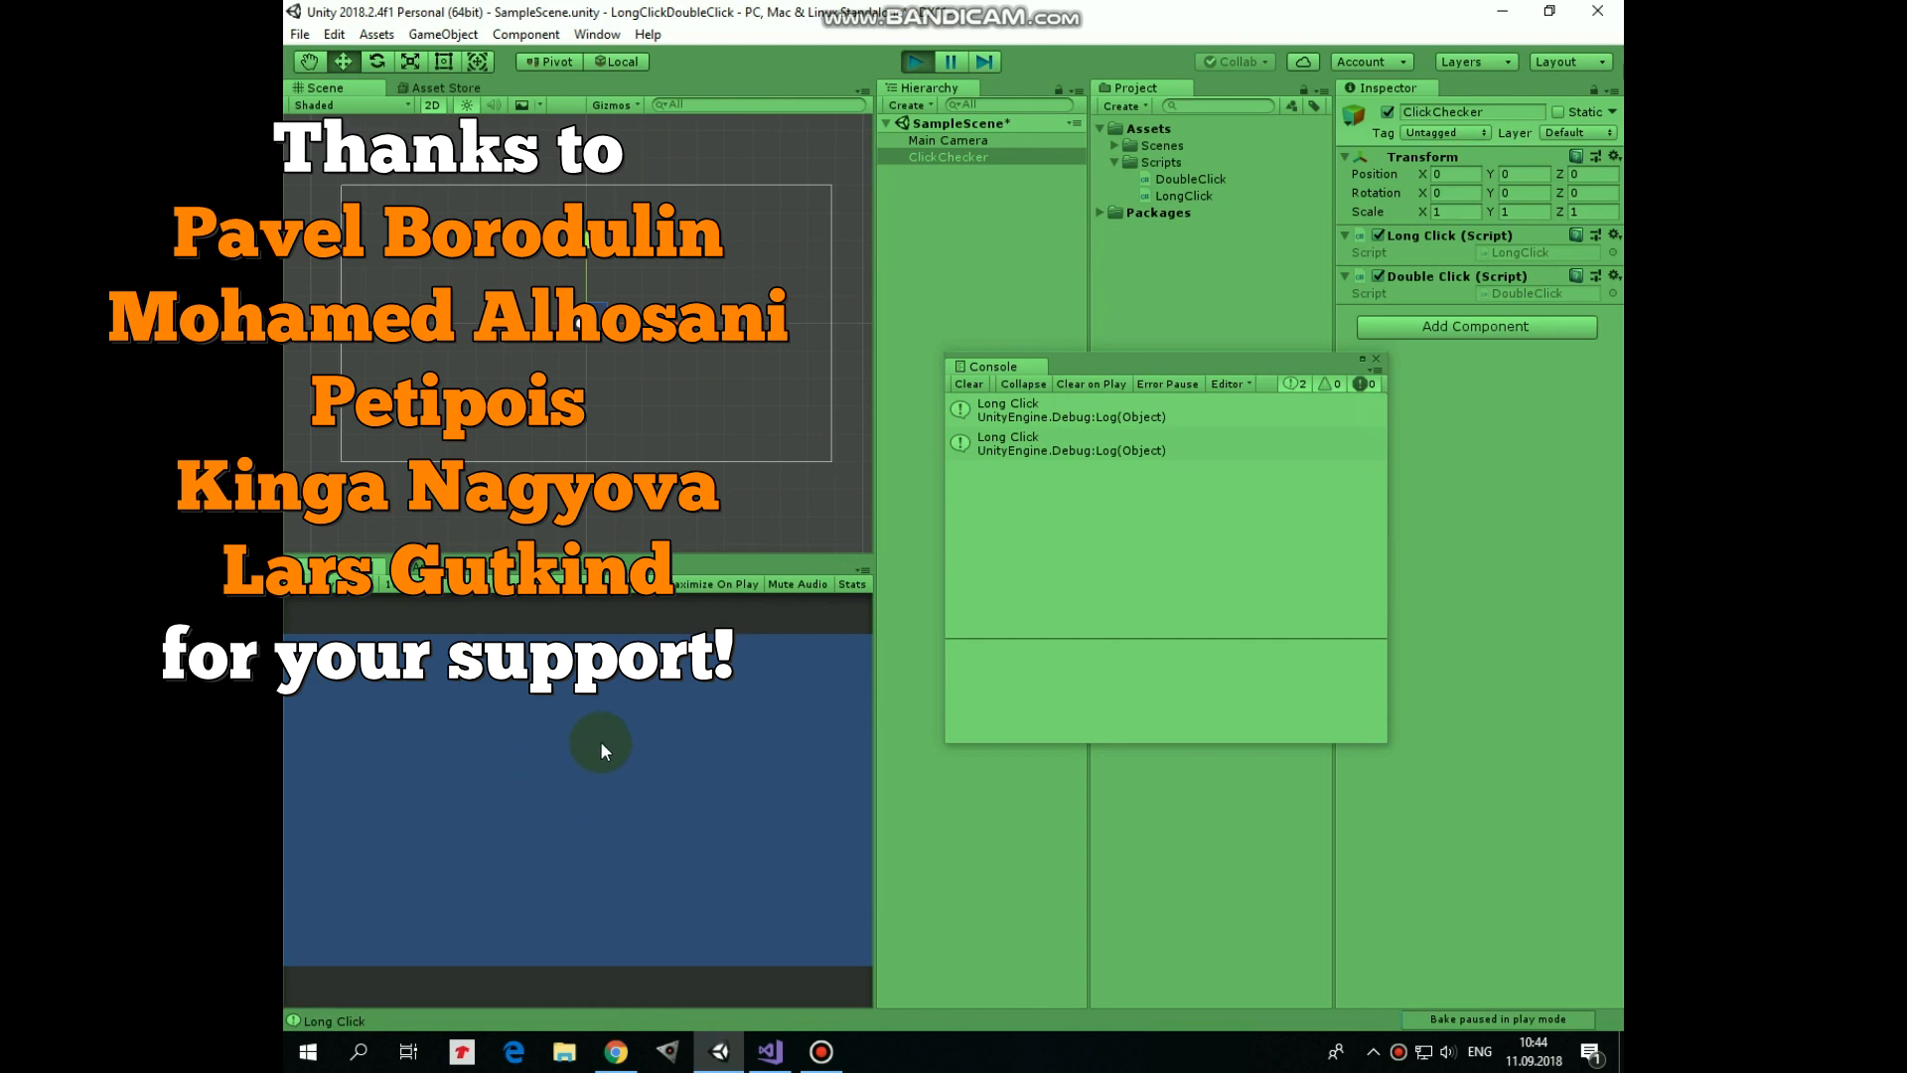
{"action": "double_click", "coordinate": [712, 801]}
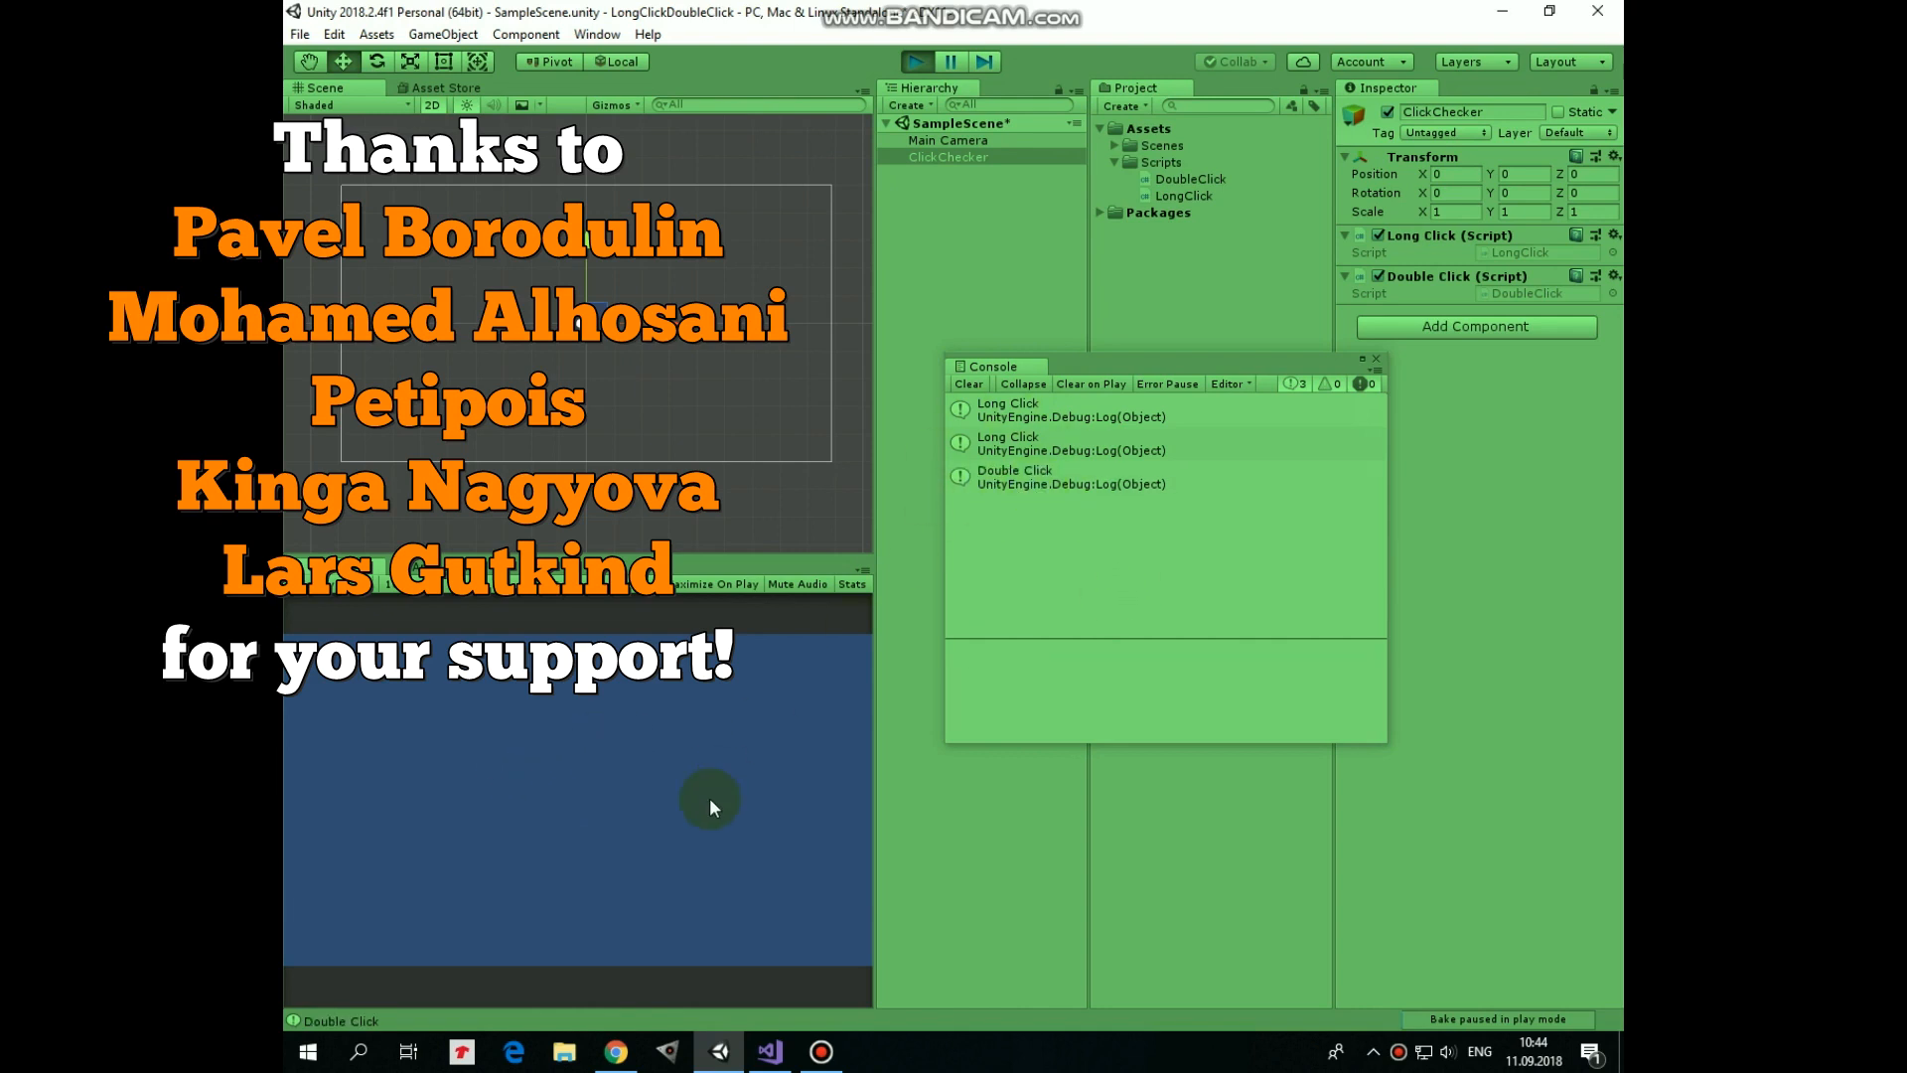
{"action": "double_click", "coordinate": [377, 779]}
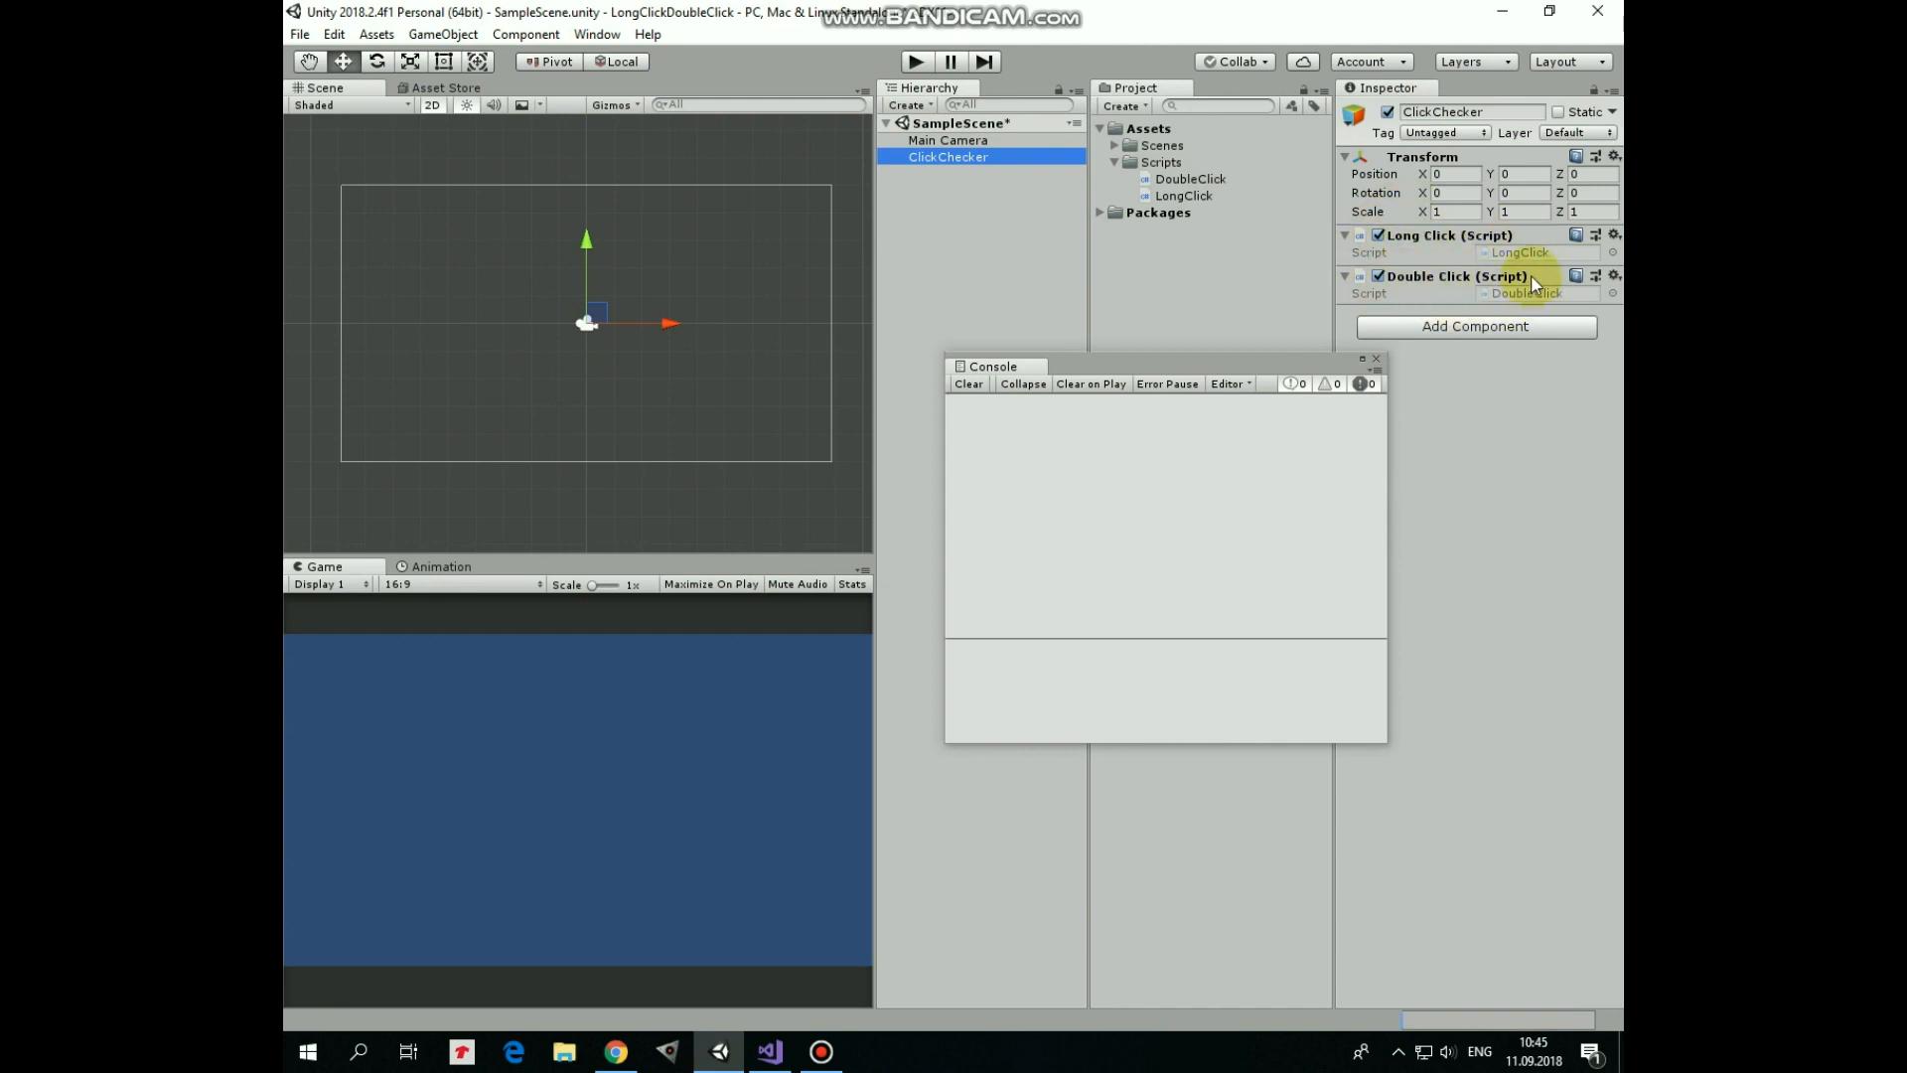
{"action": "left_click", "coordinate": [1183, 194]}
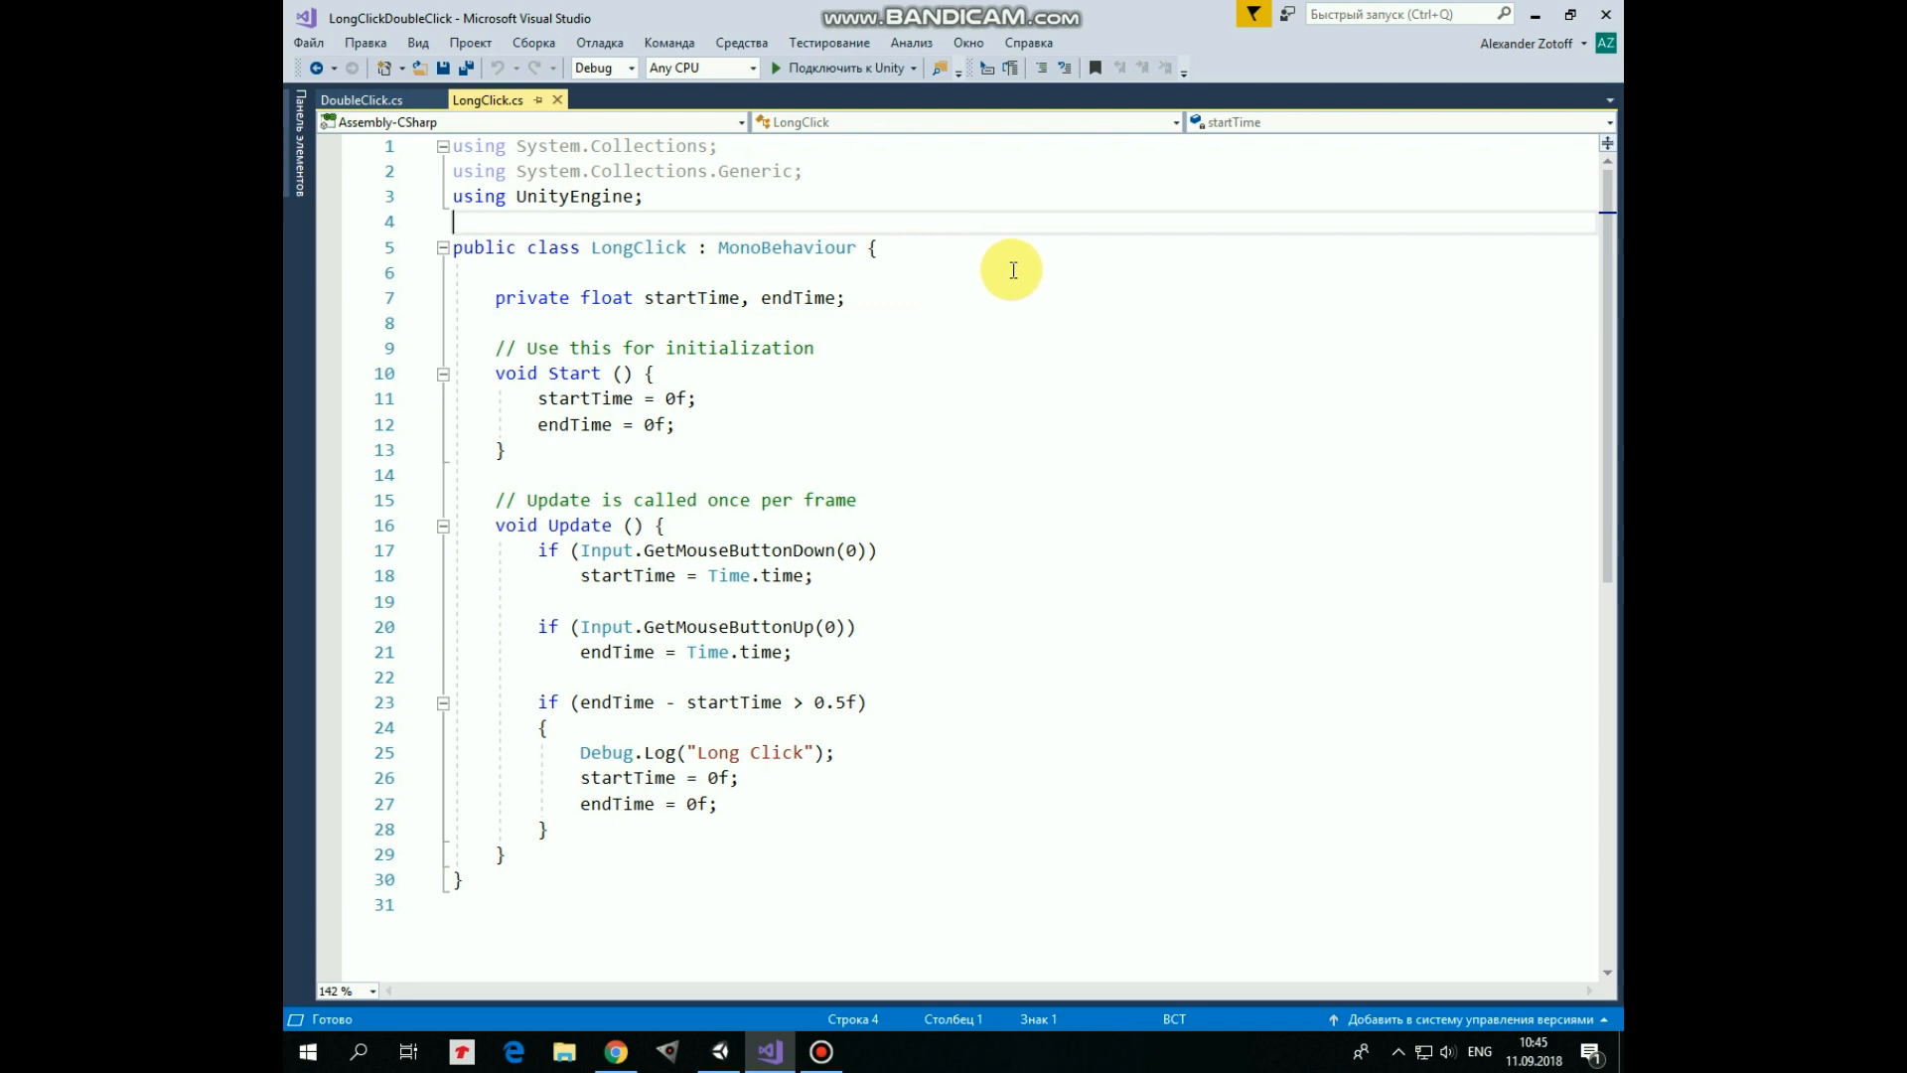
{"action": "mouse_move", "coordinate": [707, 314]}
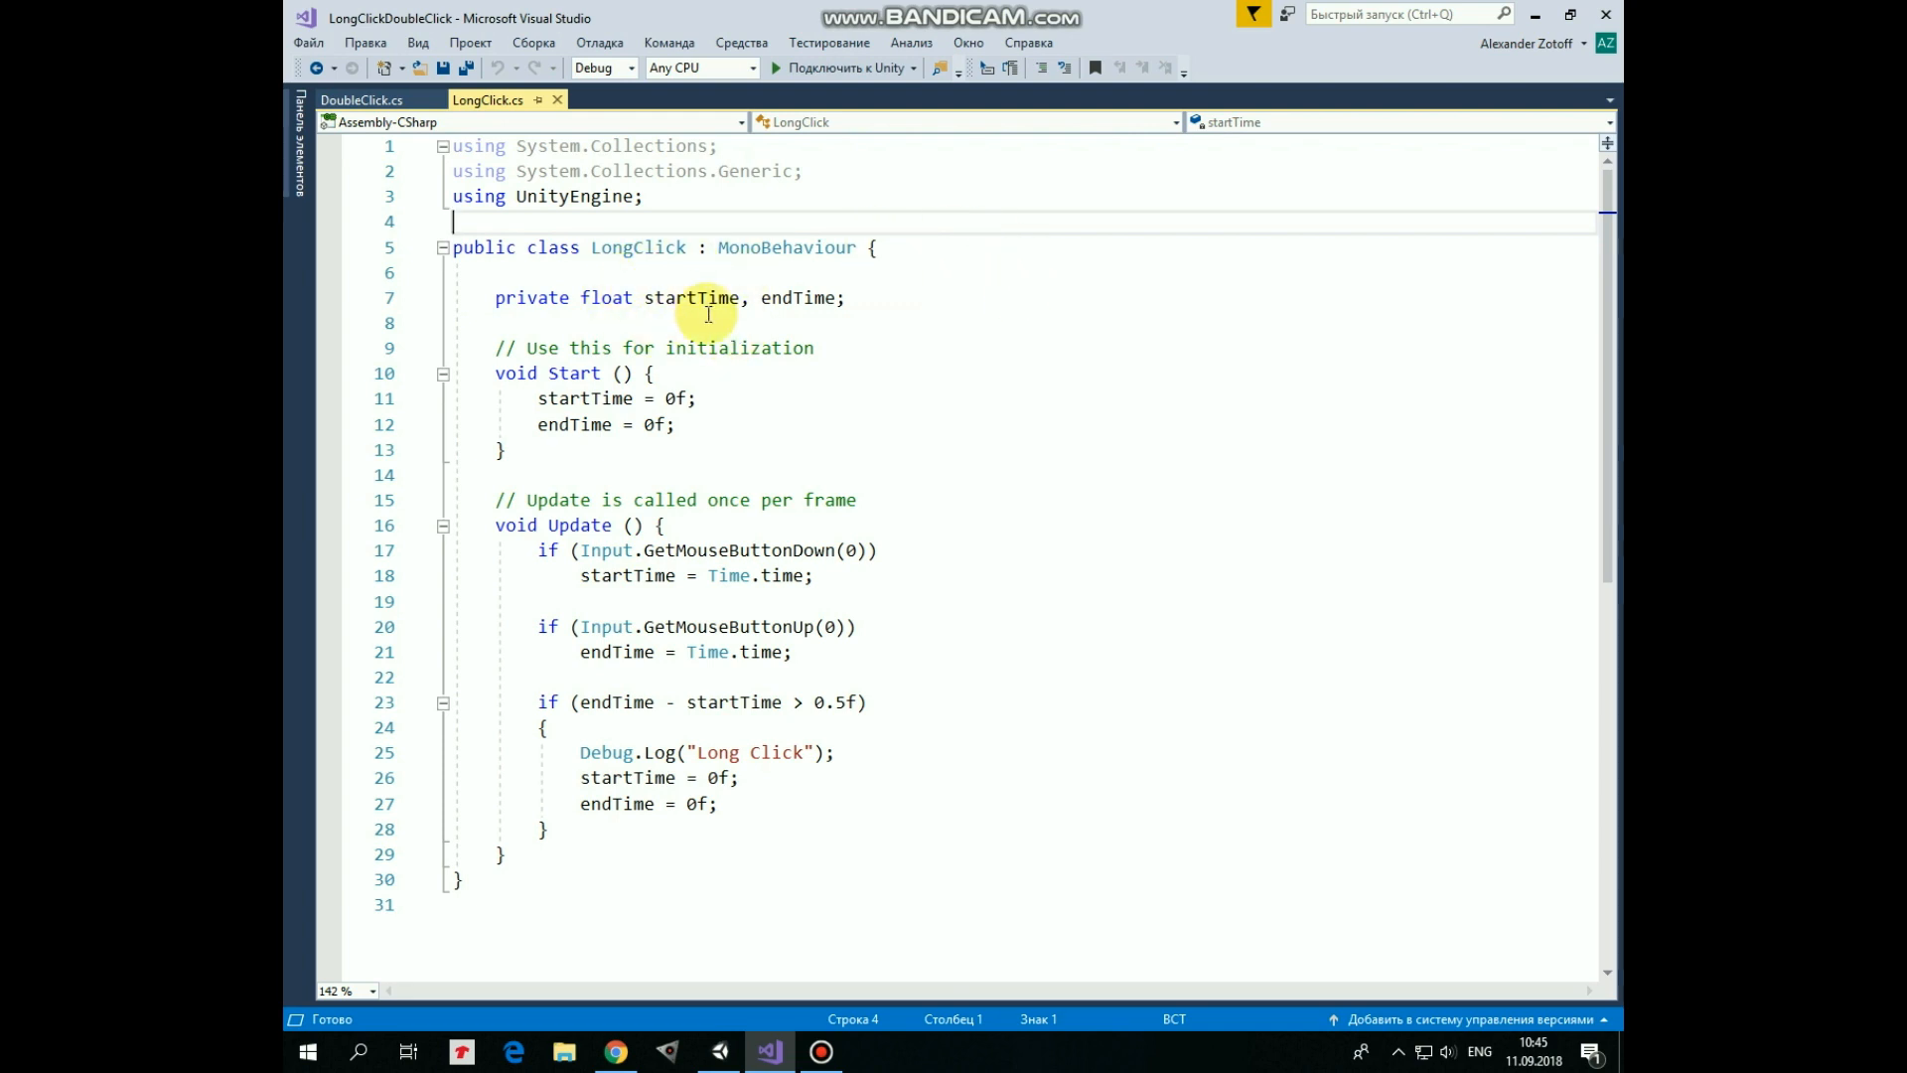
{"action": "mouse_move", "coordinate": [891, 290]}
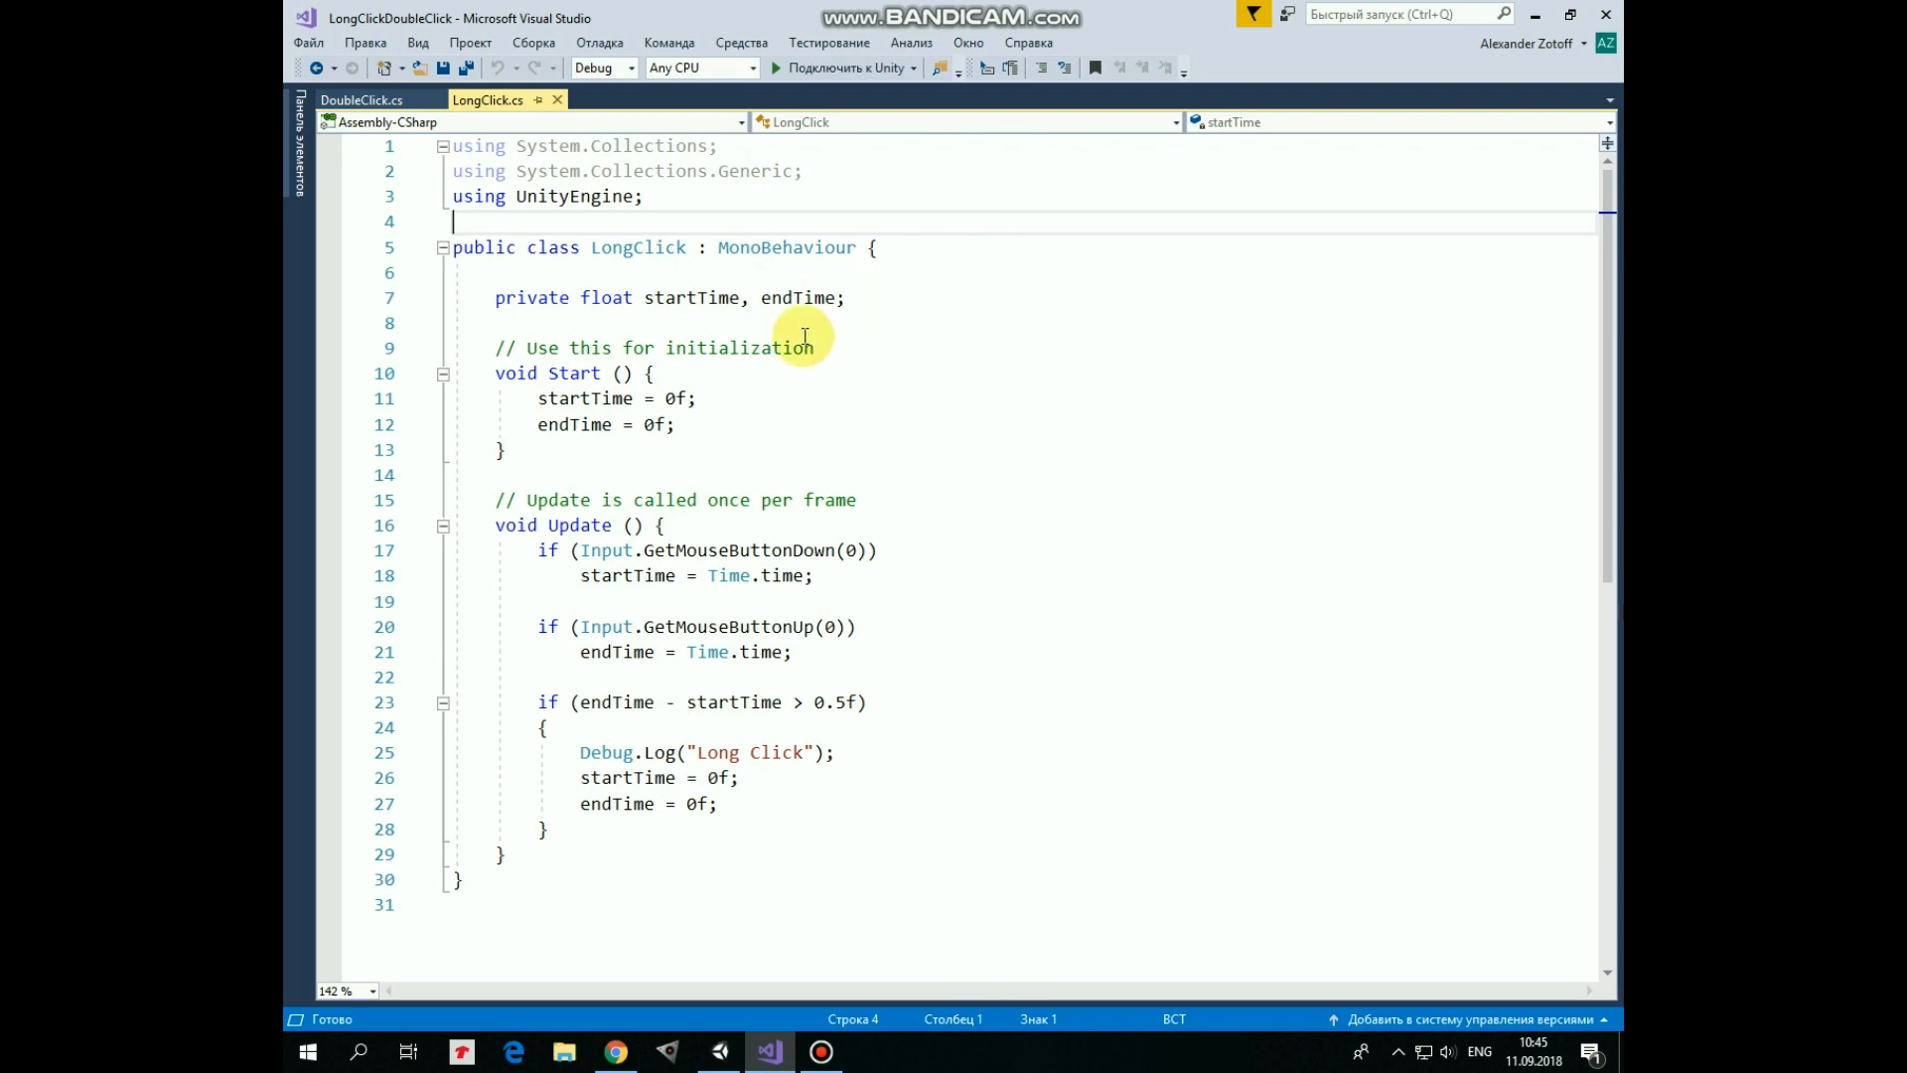
{"action": "mouse_move", "coordinate": [696, 427]}
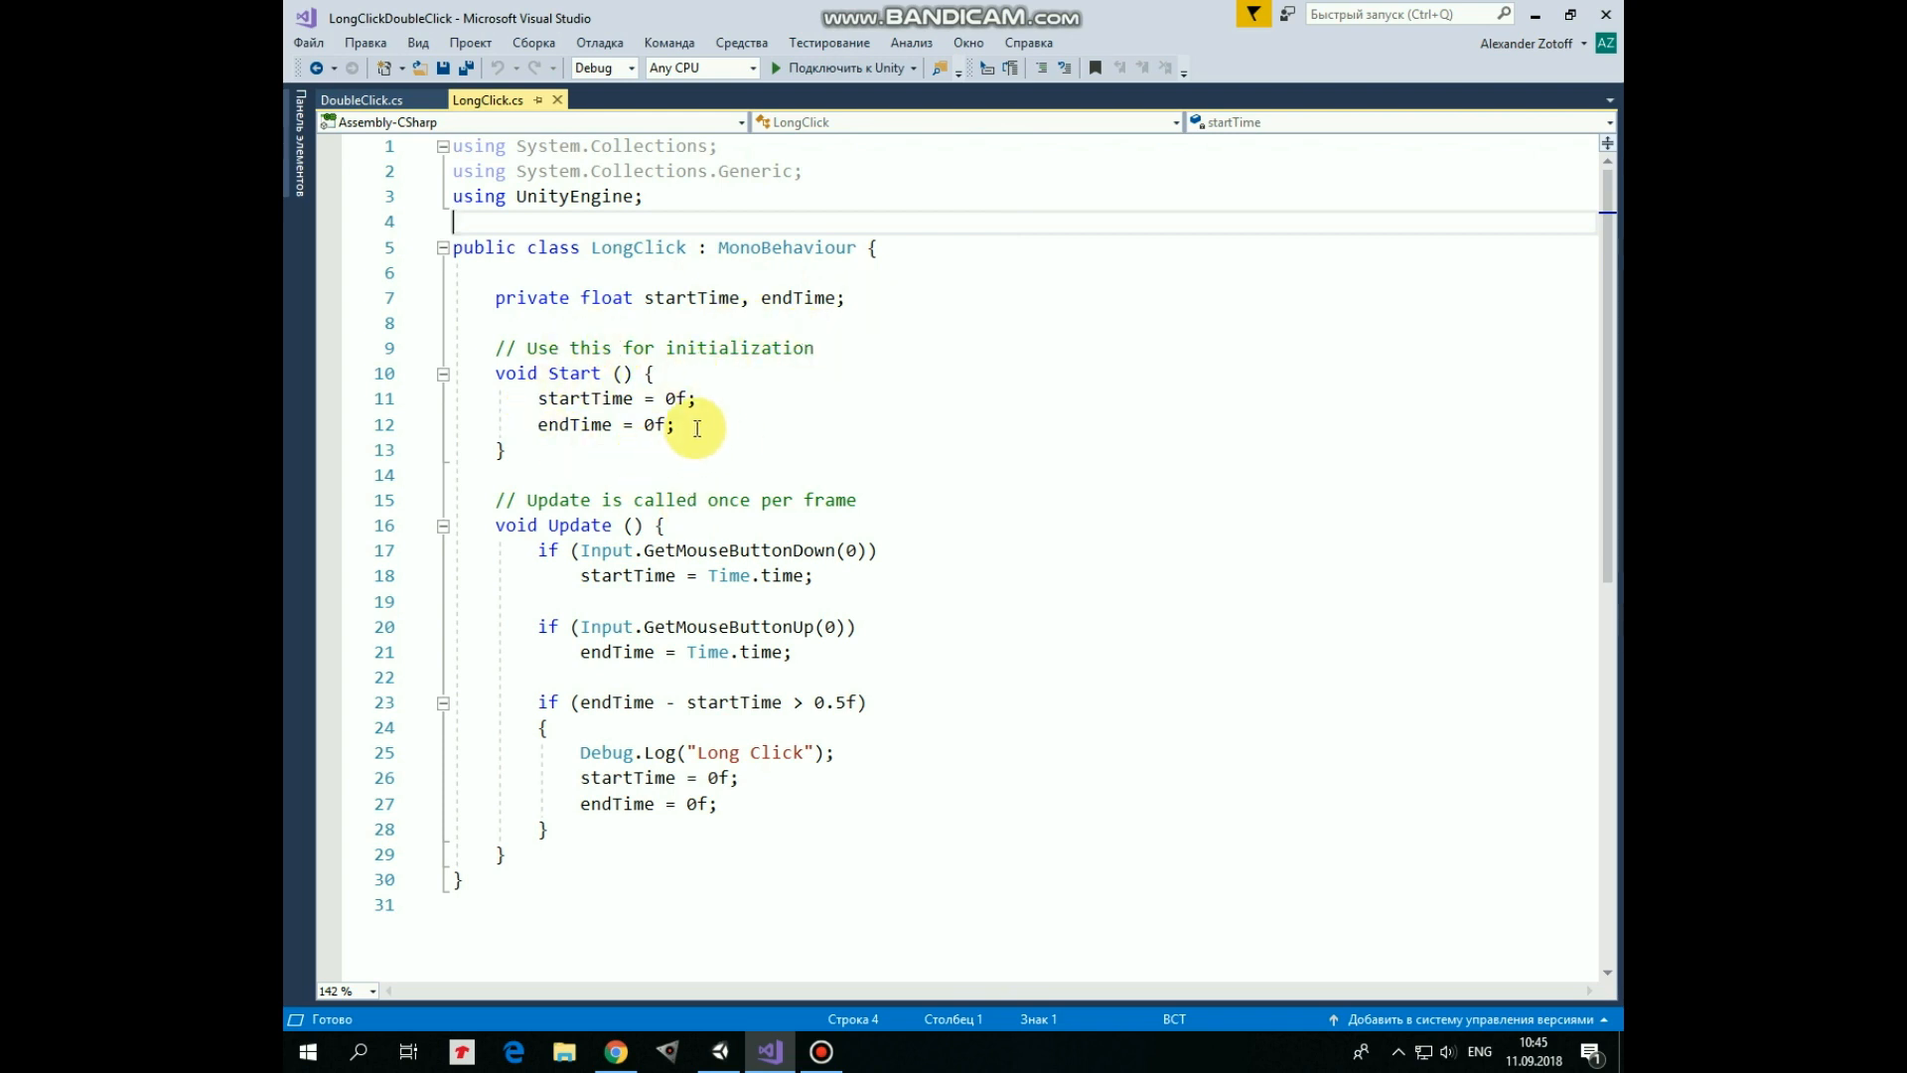
{"action": "mouse_move", "coordinate": [946, 556]}
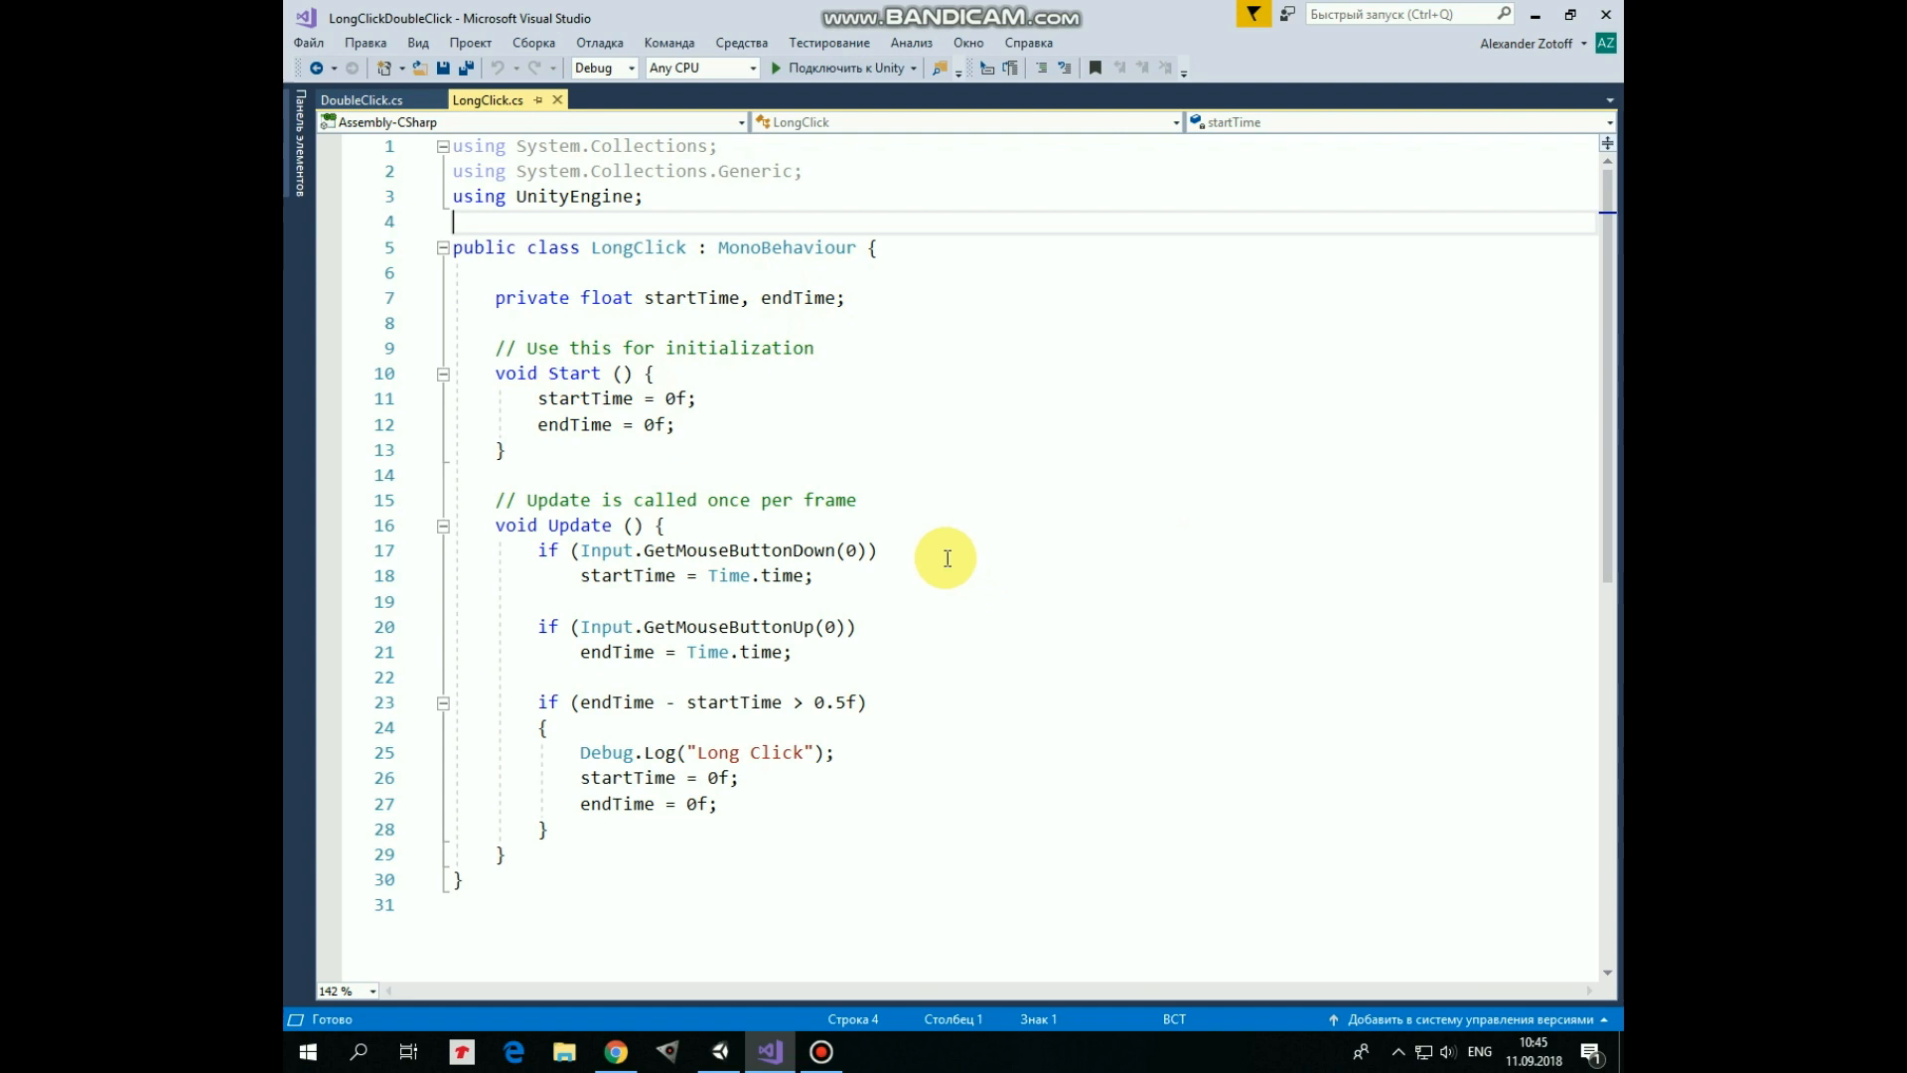
{"action": "mouse_move", "coordinate": [787, 541]}
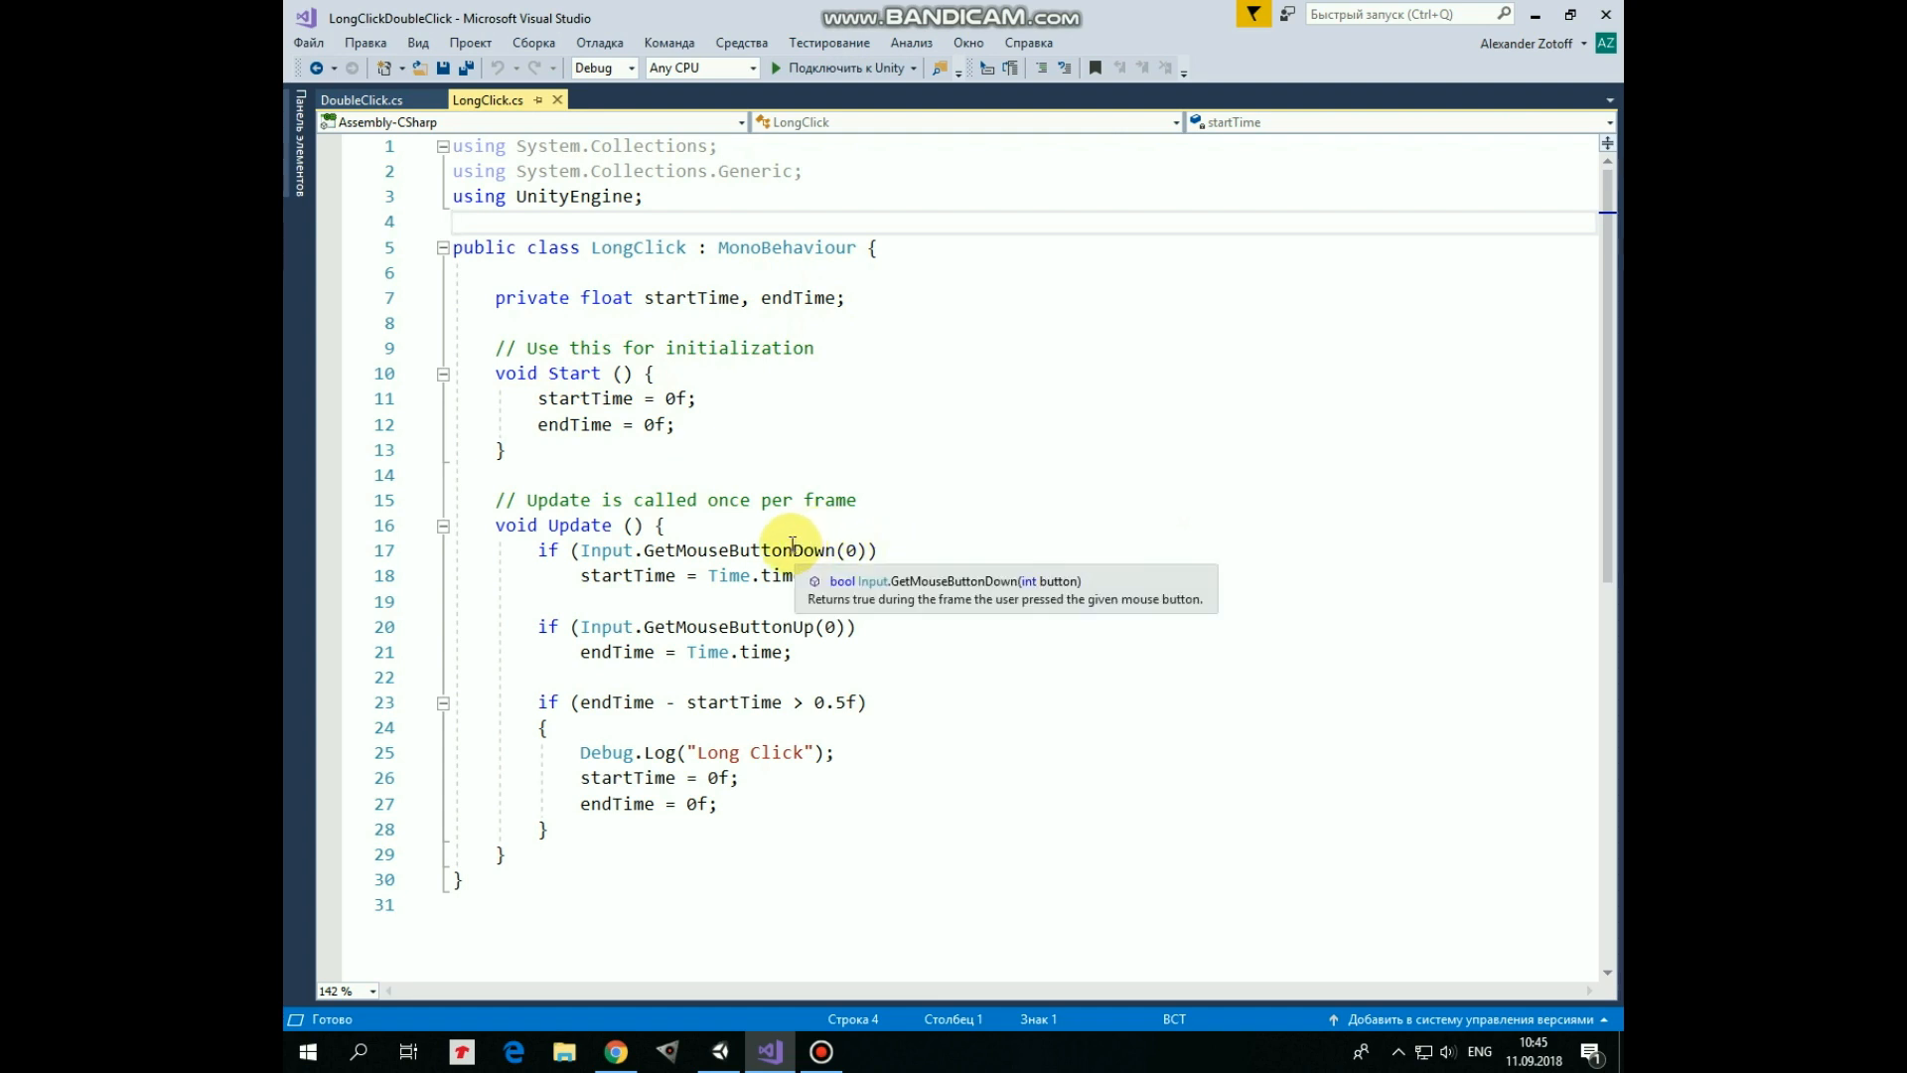
{"action": "mouse_move", "coordinate": [950, 561]}
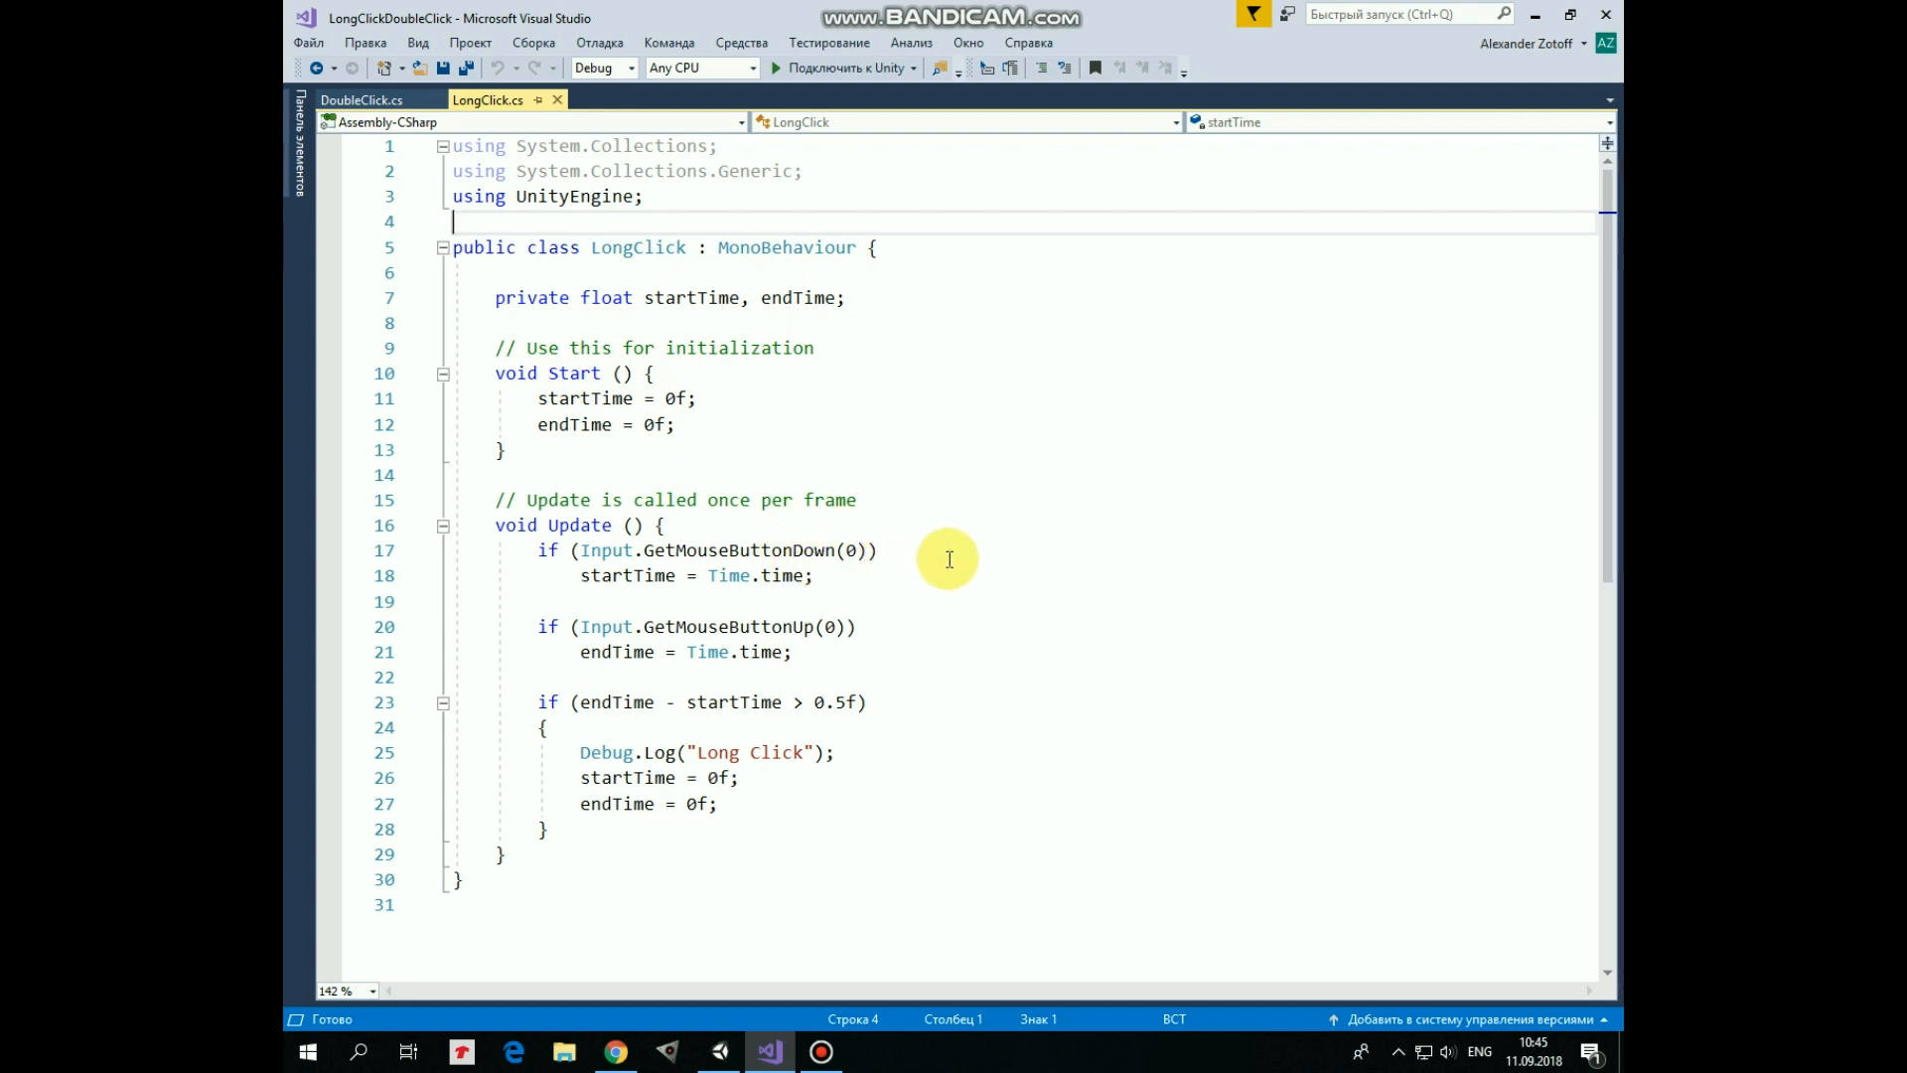
{"action": "mouse_move", "coordinate": [843, 592]}
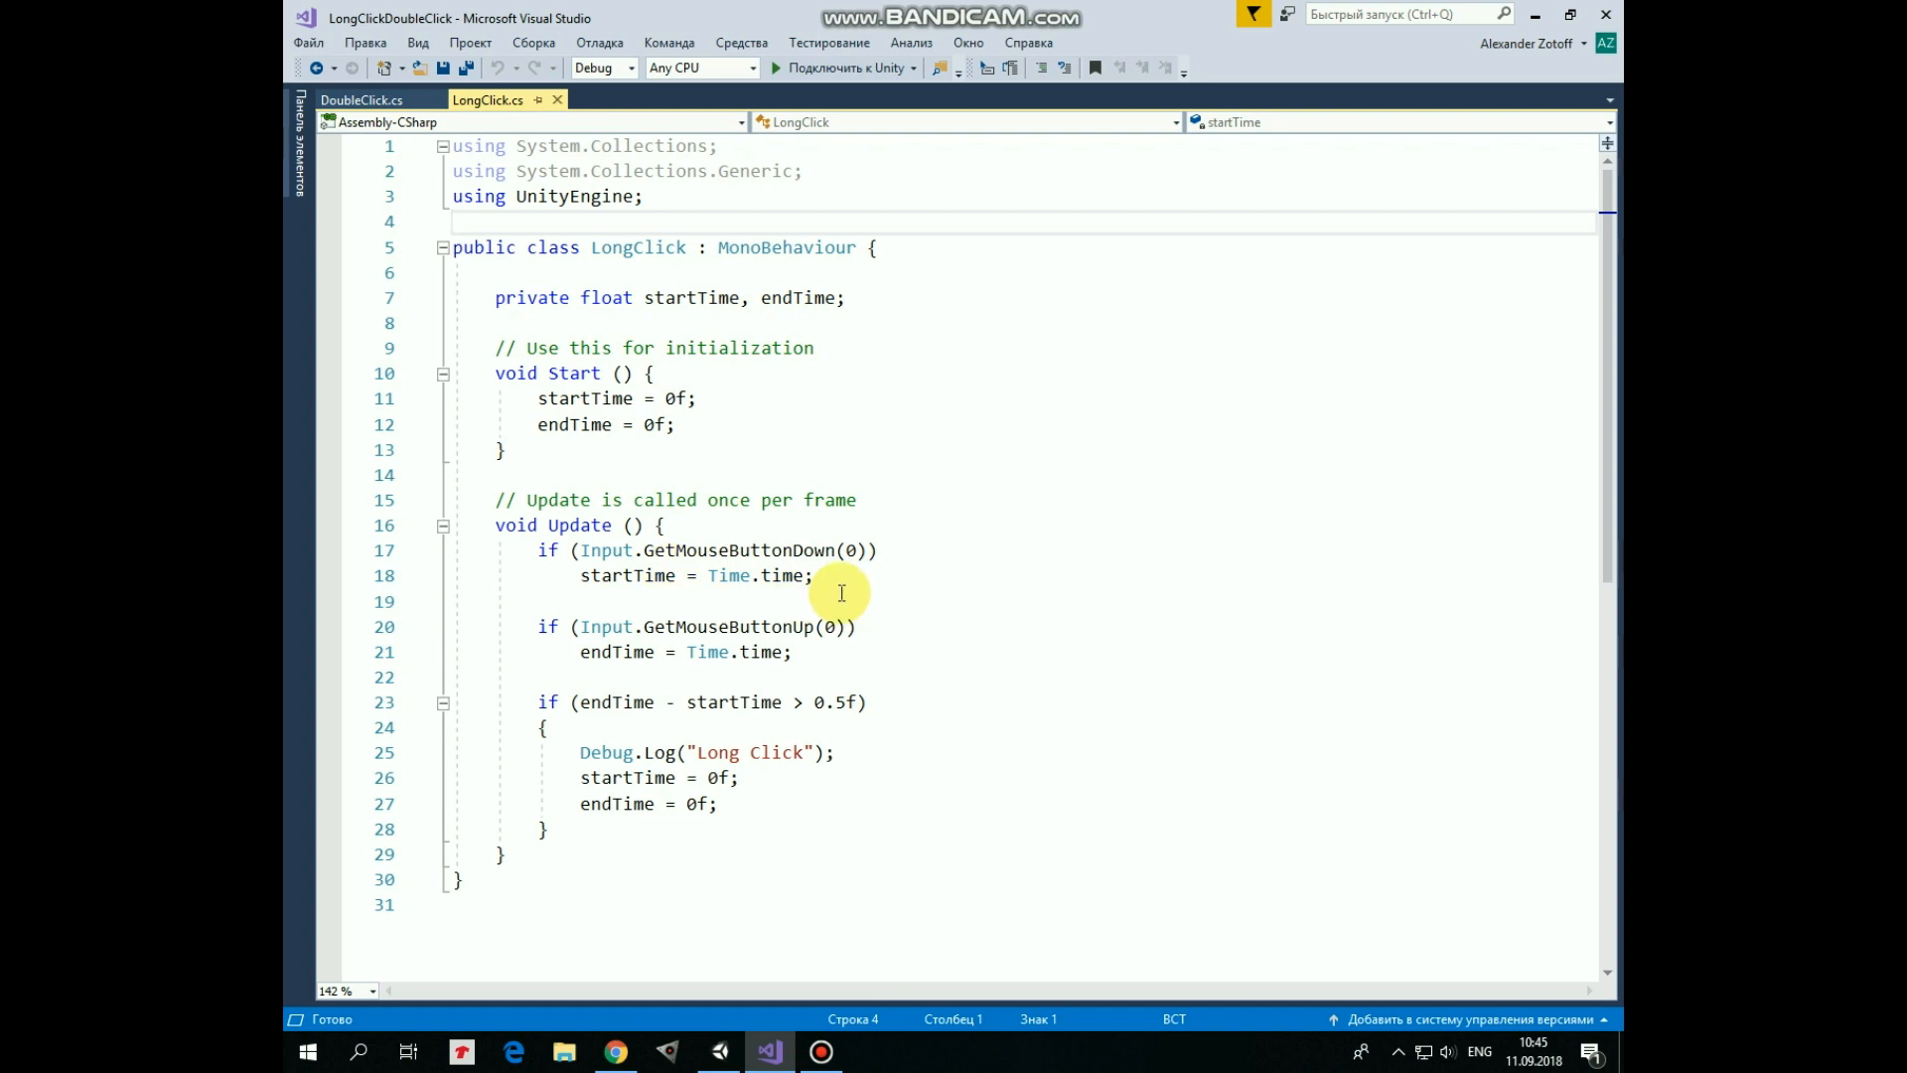
{"action": "mouse_move", "coordinate": [812, 648]}
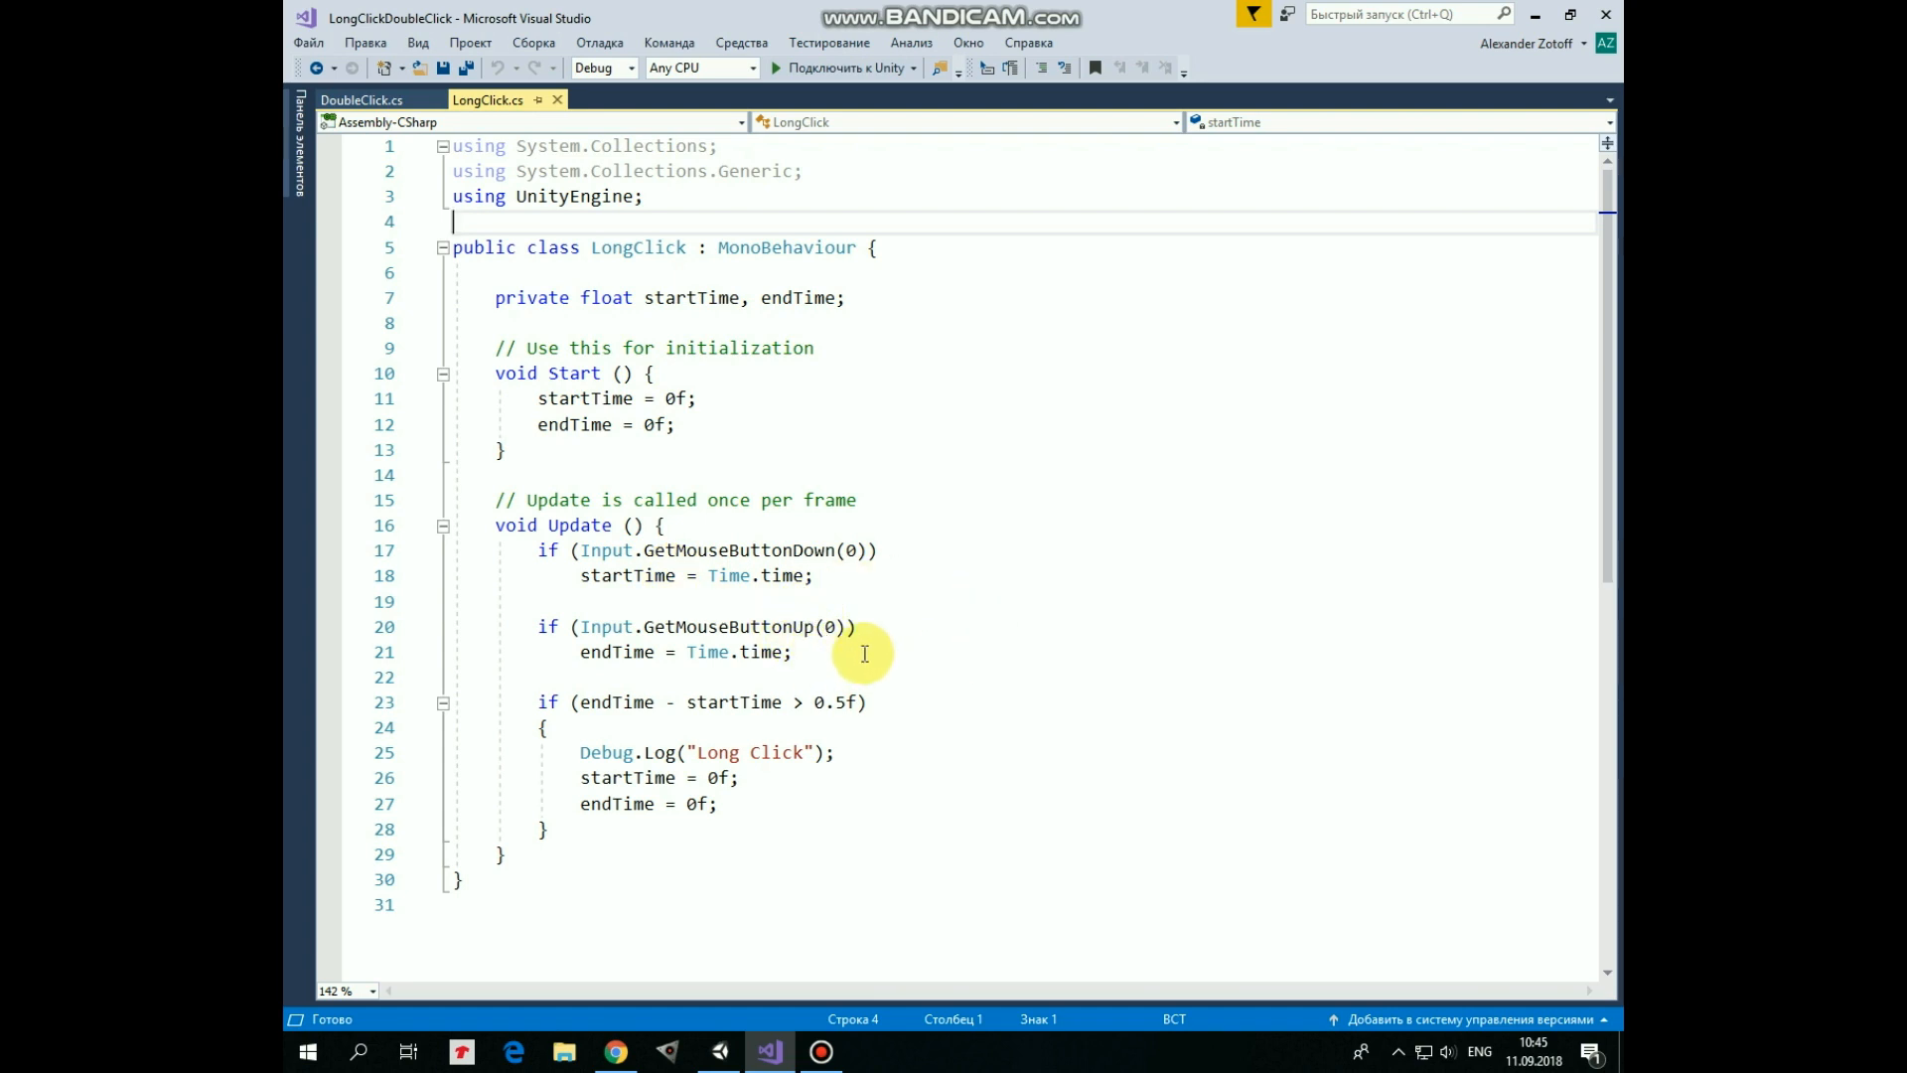
{"action": "mouse_move", "coordinate": [894, 644]}
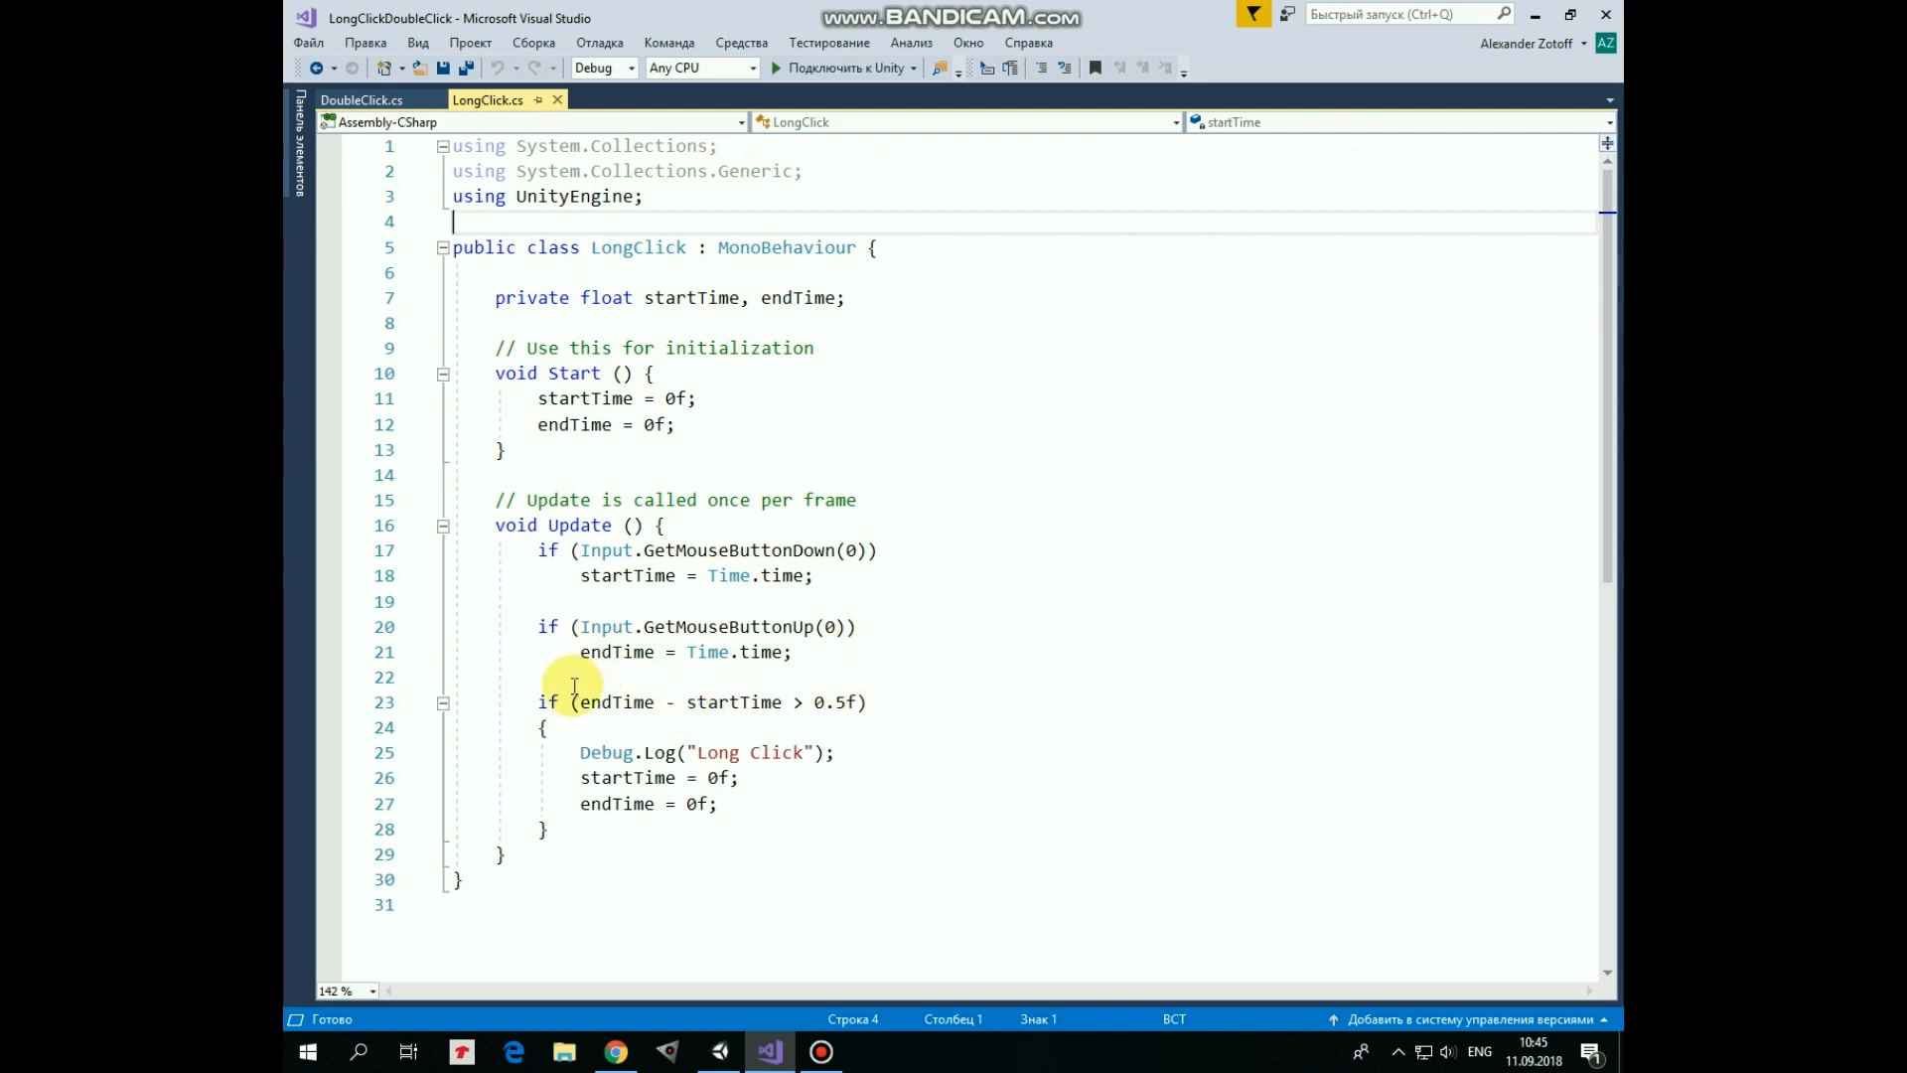
{"action": "mouse_move", "coordinate": [738, 724]}
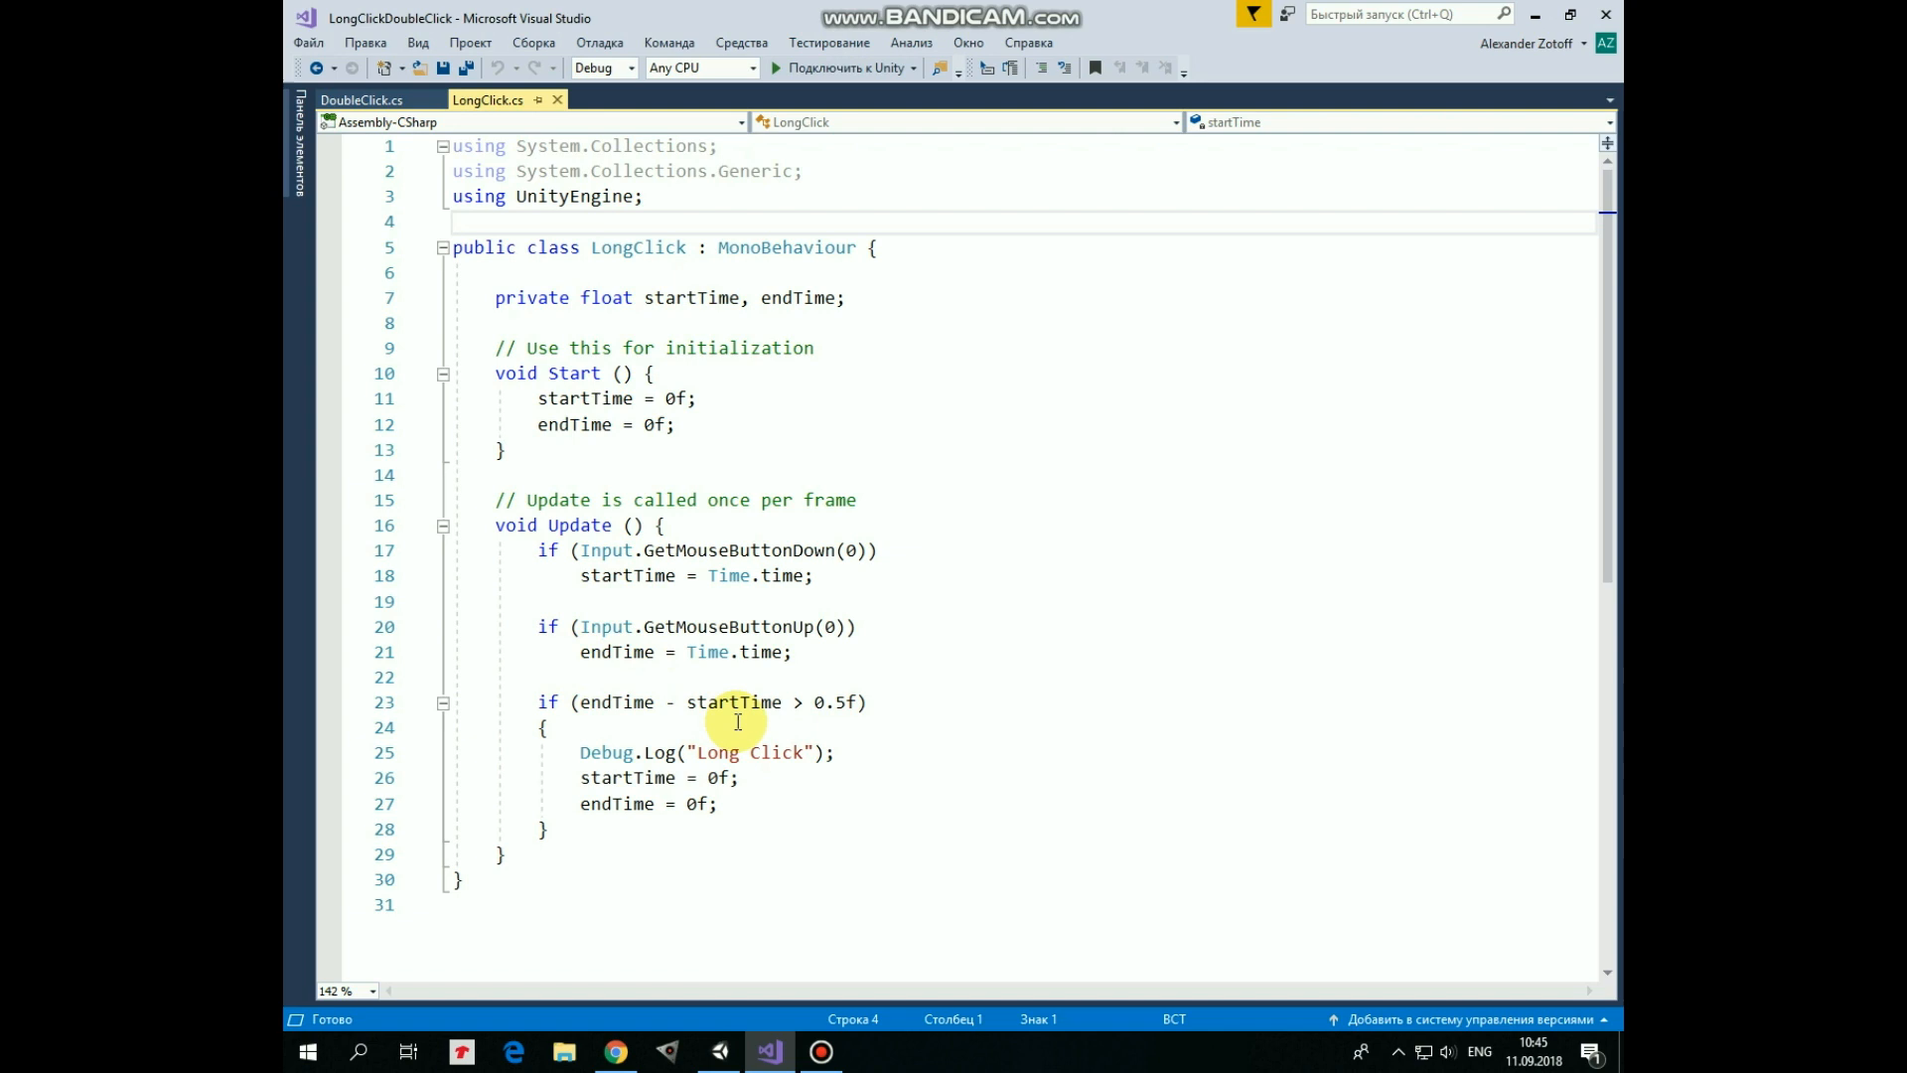
{"action": "mouse_move", "coordinate": [871, 729]}
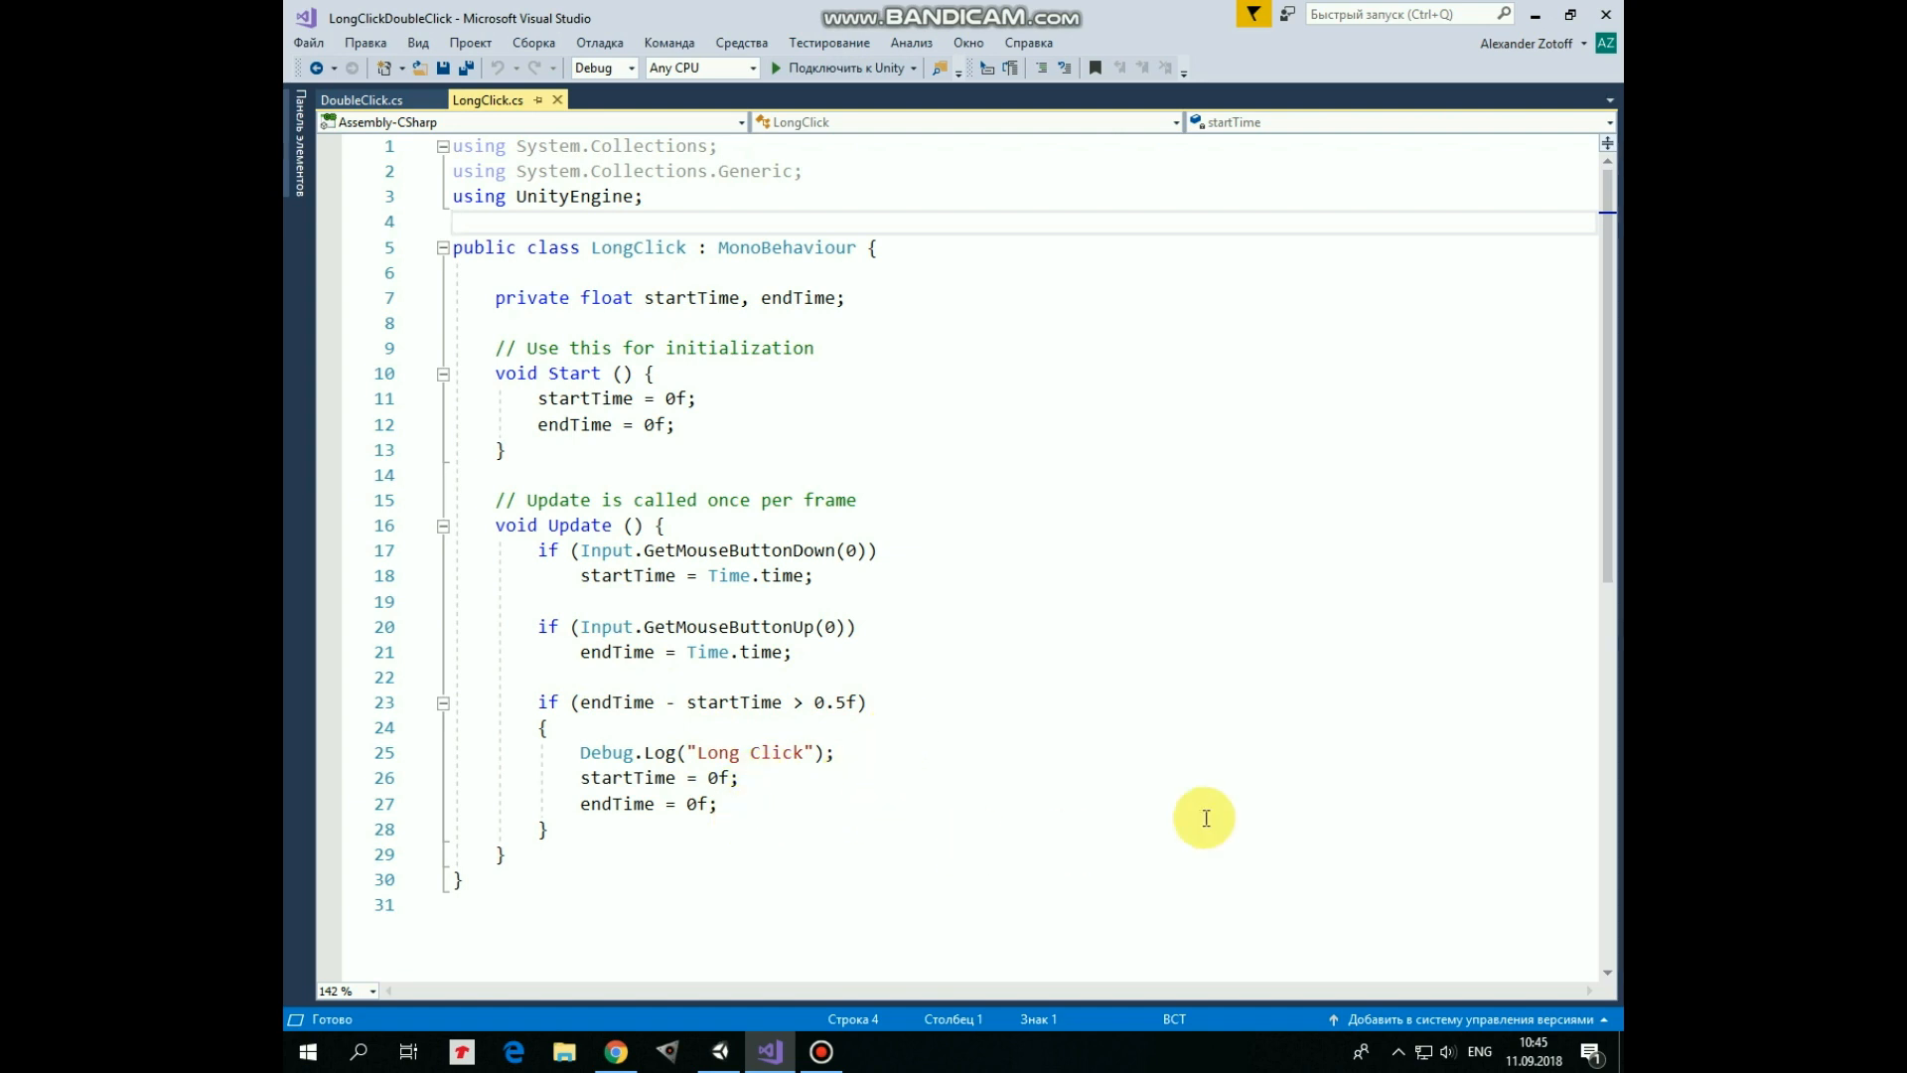
{"action": "mouse_move", "coordinate": [668, 501]}
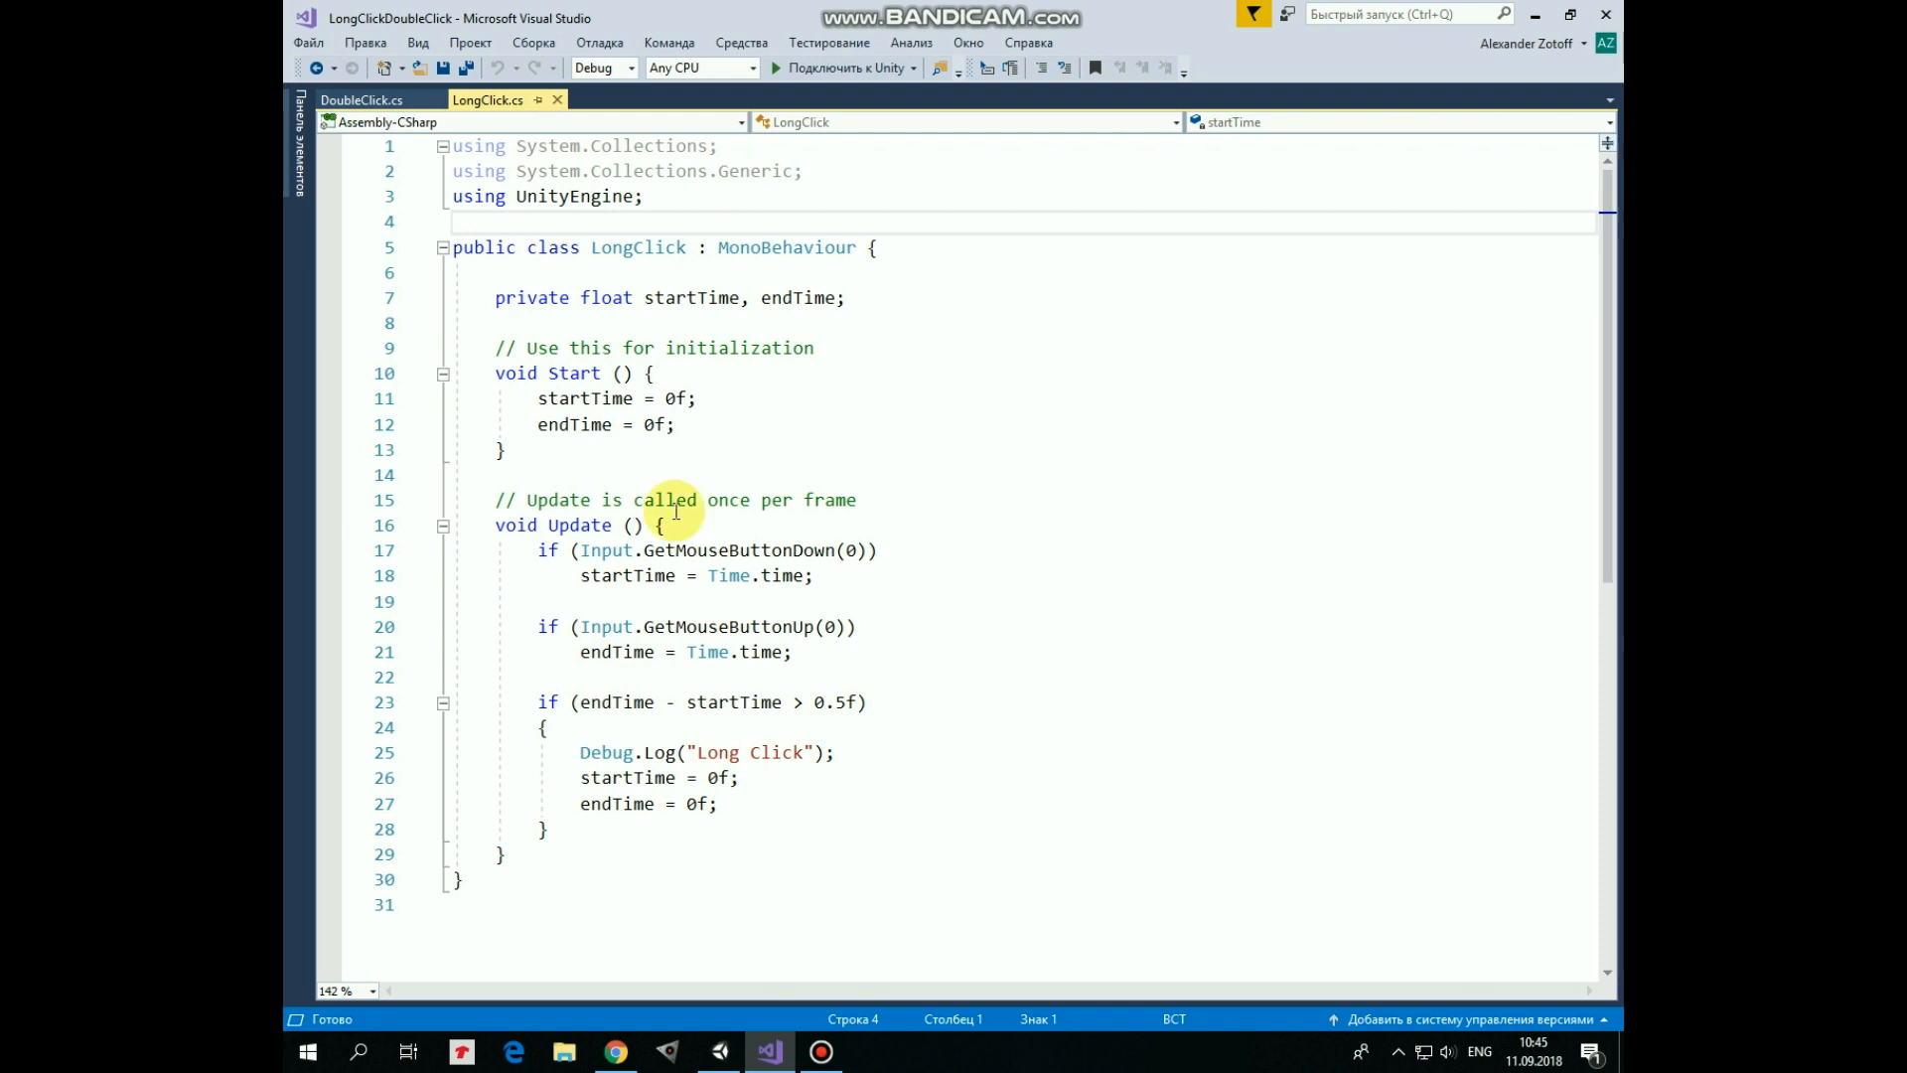
{"action": "mouse_move", "coordinate": [360, 99]}
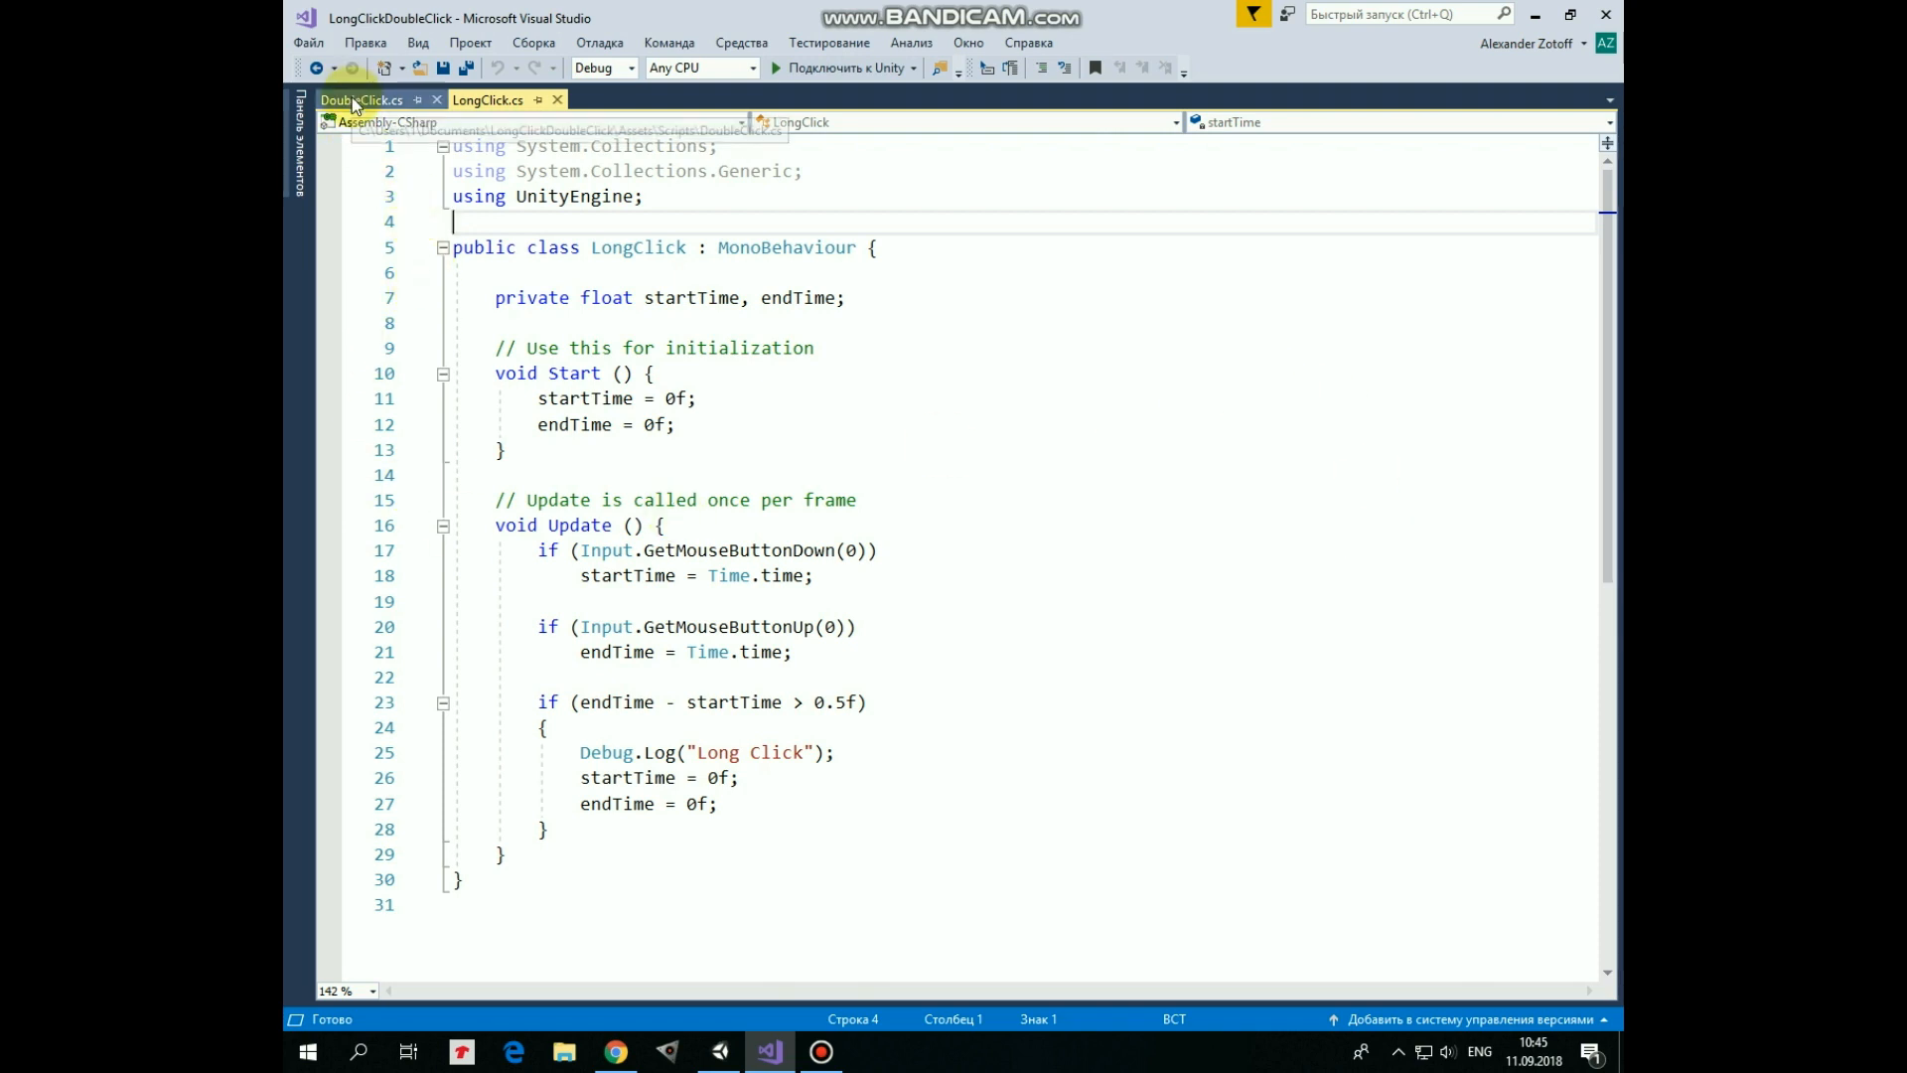
{"action": "left_click", "coordinate": [368, 99]}
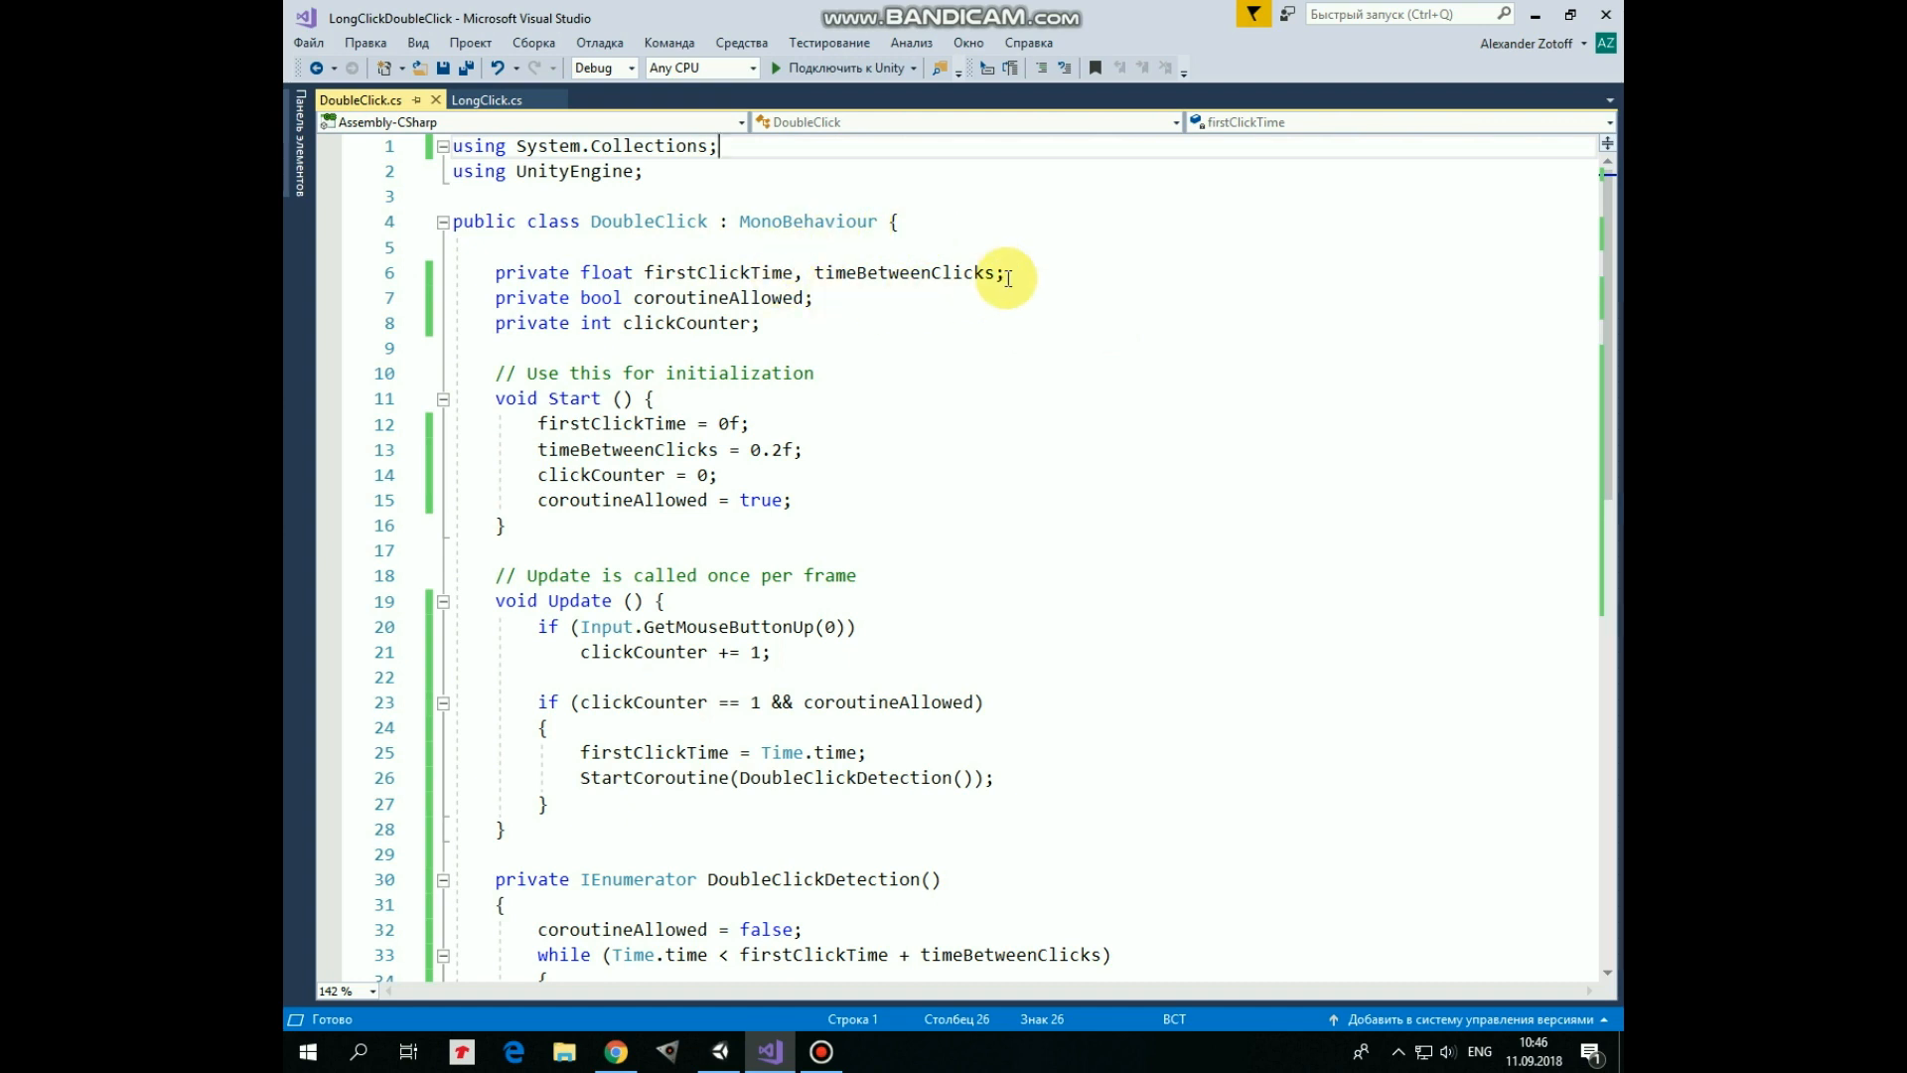
{"action": "mouse_move", "coordinate": [1034, 272]}
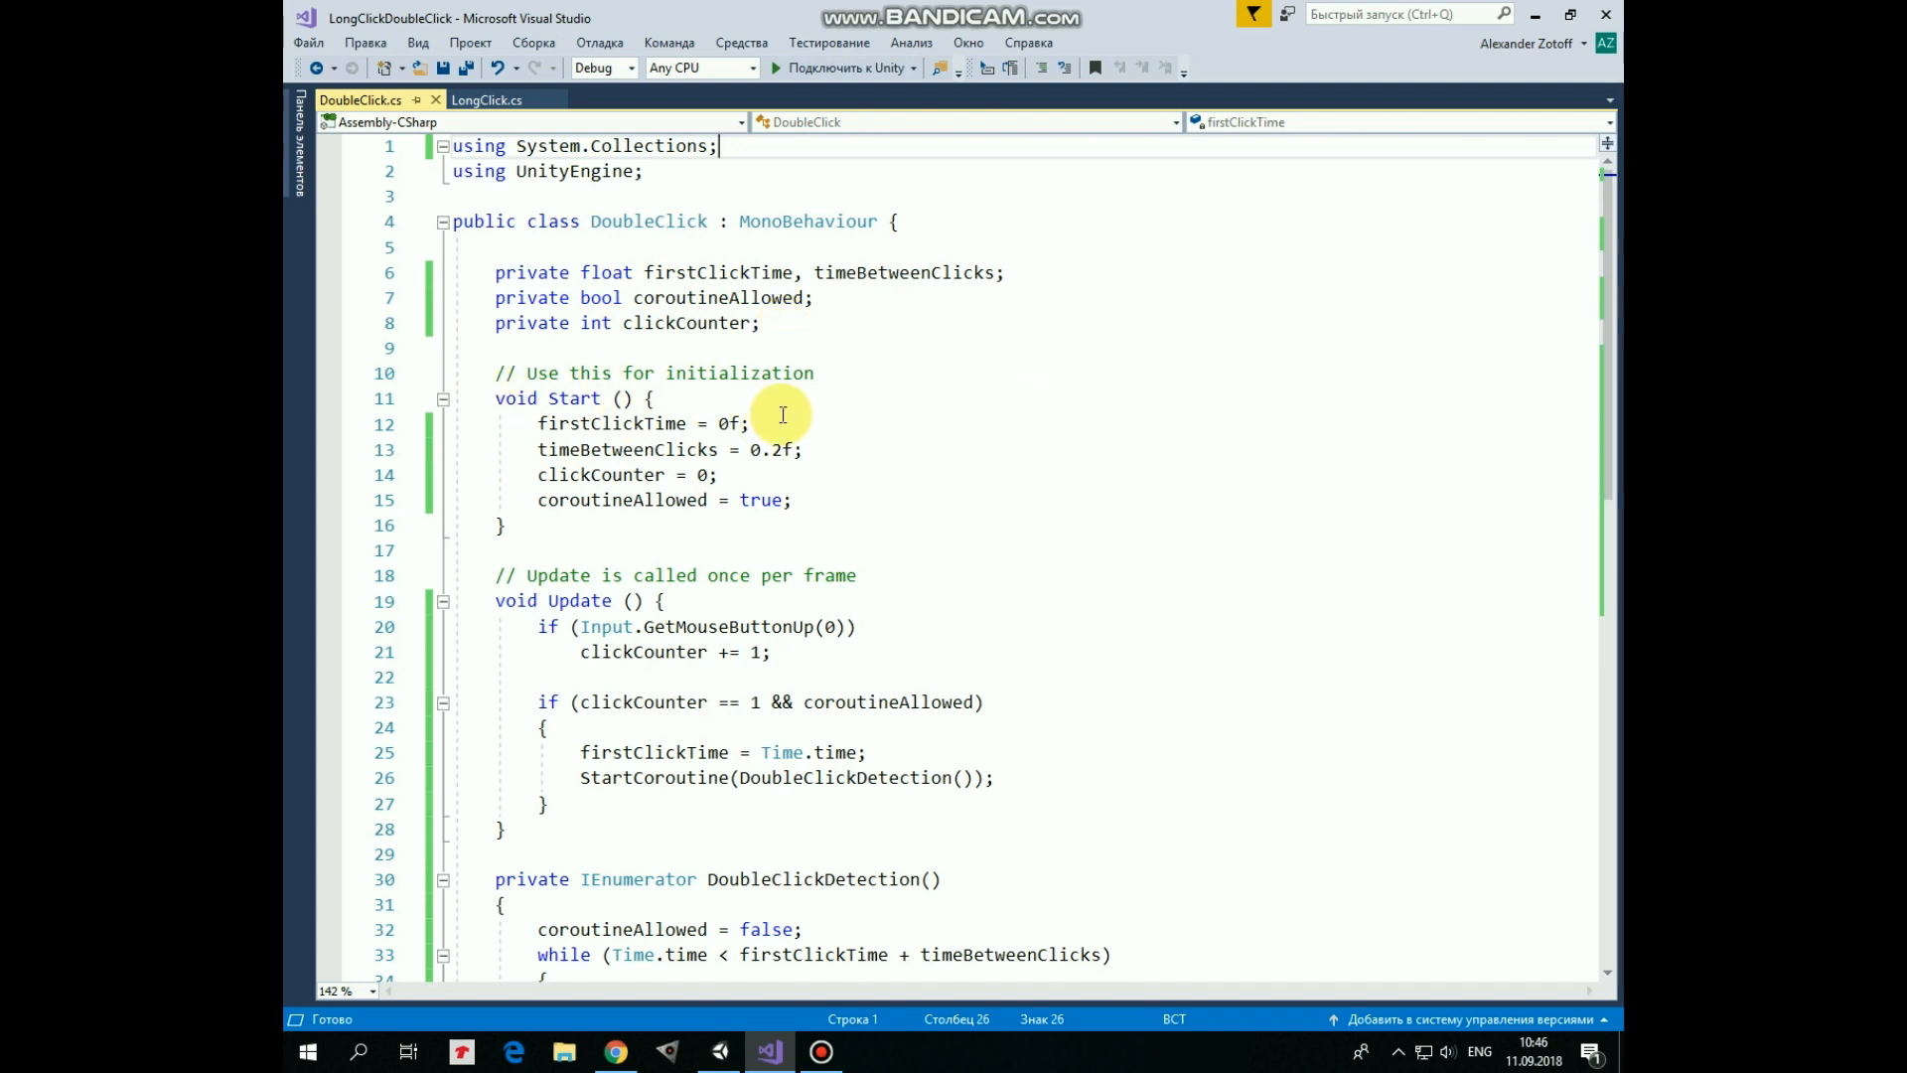
{"action": "mouse_move", "coordinate": [823, 399]}
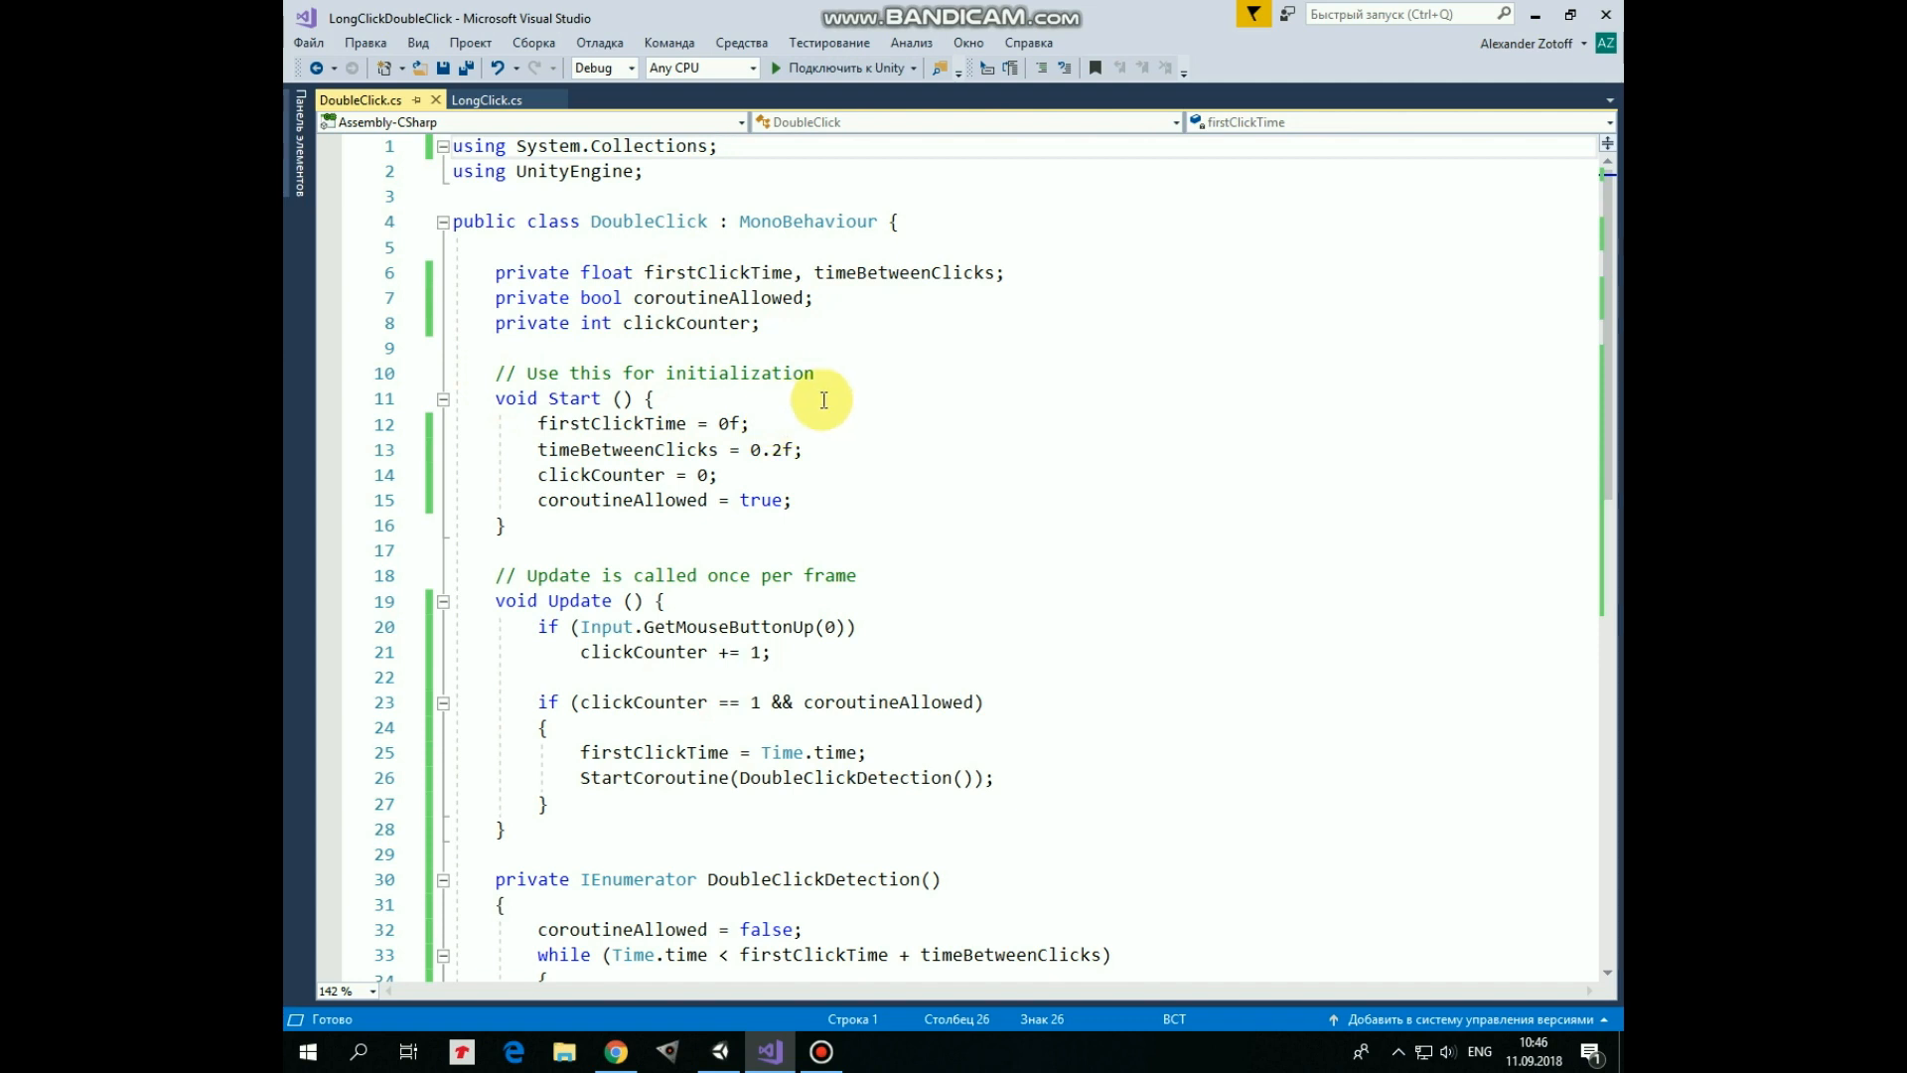
{"action": "mouse_move", "coordinate": [838, 436]}
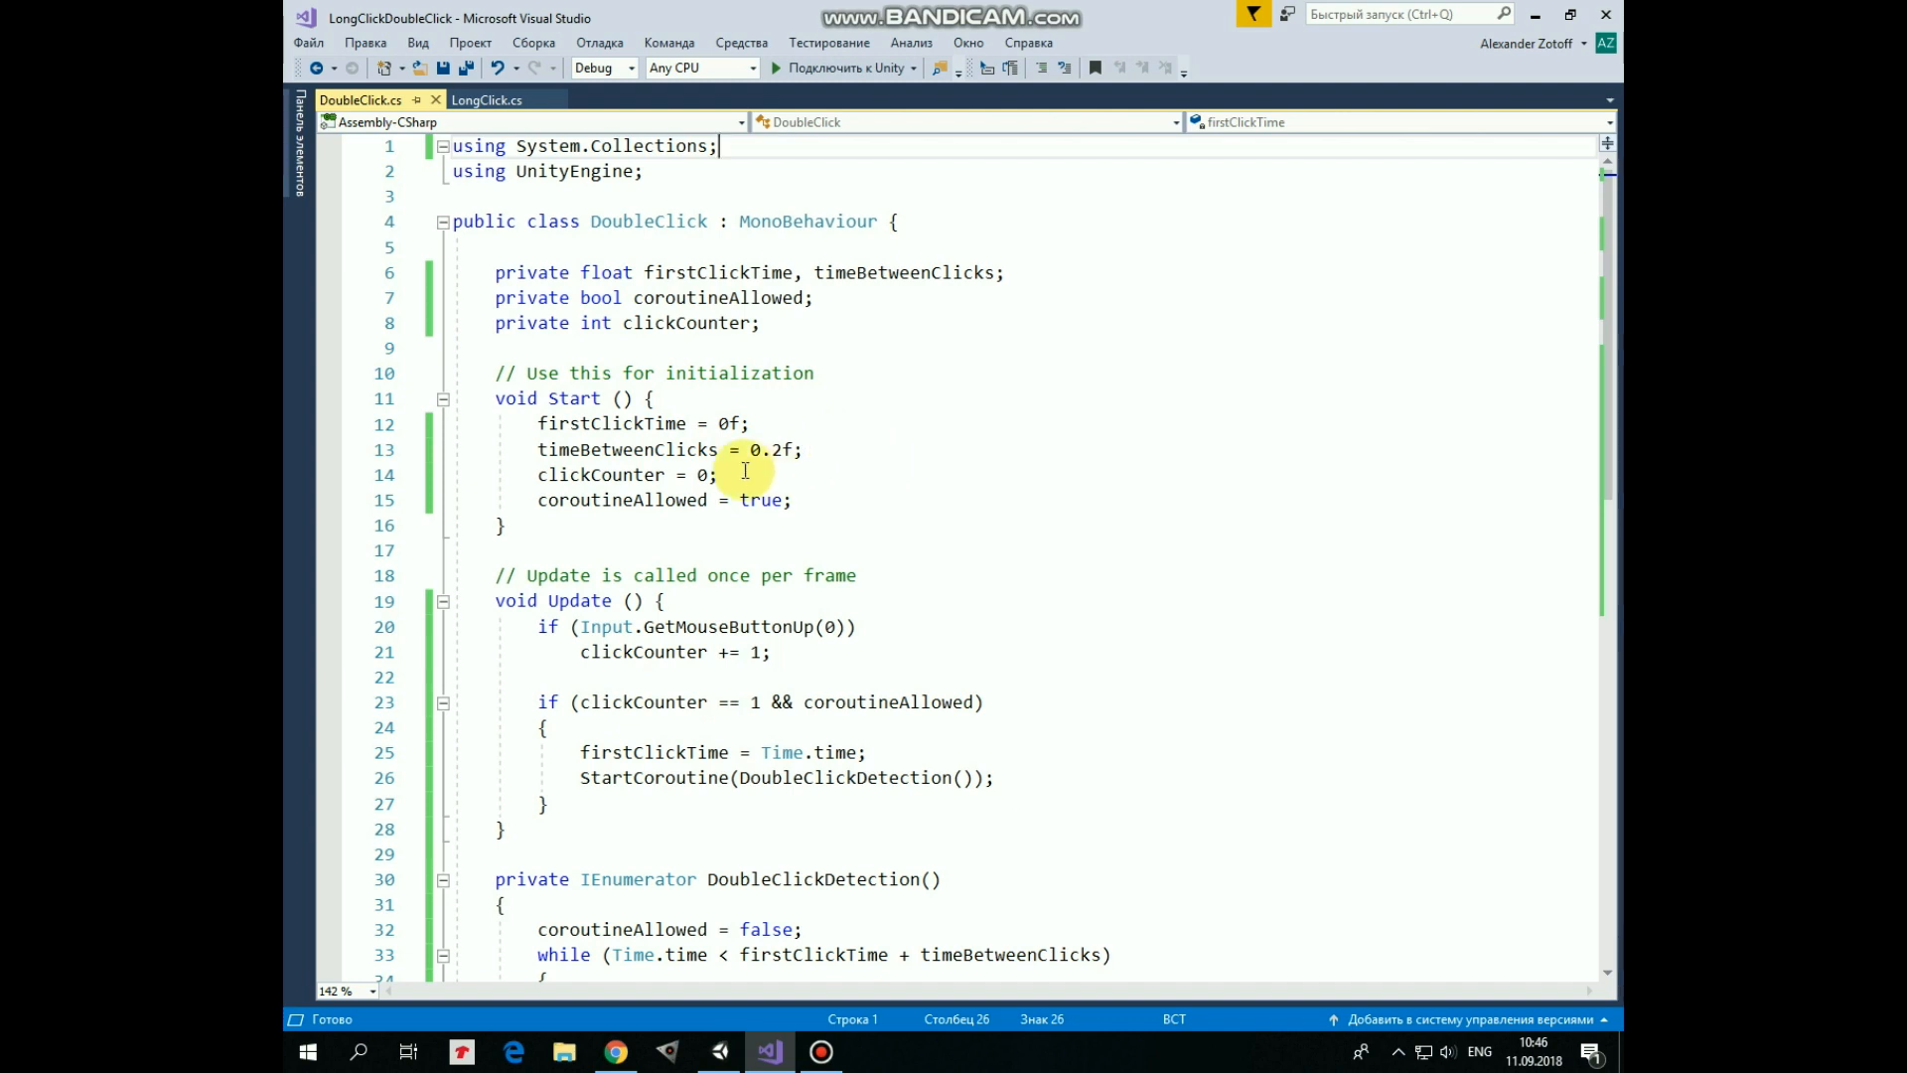
{"action": "mouse_move", "coordinate": [847, 498]}
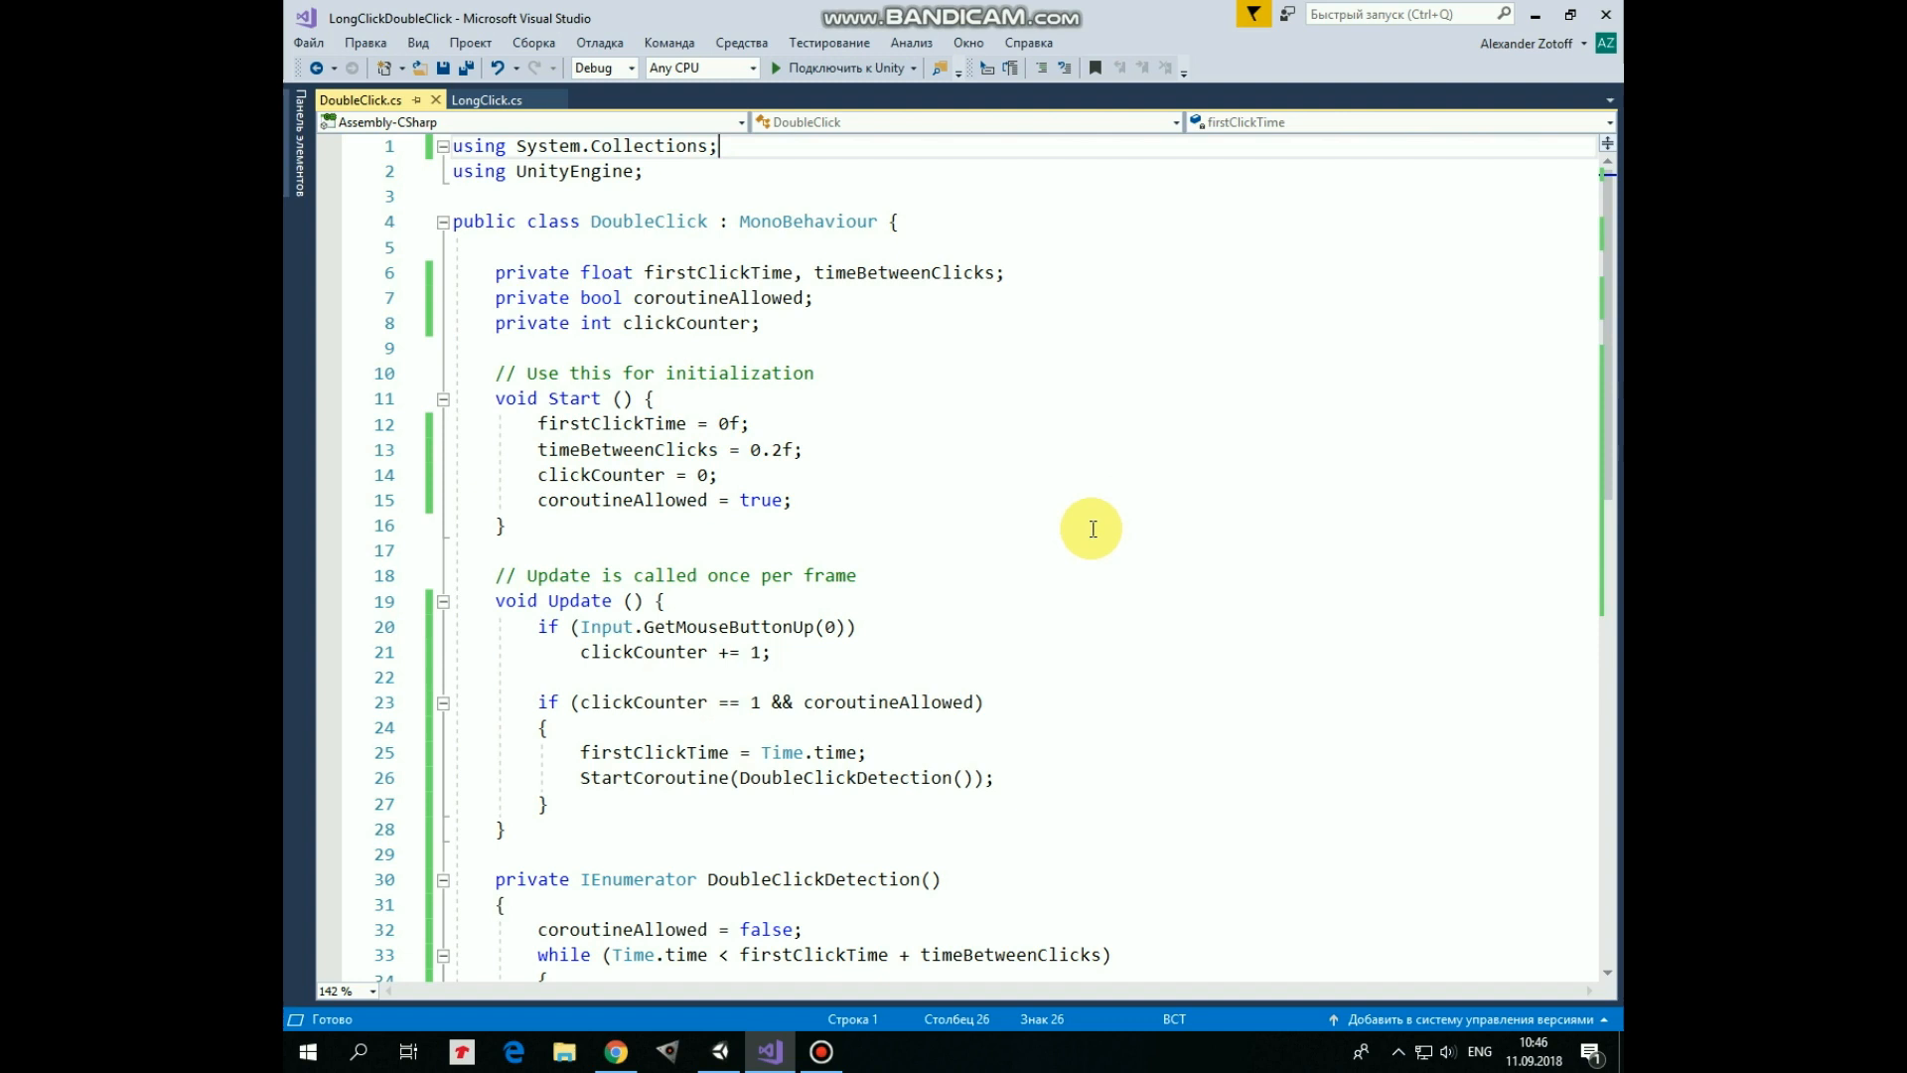
{"action": "scroll", "scroll_direction": "down", "scroll_amount": 3}
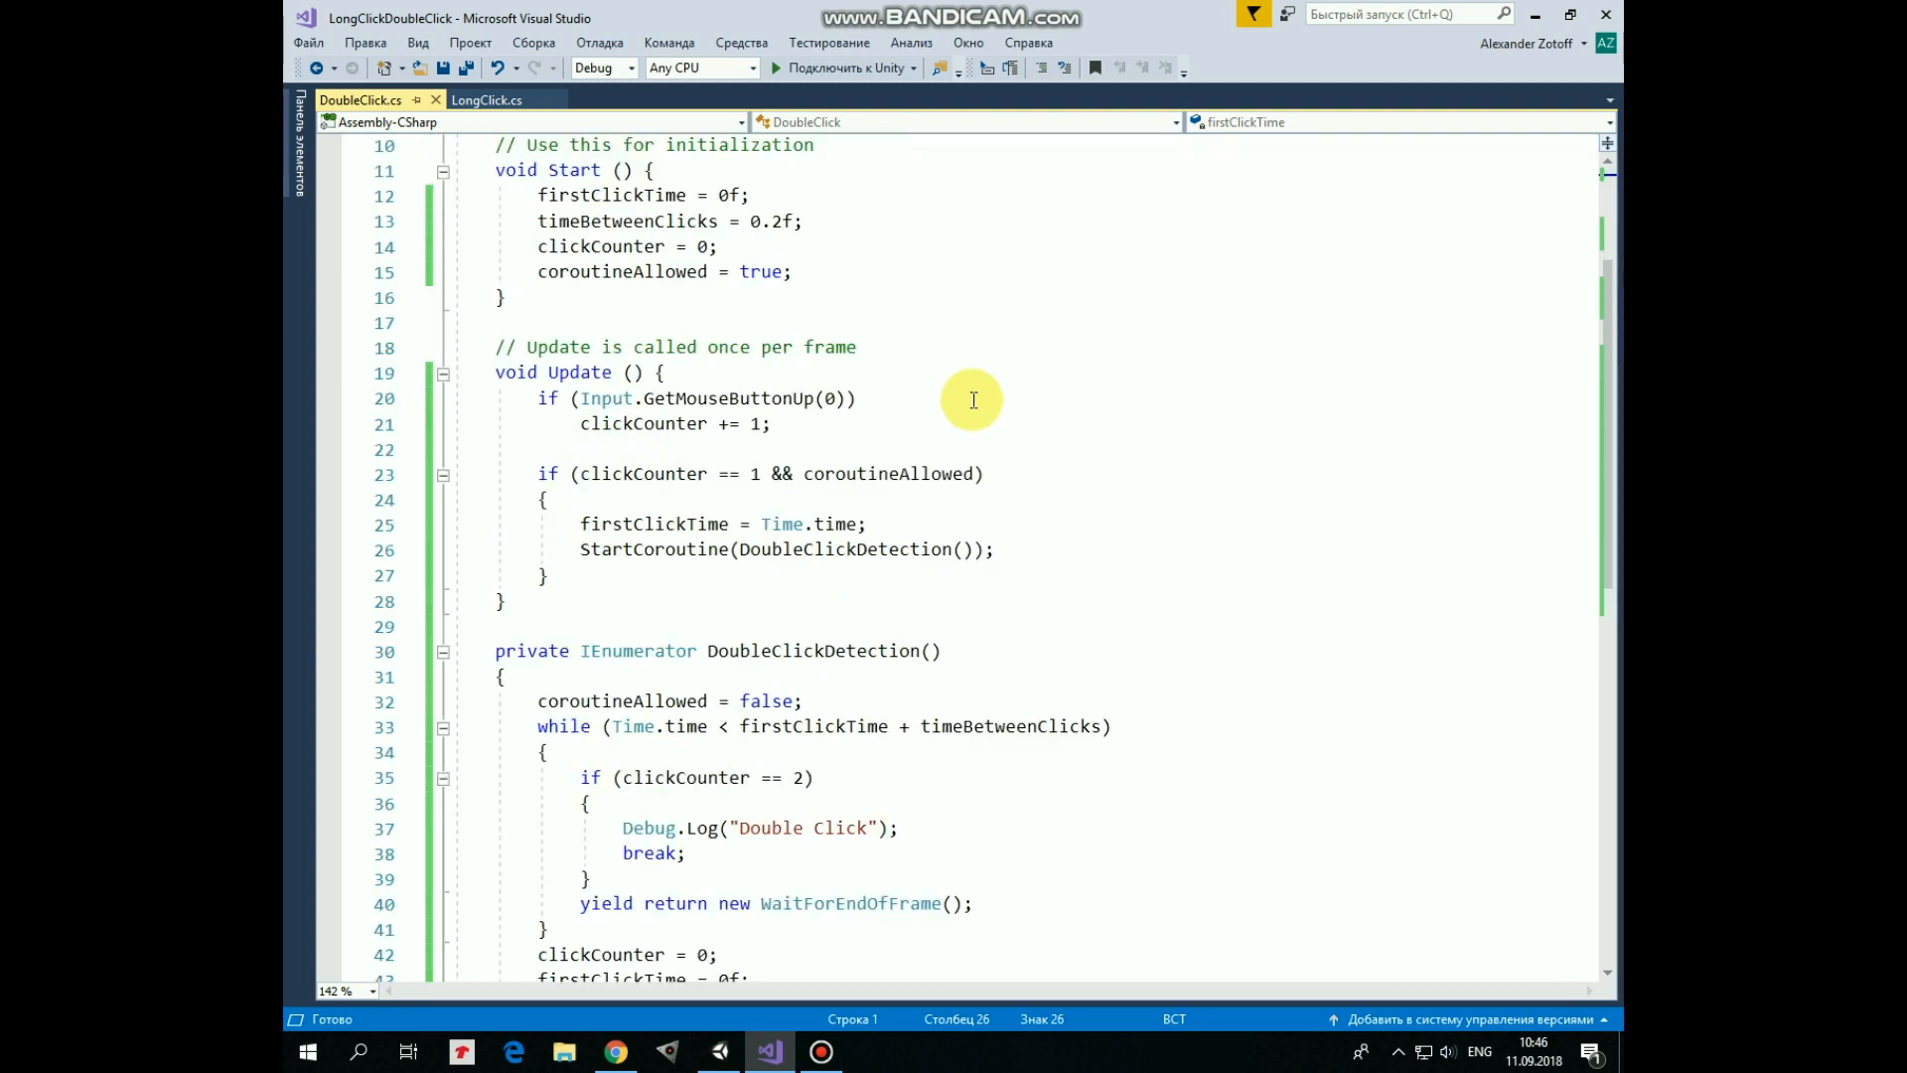
{"action": "mouse_move", "coordinate": [906, 409]}
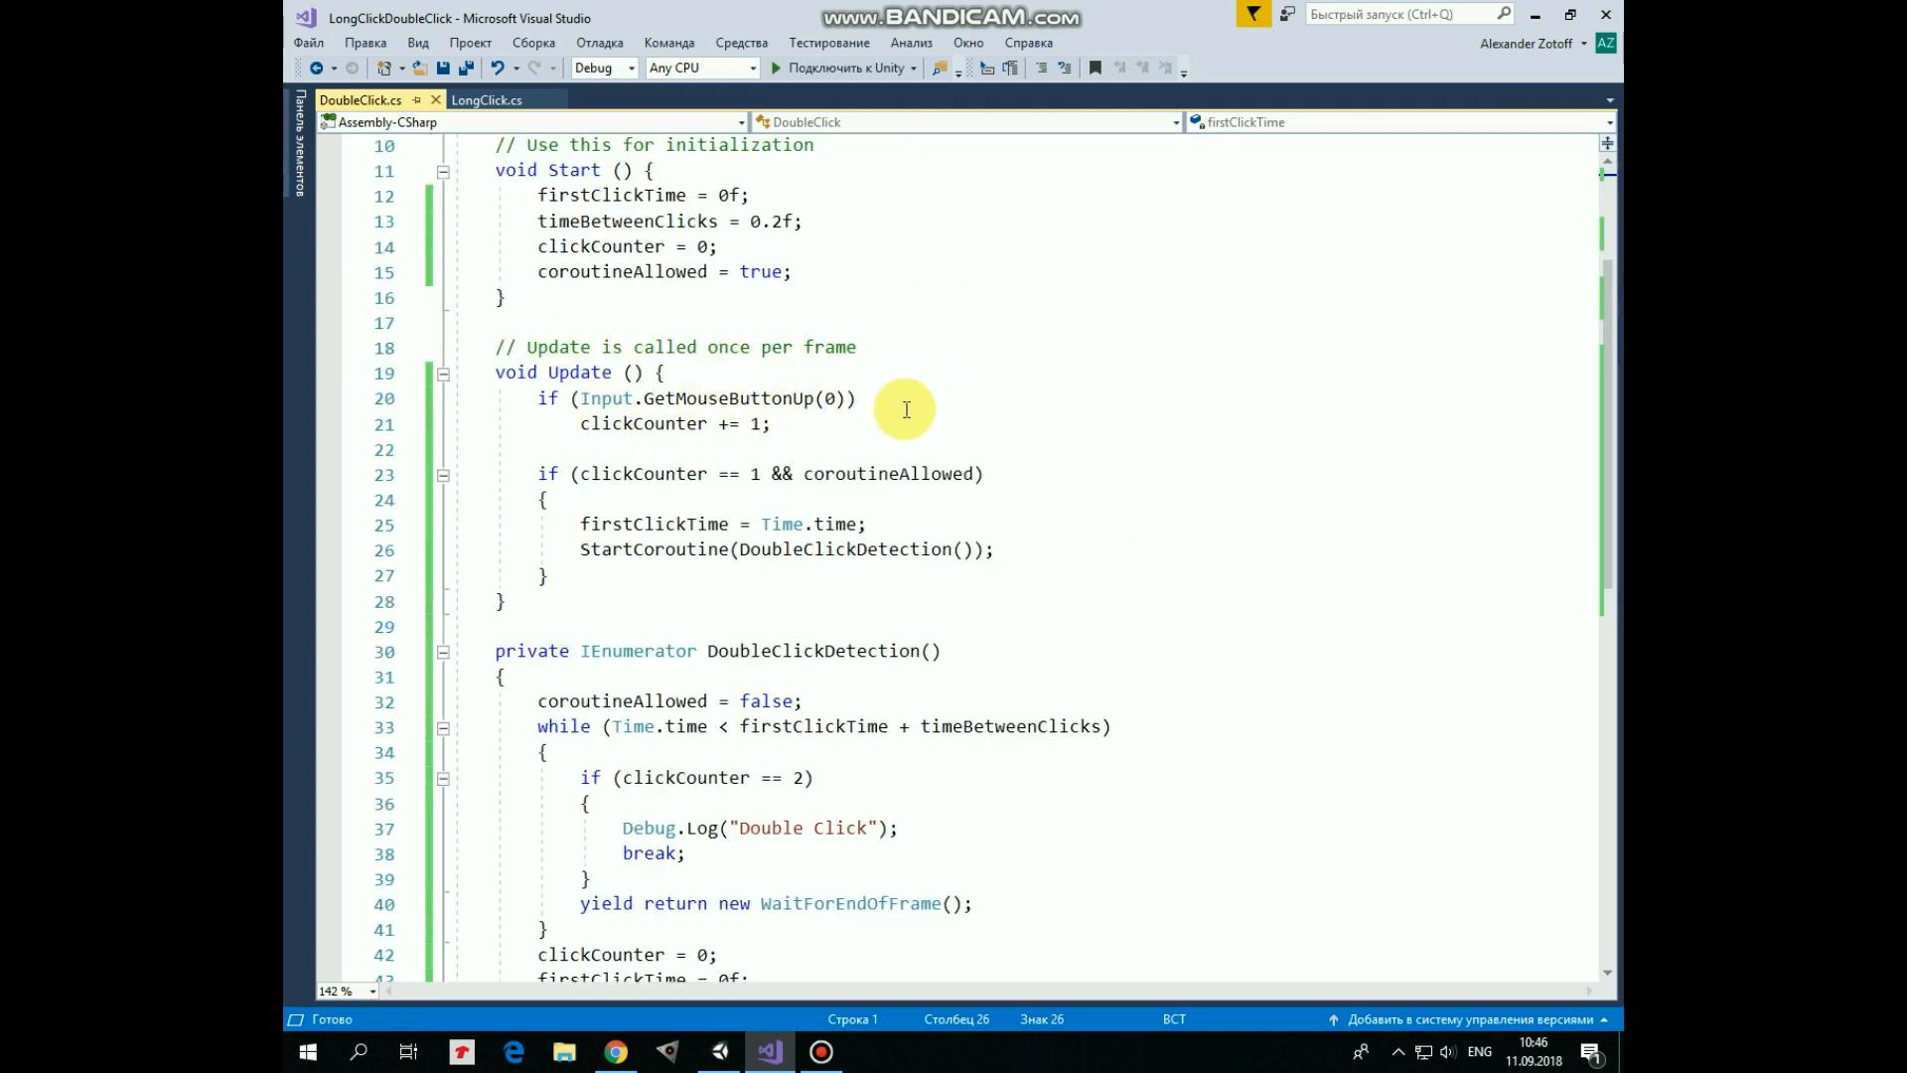
{"action": "mouse_move", "coordinate": [731, 413]}
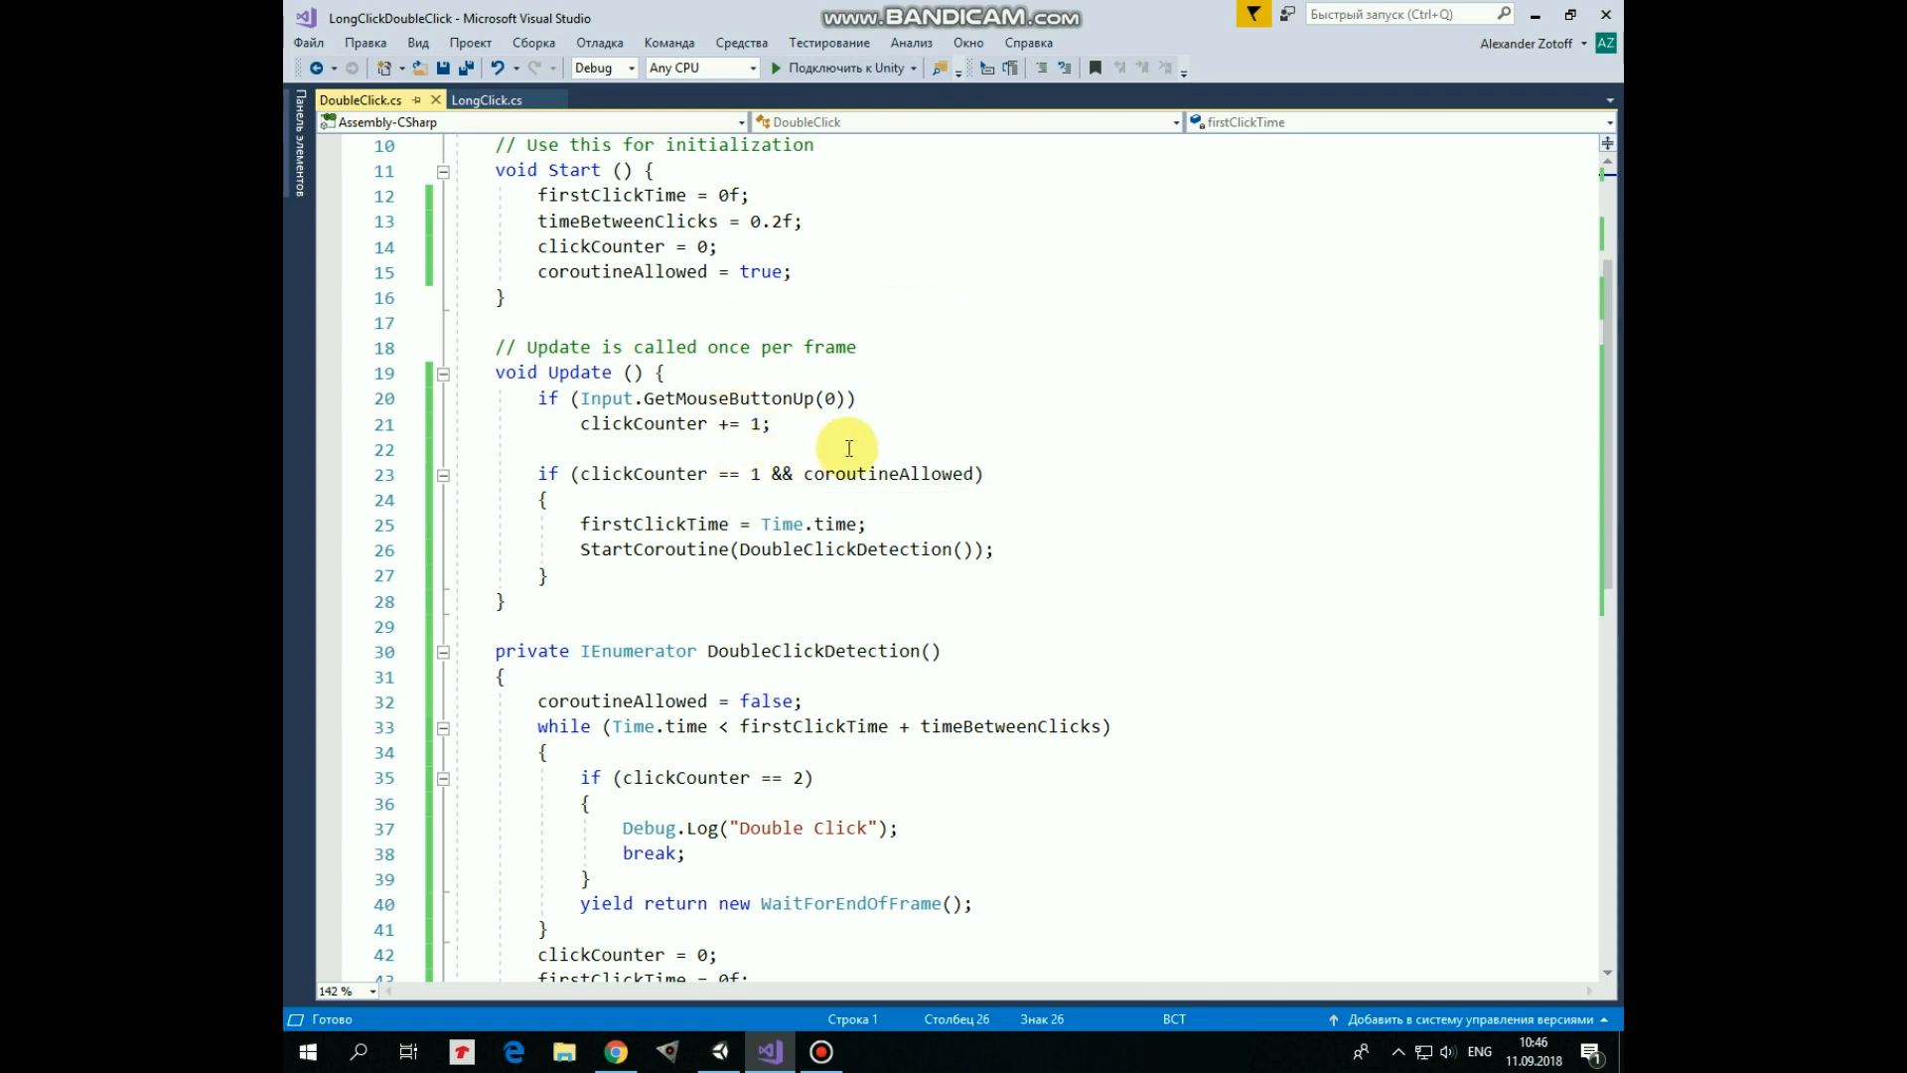
{"action": "mouse_move", "coordinate": [1007, 476]}
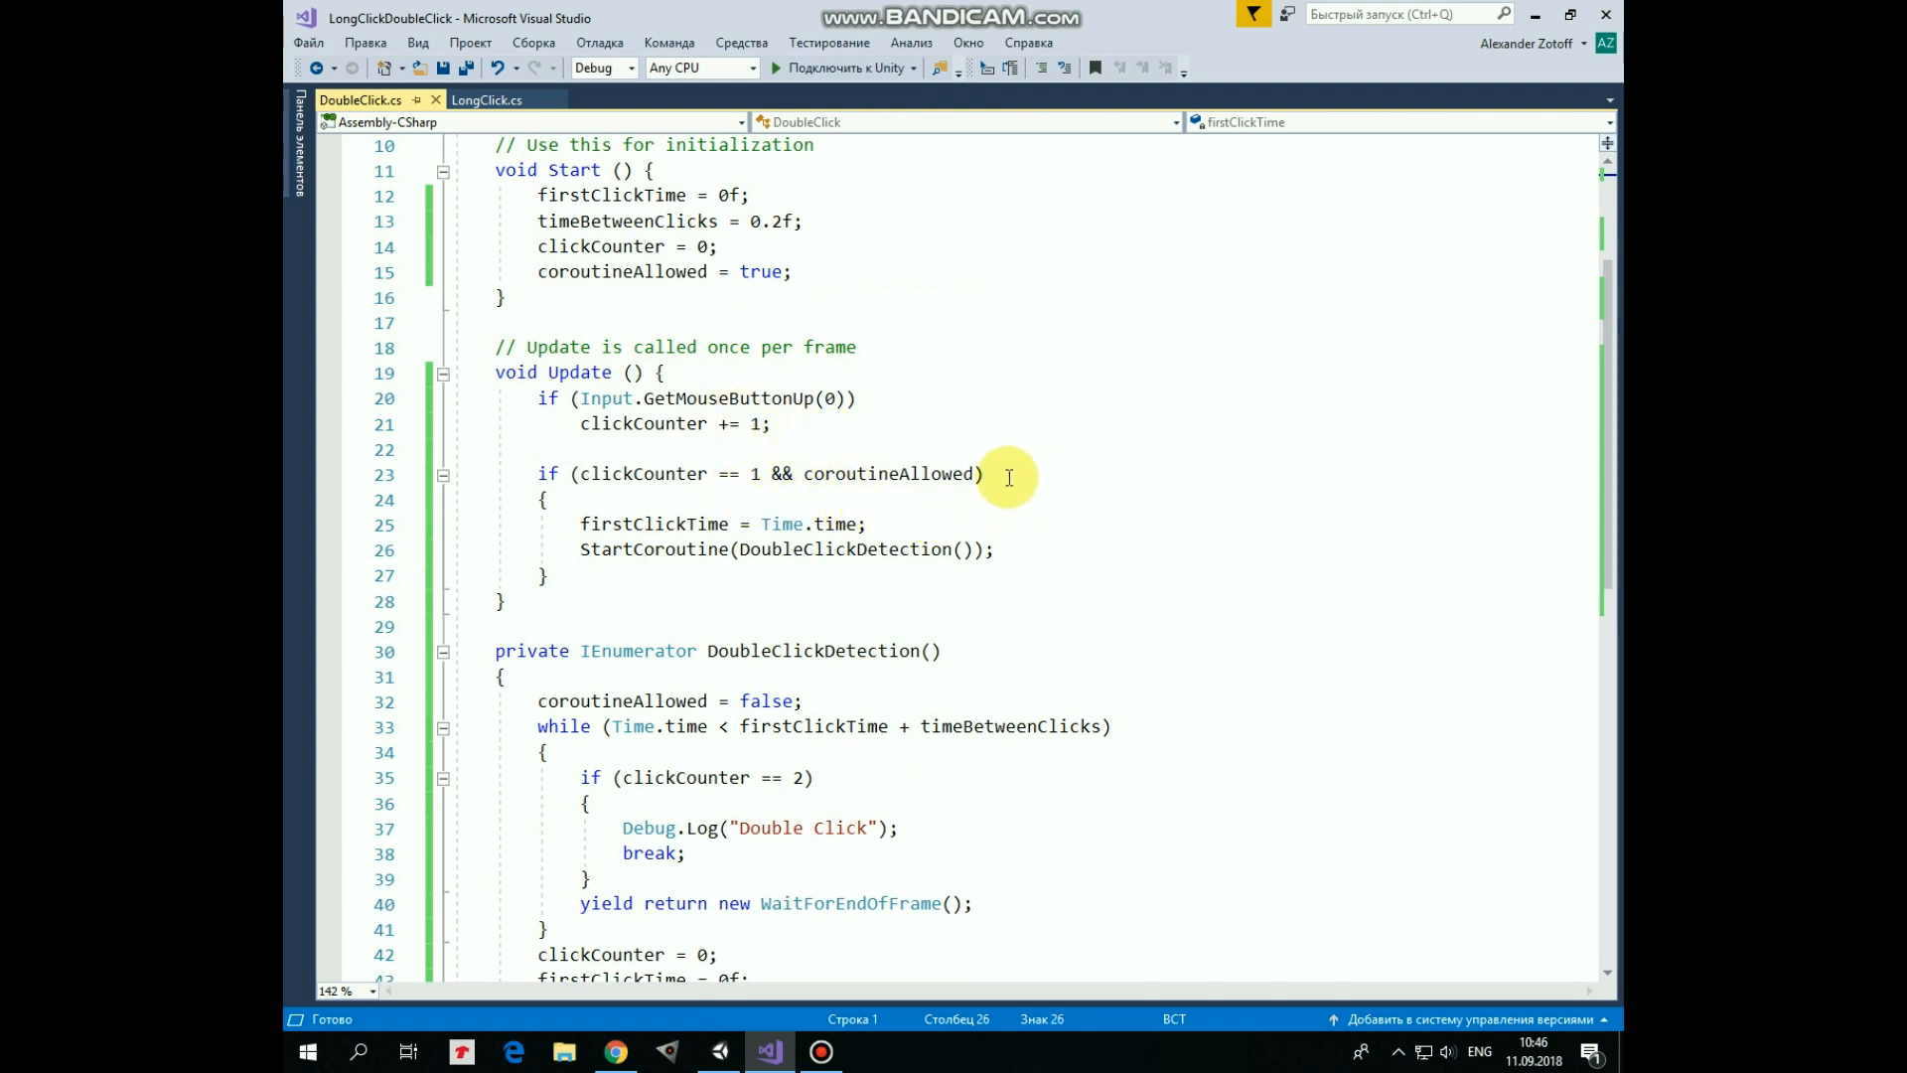
{"action": "mouse_move", "coordinate": [886, 521]}
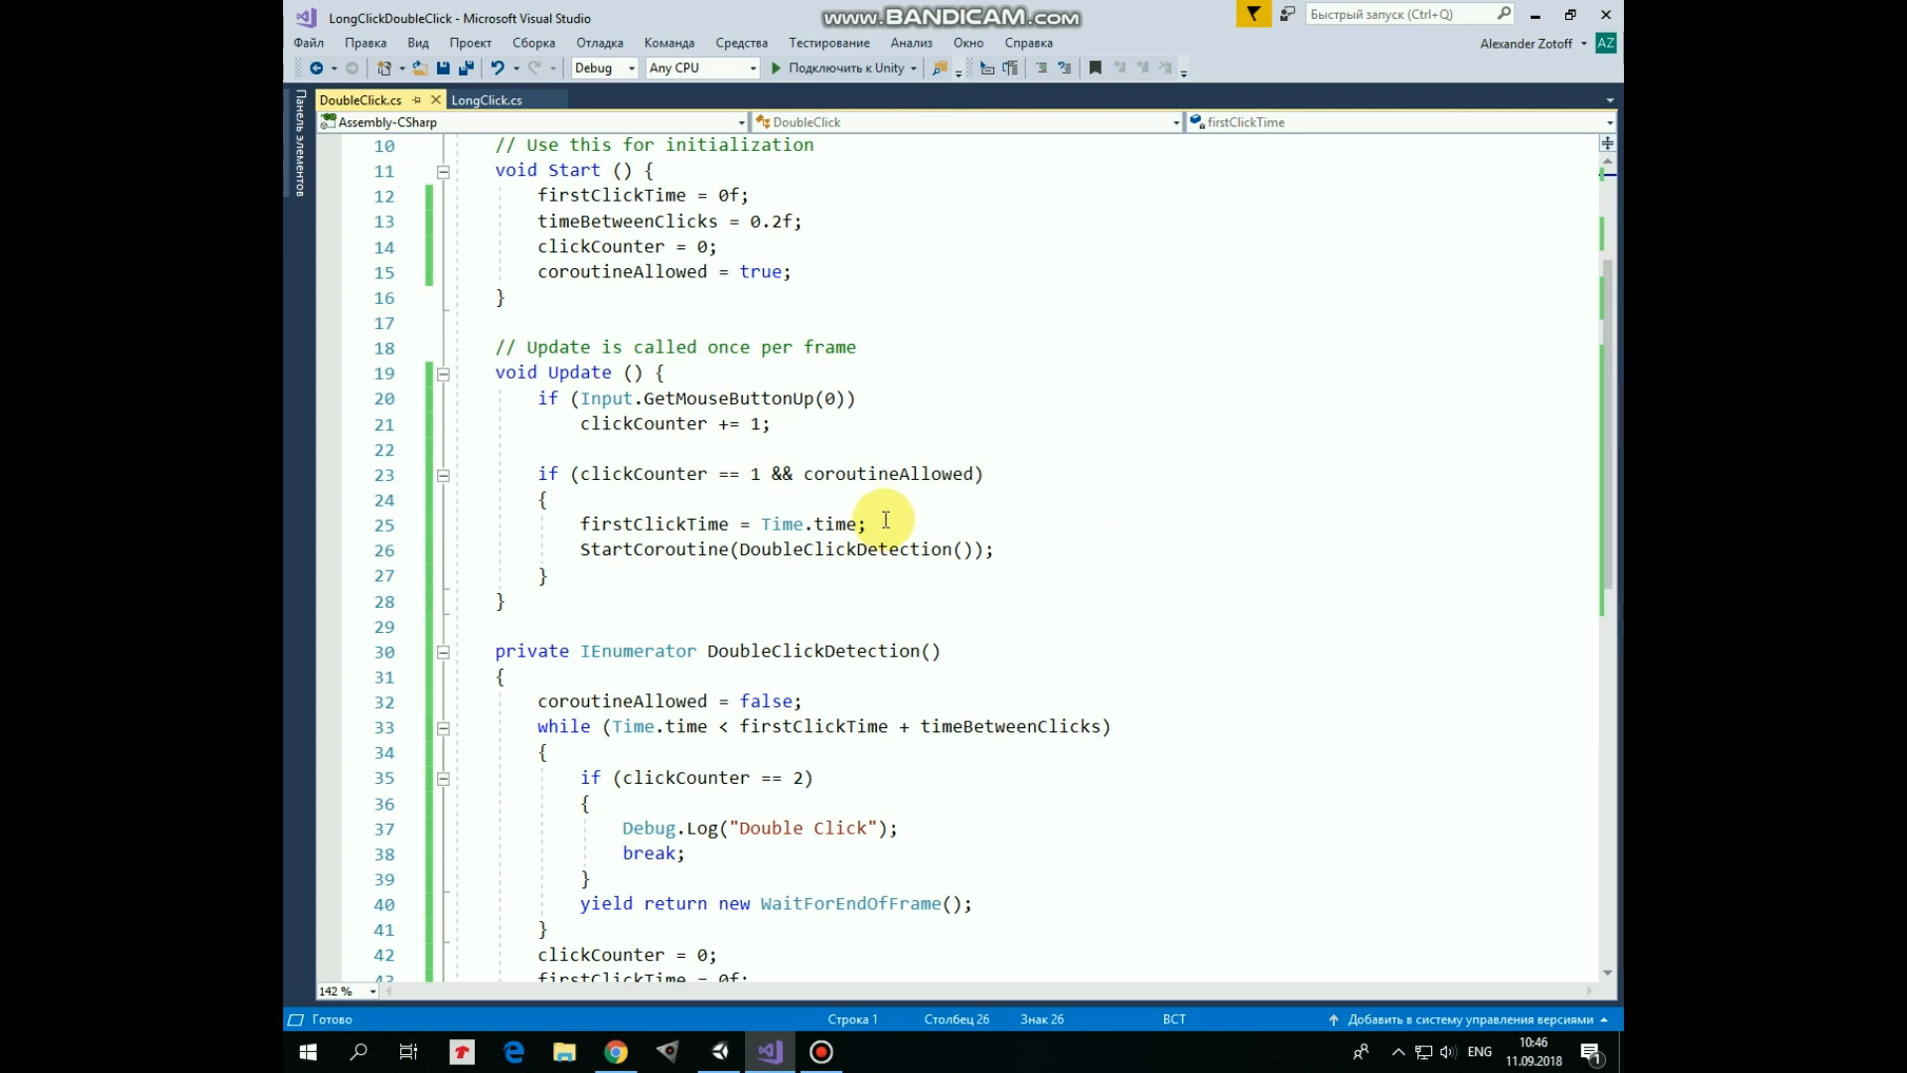
{"action": "scroll", "scroll_direction": "down", "scroll_amount": 3}
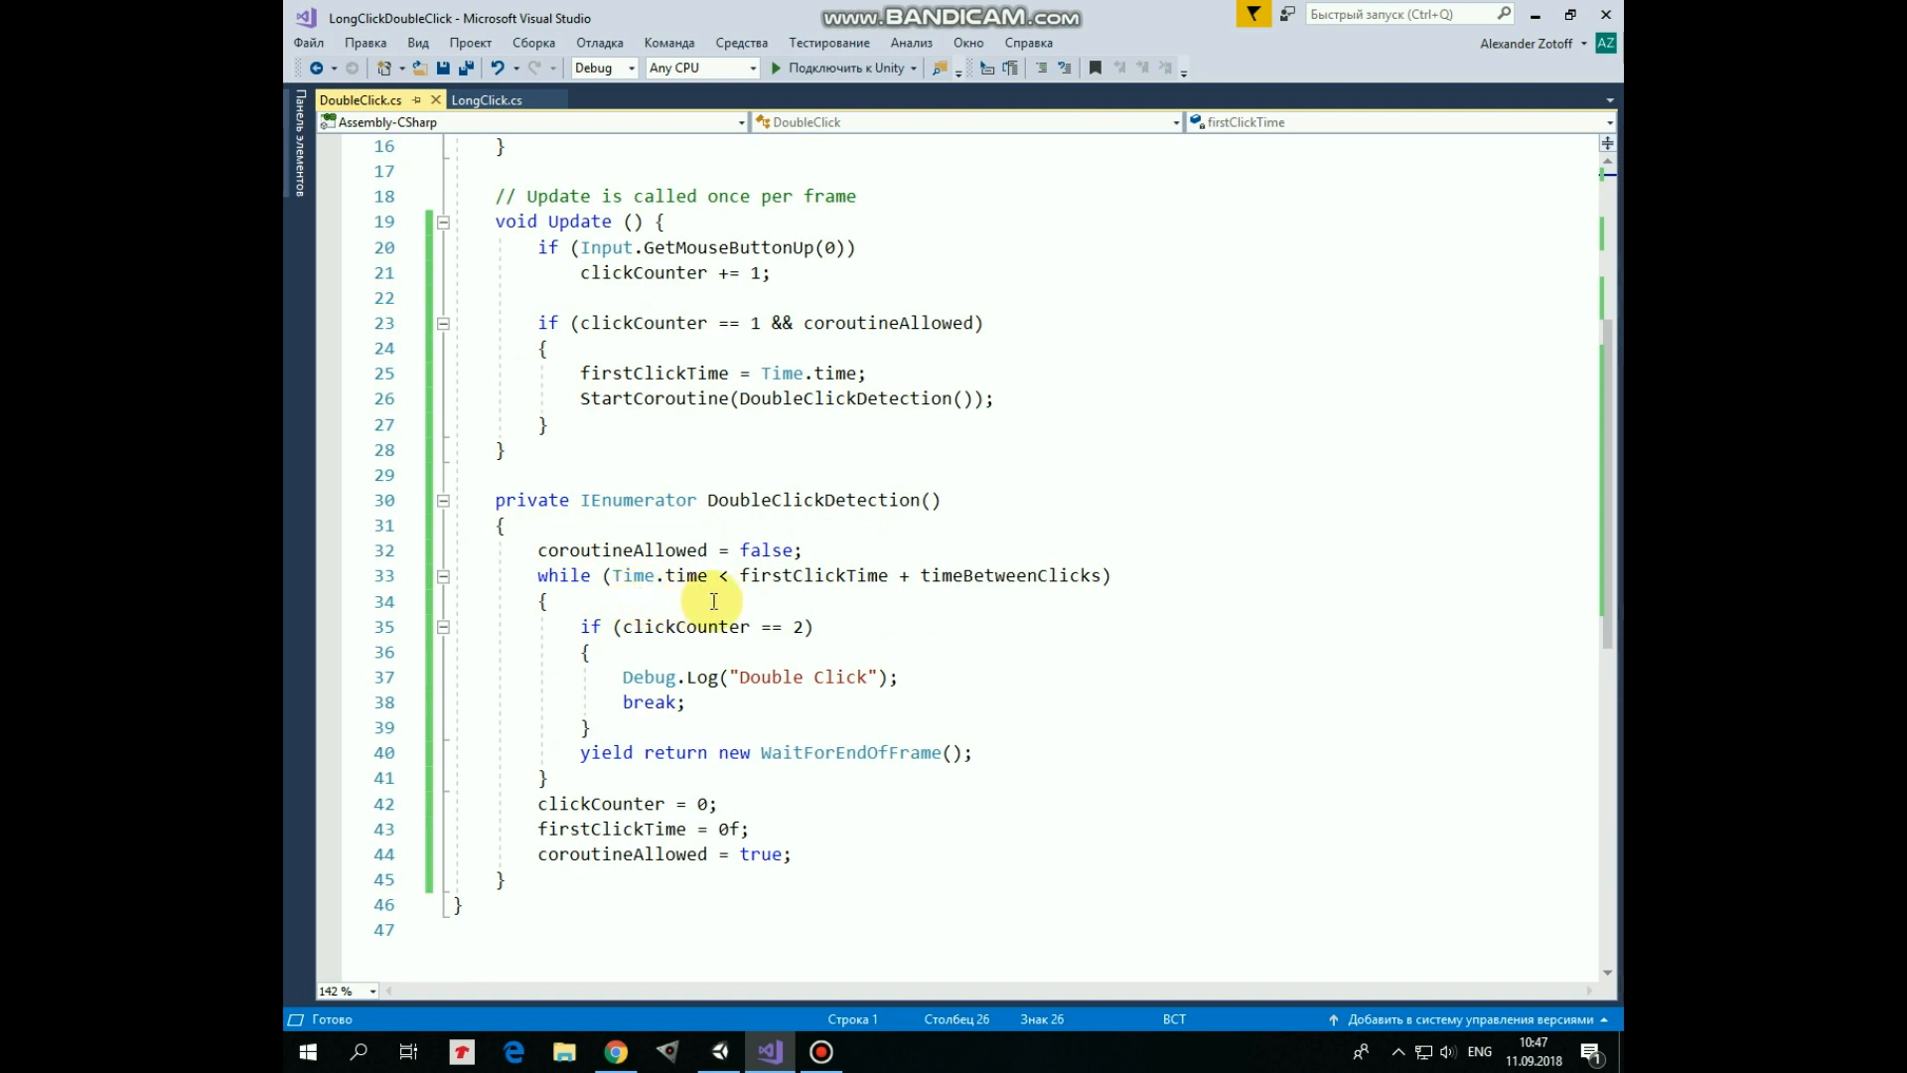
{"action": "mouse_move", "coordinate": [1125, 600]}
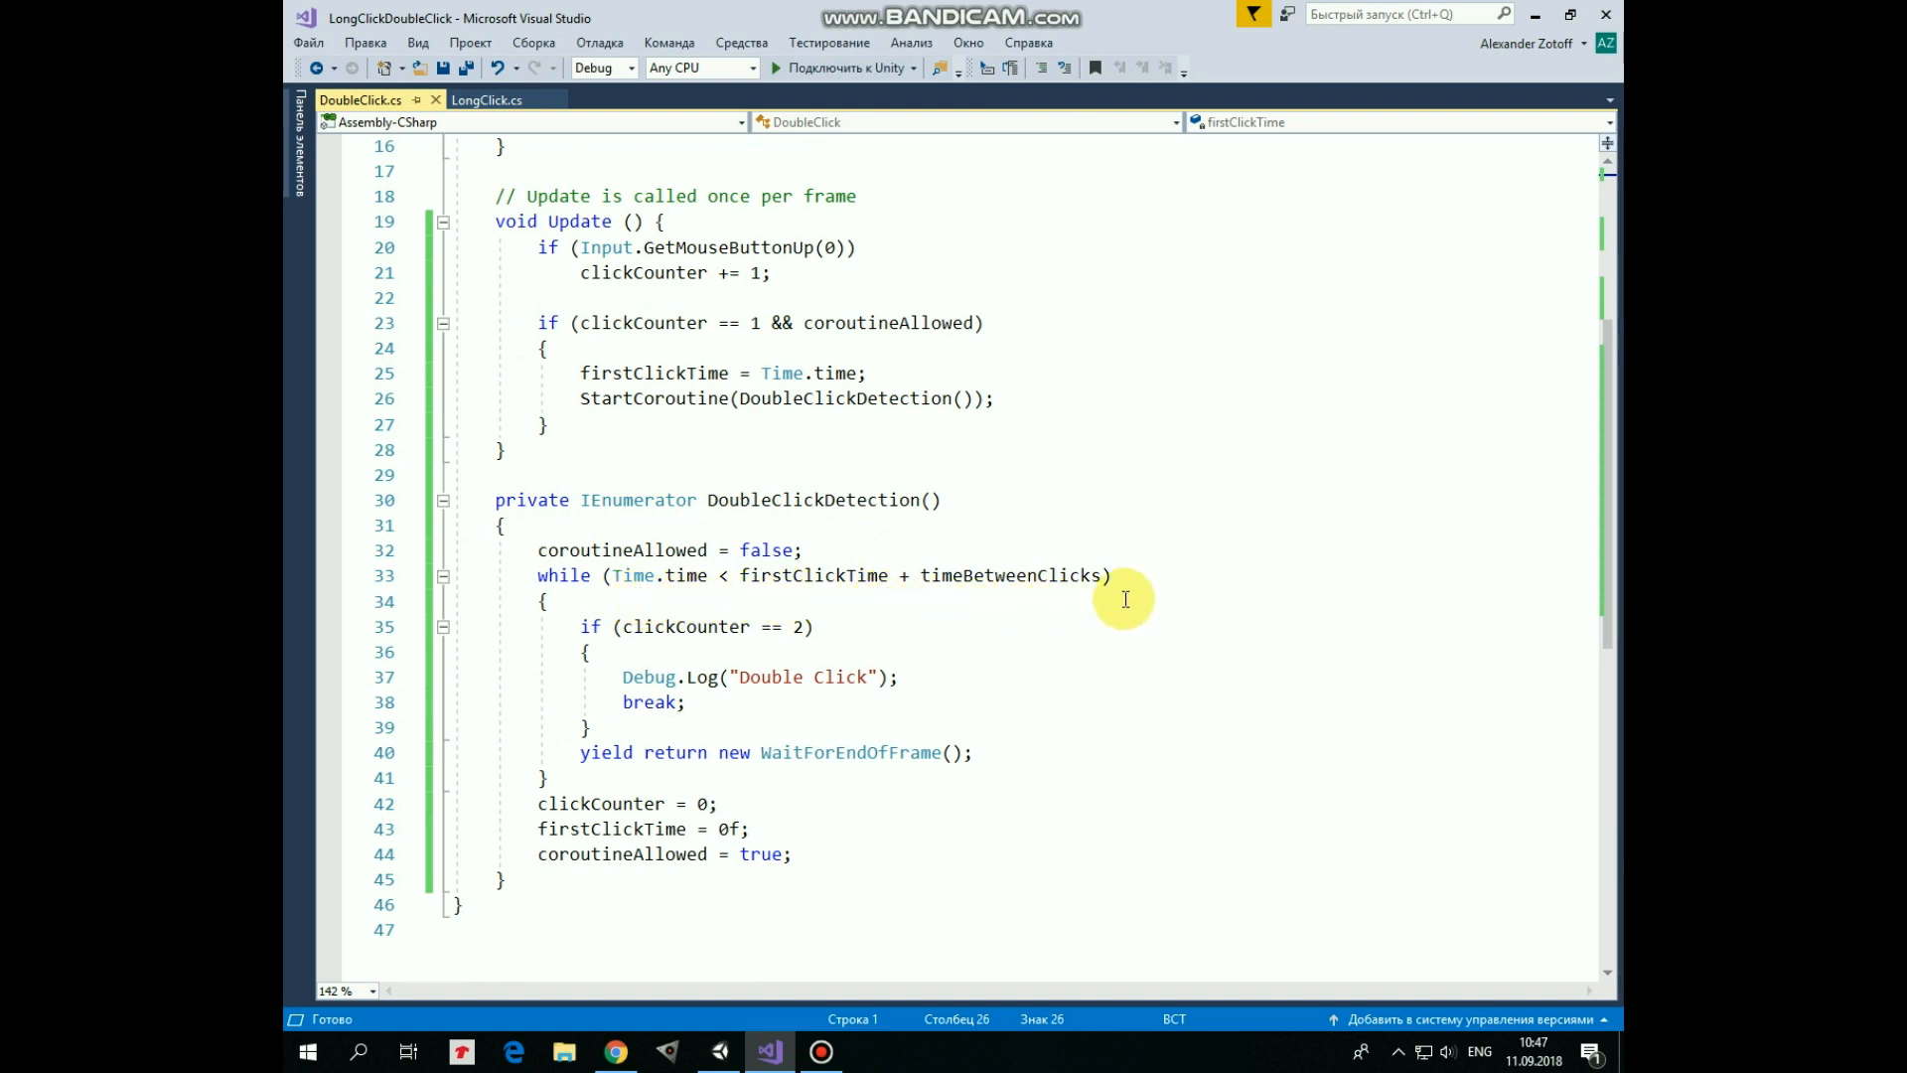
{"action": "mouse_move", "coordinate": [1085, 541]}
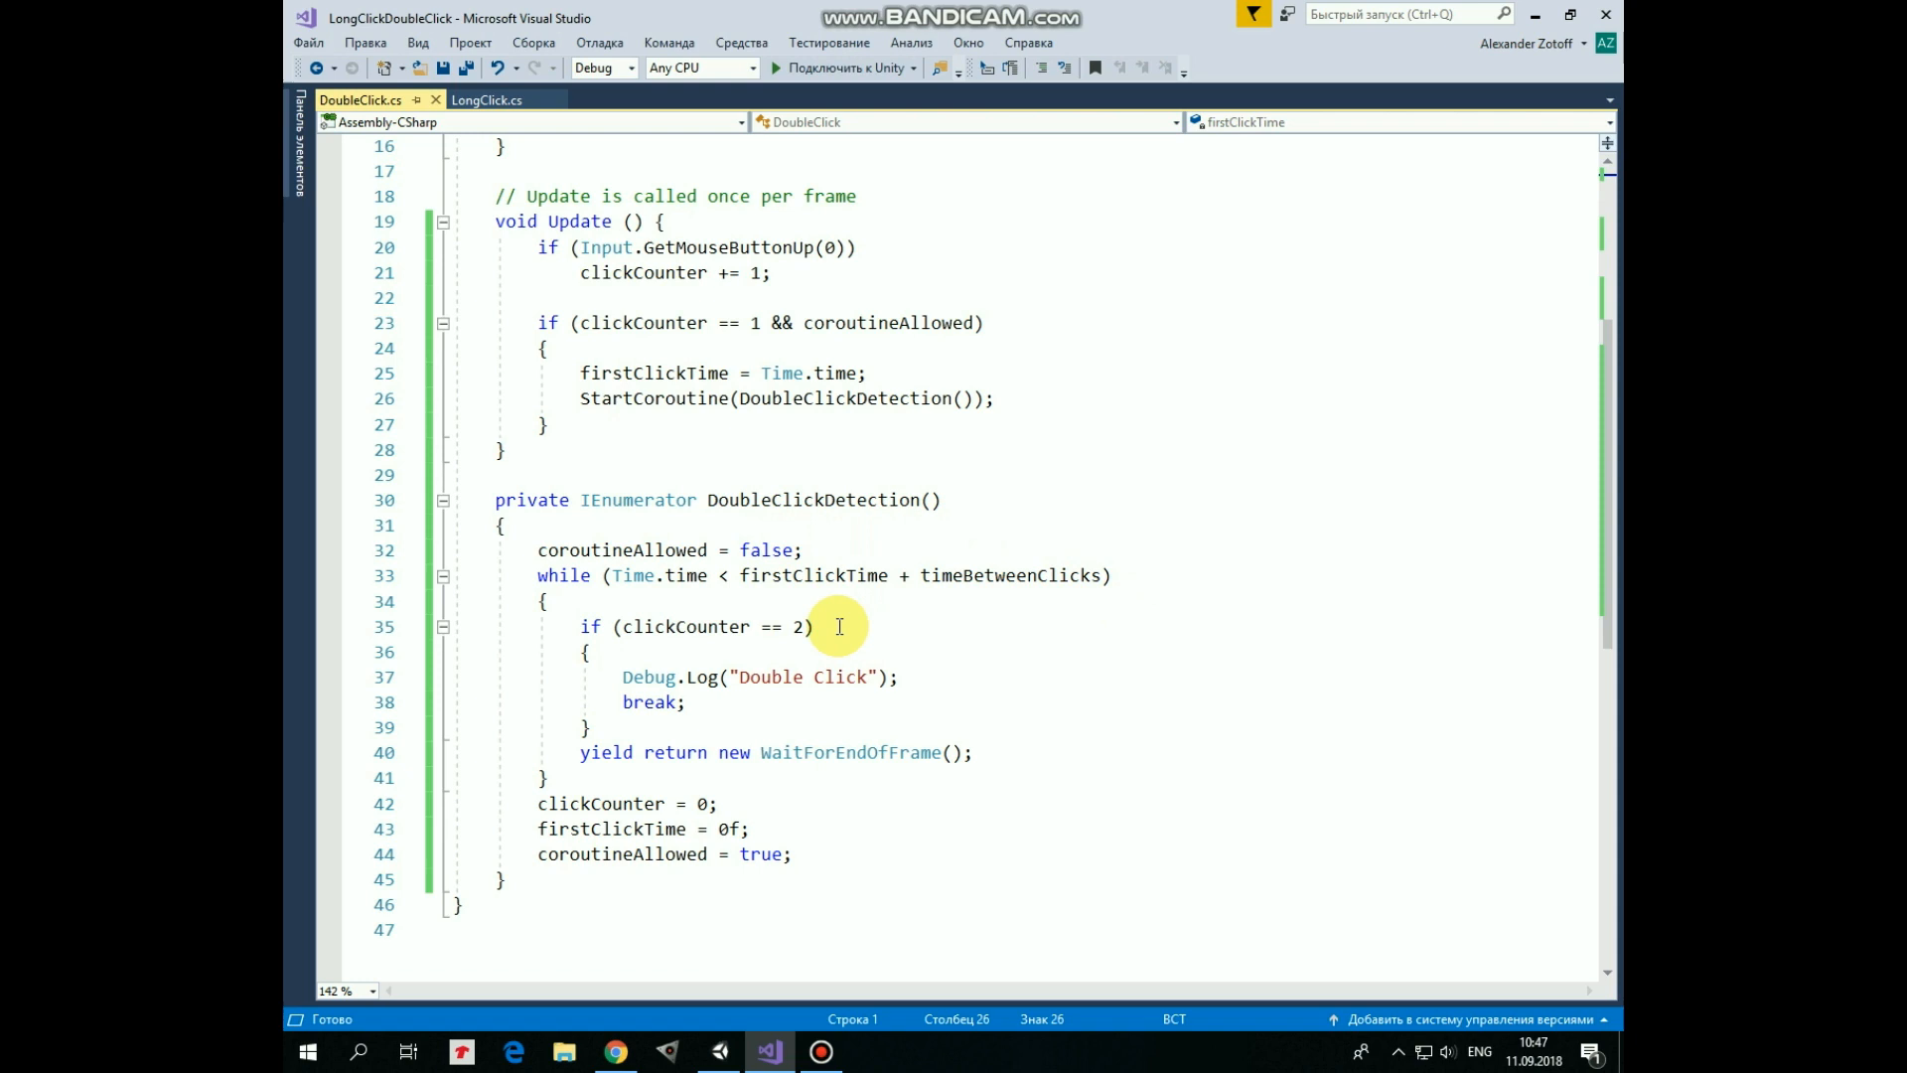
{"action": "mouse_move", "coordinate": [894, 648]}
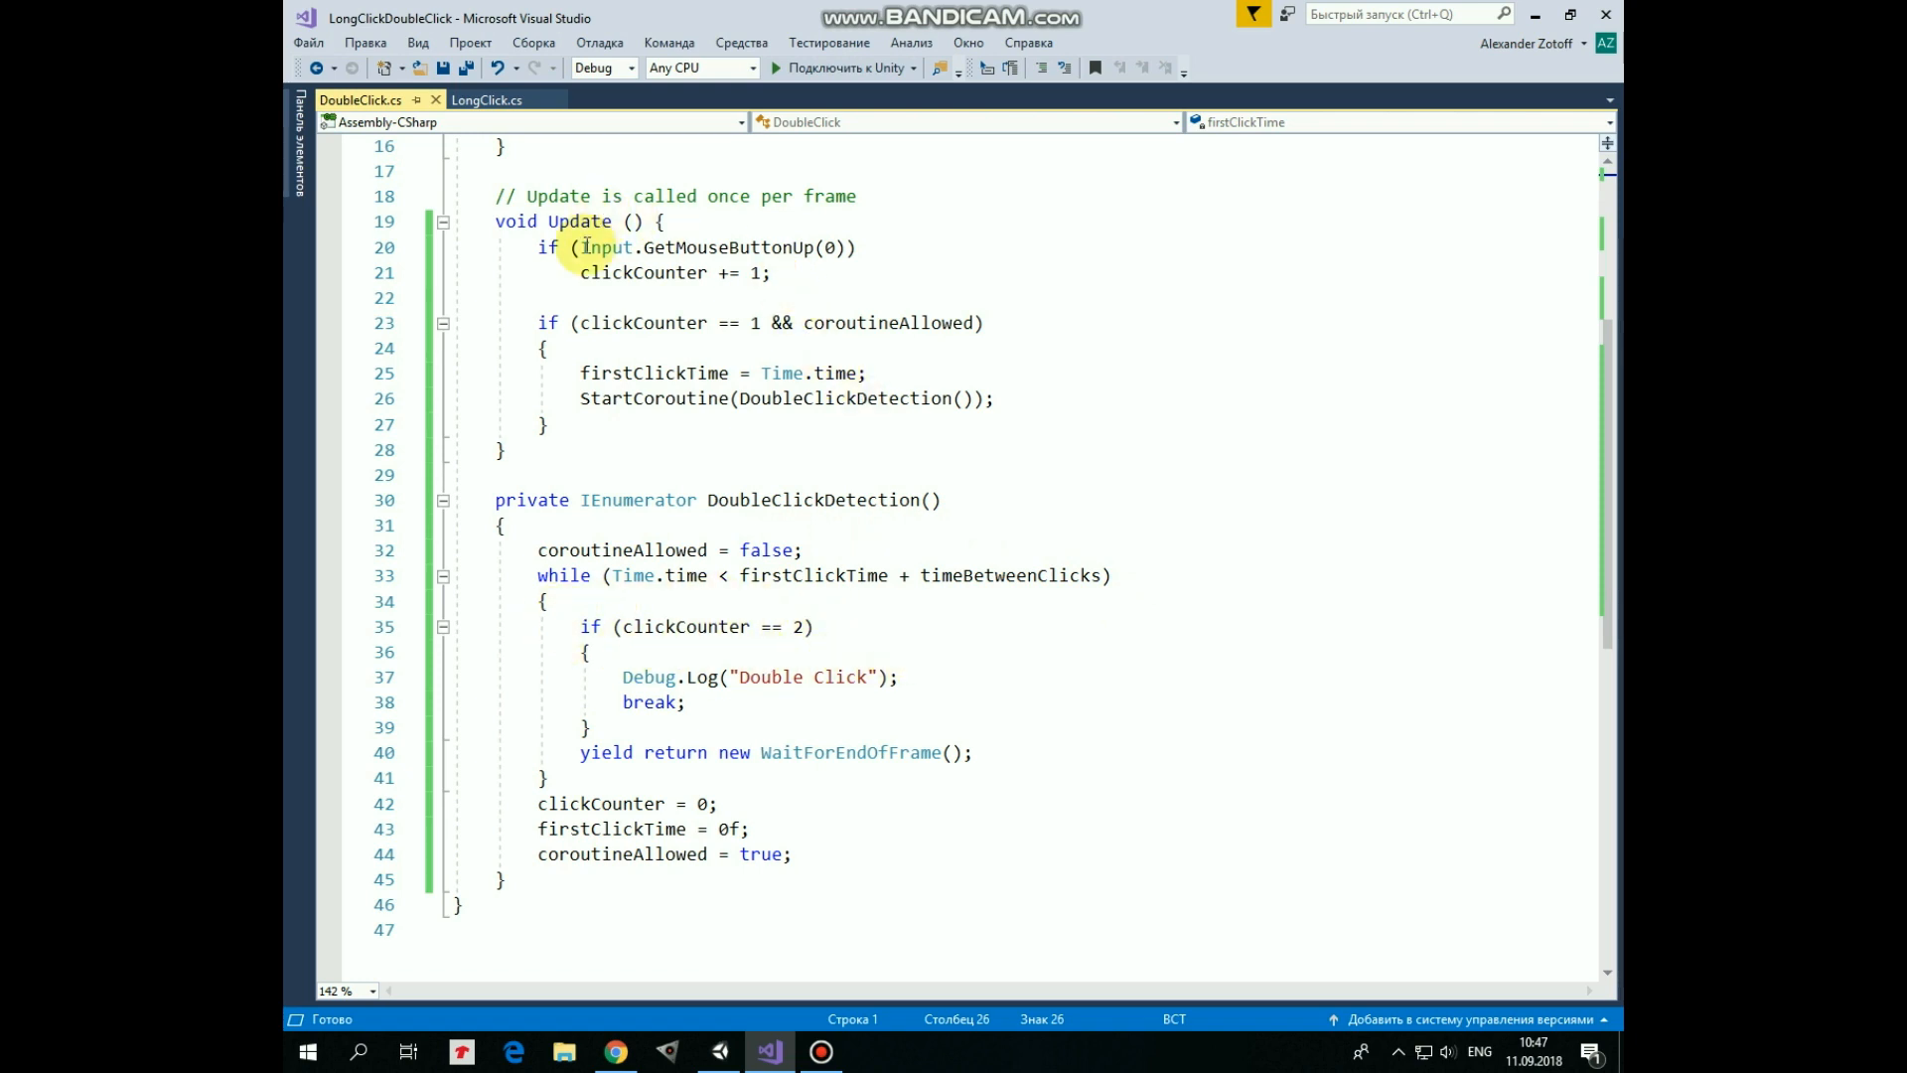
{"action": "mouse_move", "coordinate": [914, 628]}
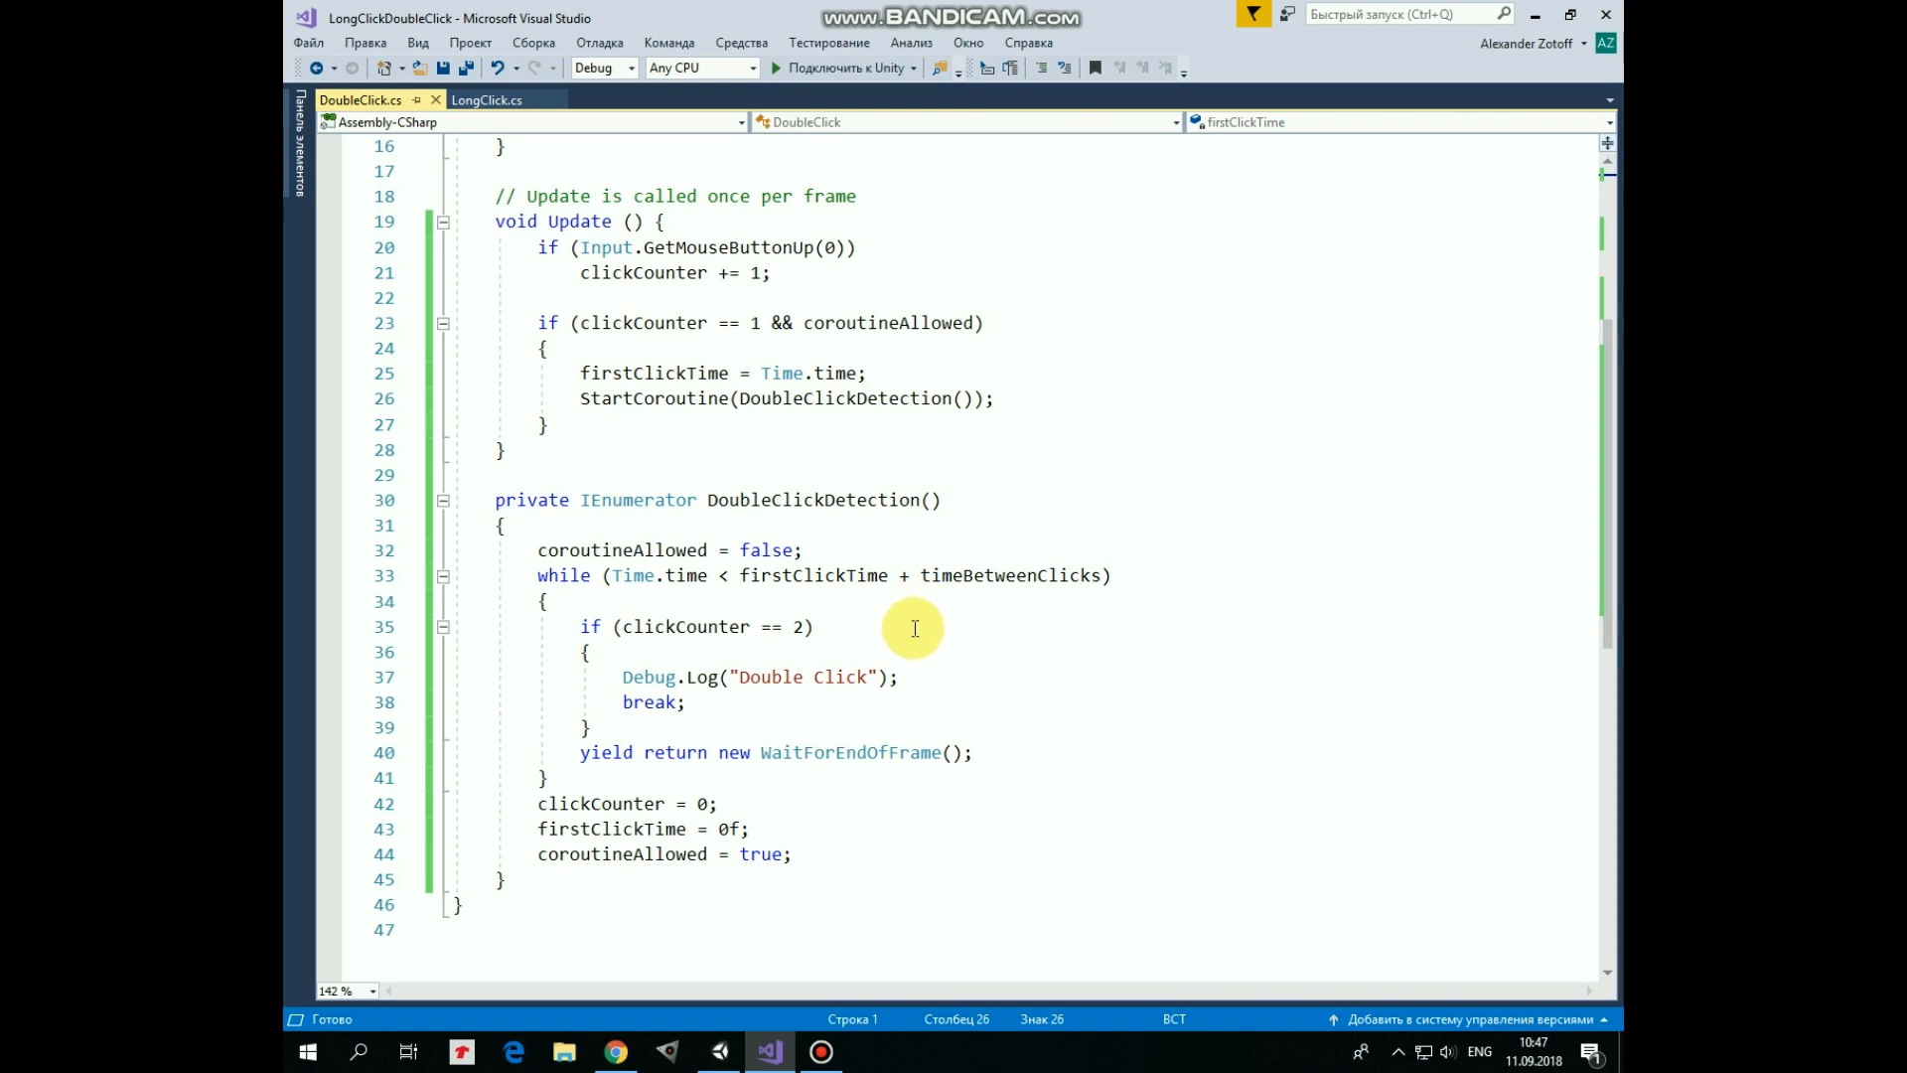
{"action": "mouse_move", "coordinate": [624, 661]}
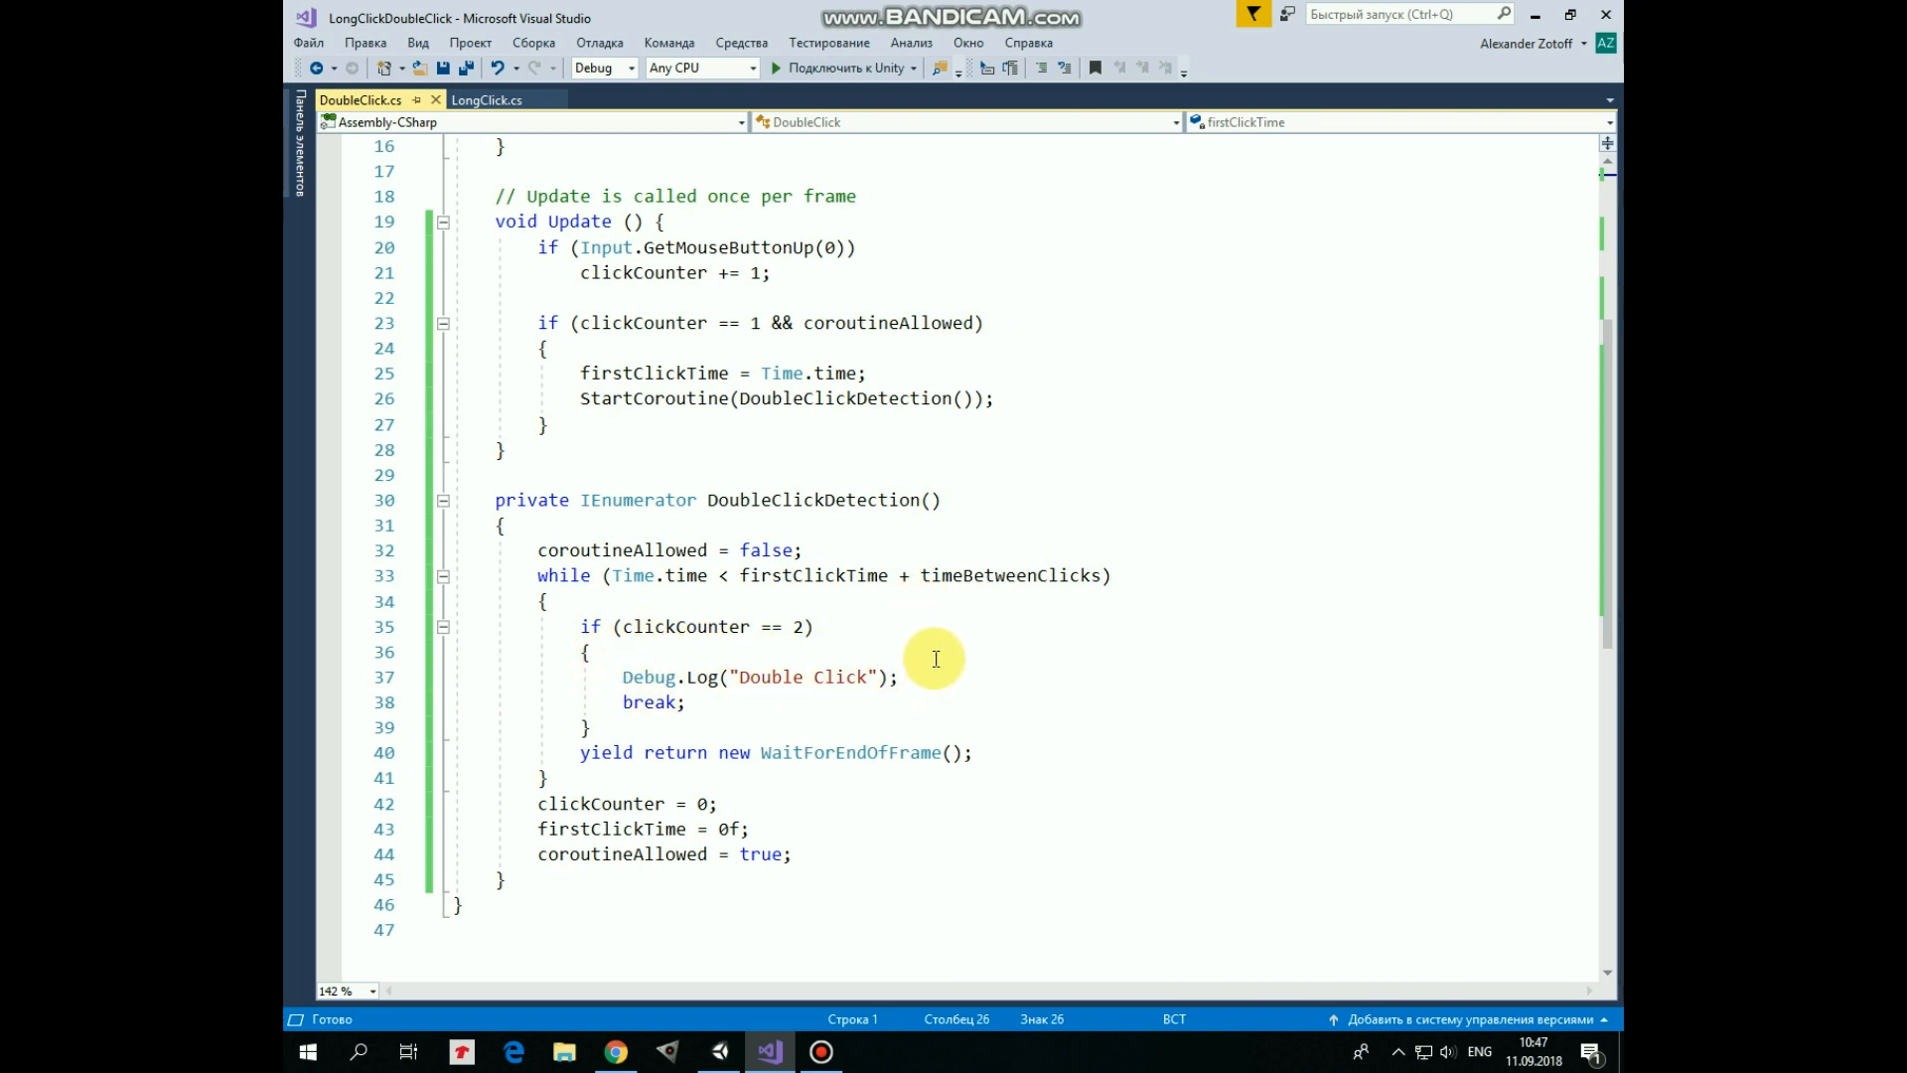
{"action": "mouse_move", "coordinate": [787, 707]}
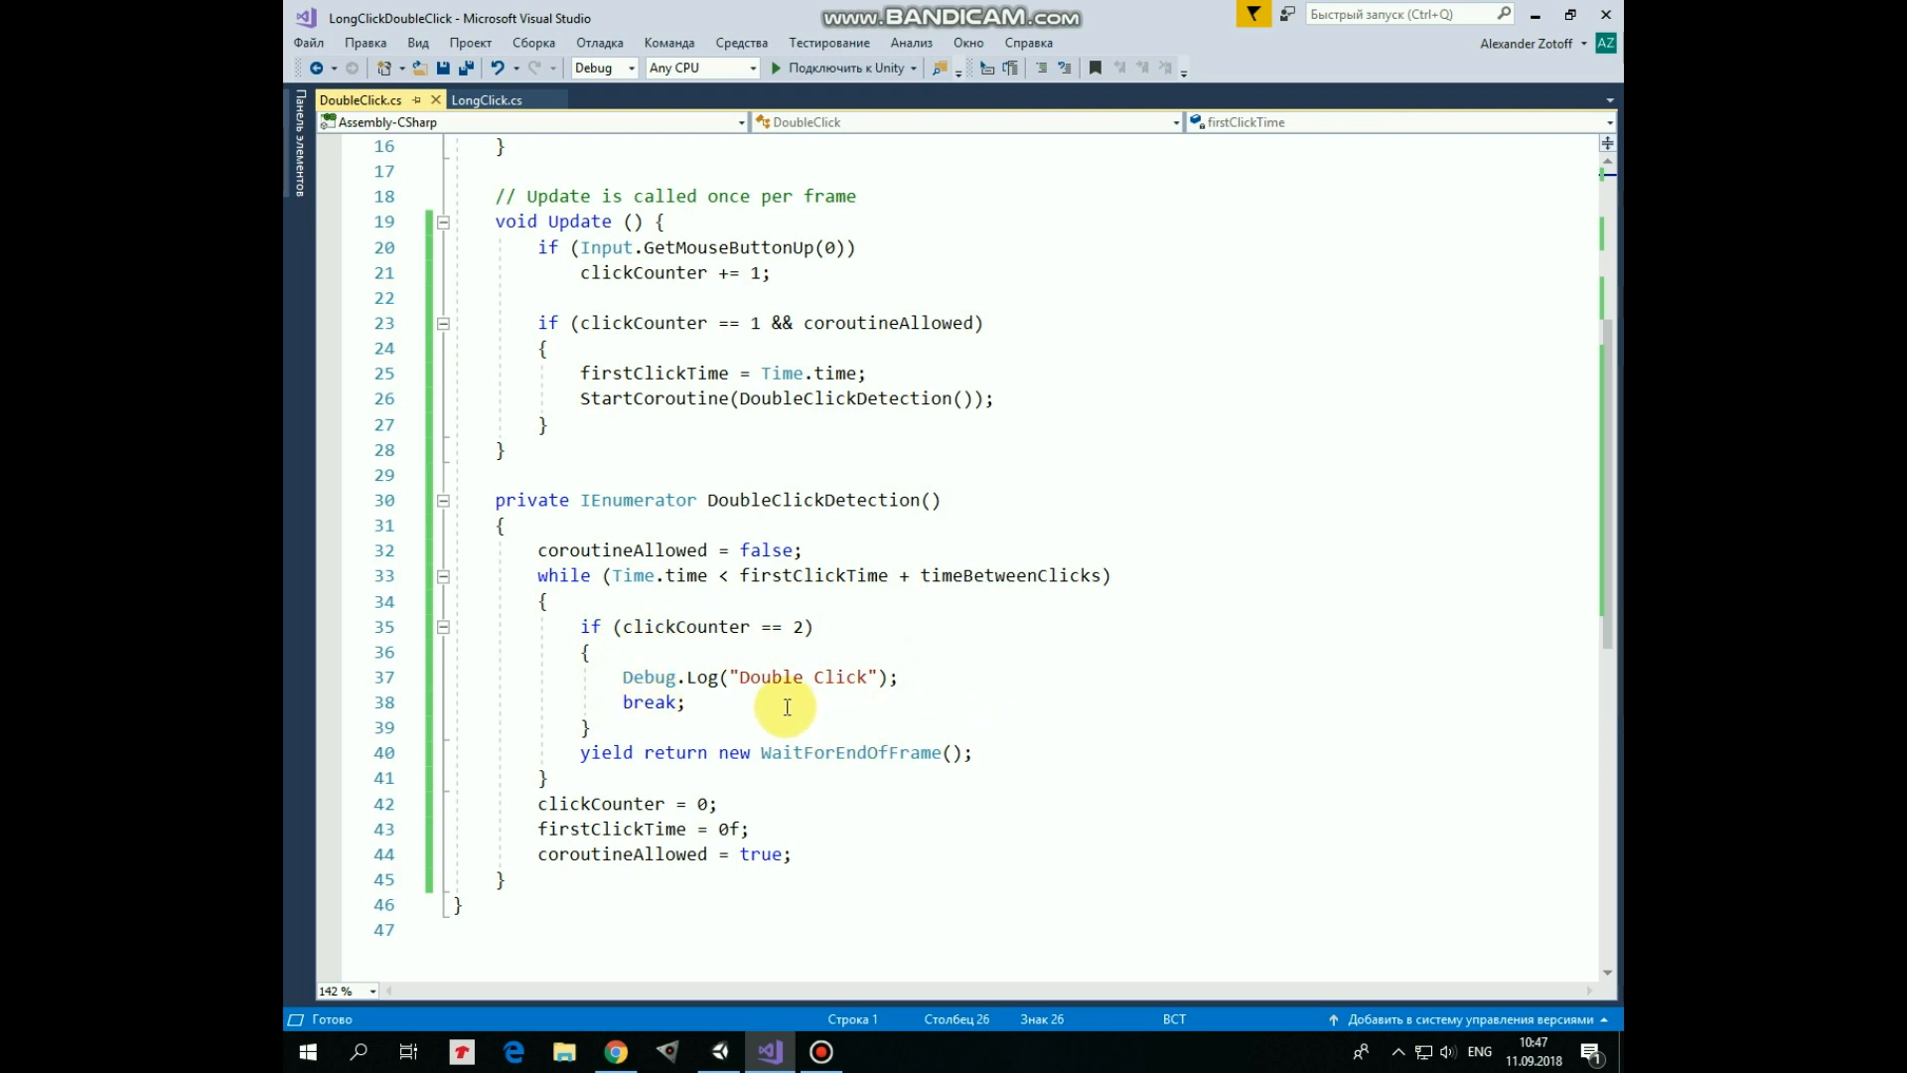
{"action": "mouse_move", "coordinate": [1005, 769]}
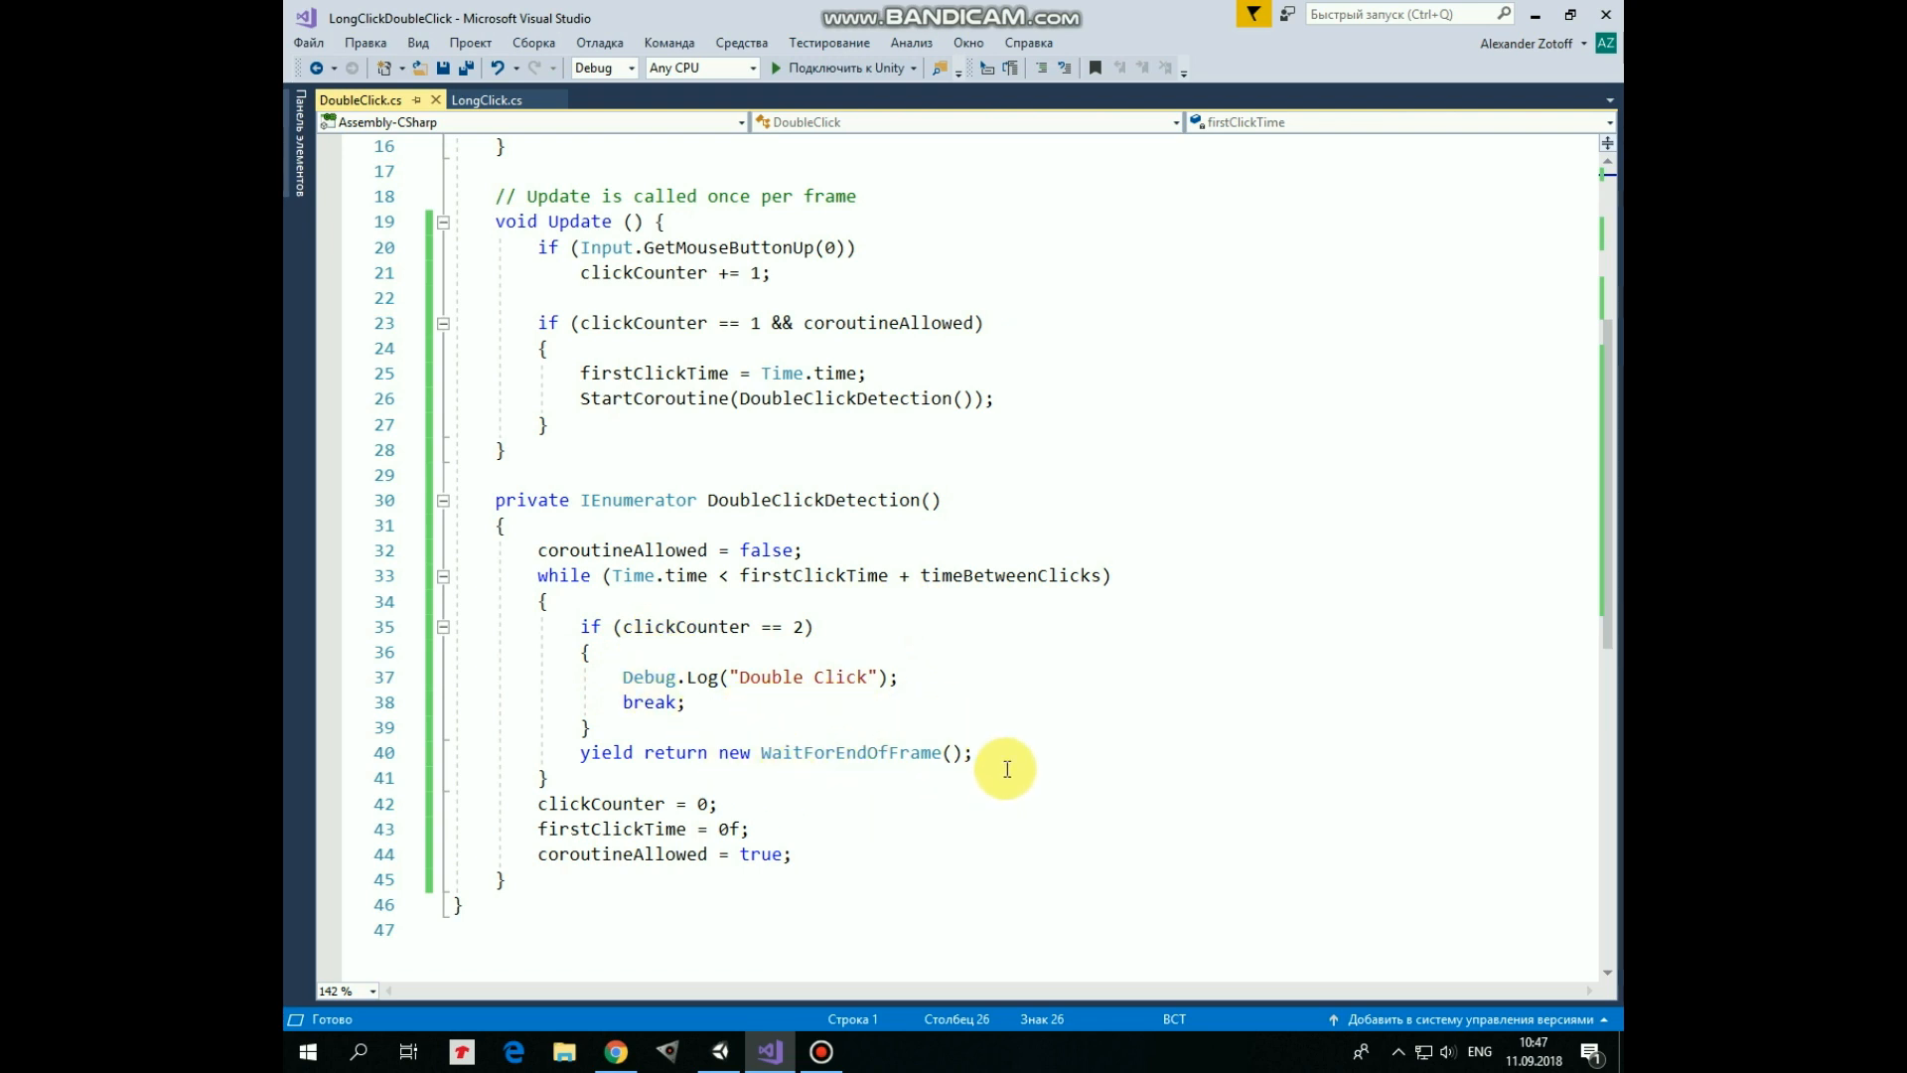
{"action": "mouse_move", "coordinate": [981, 606]}
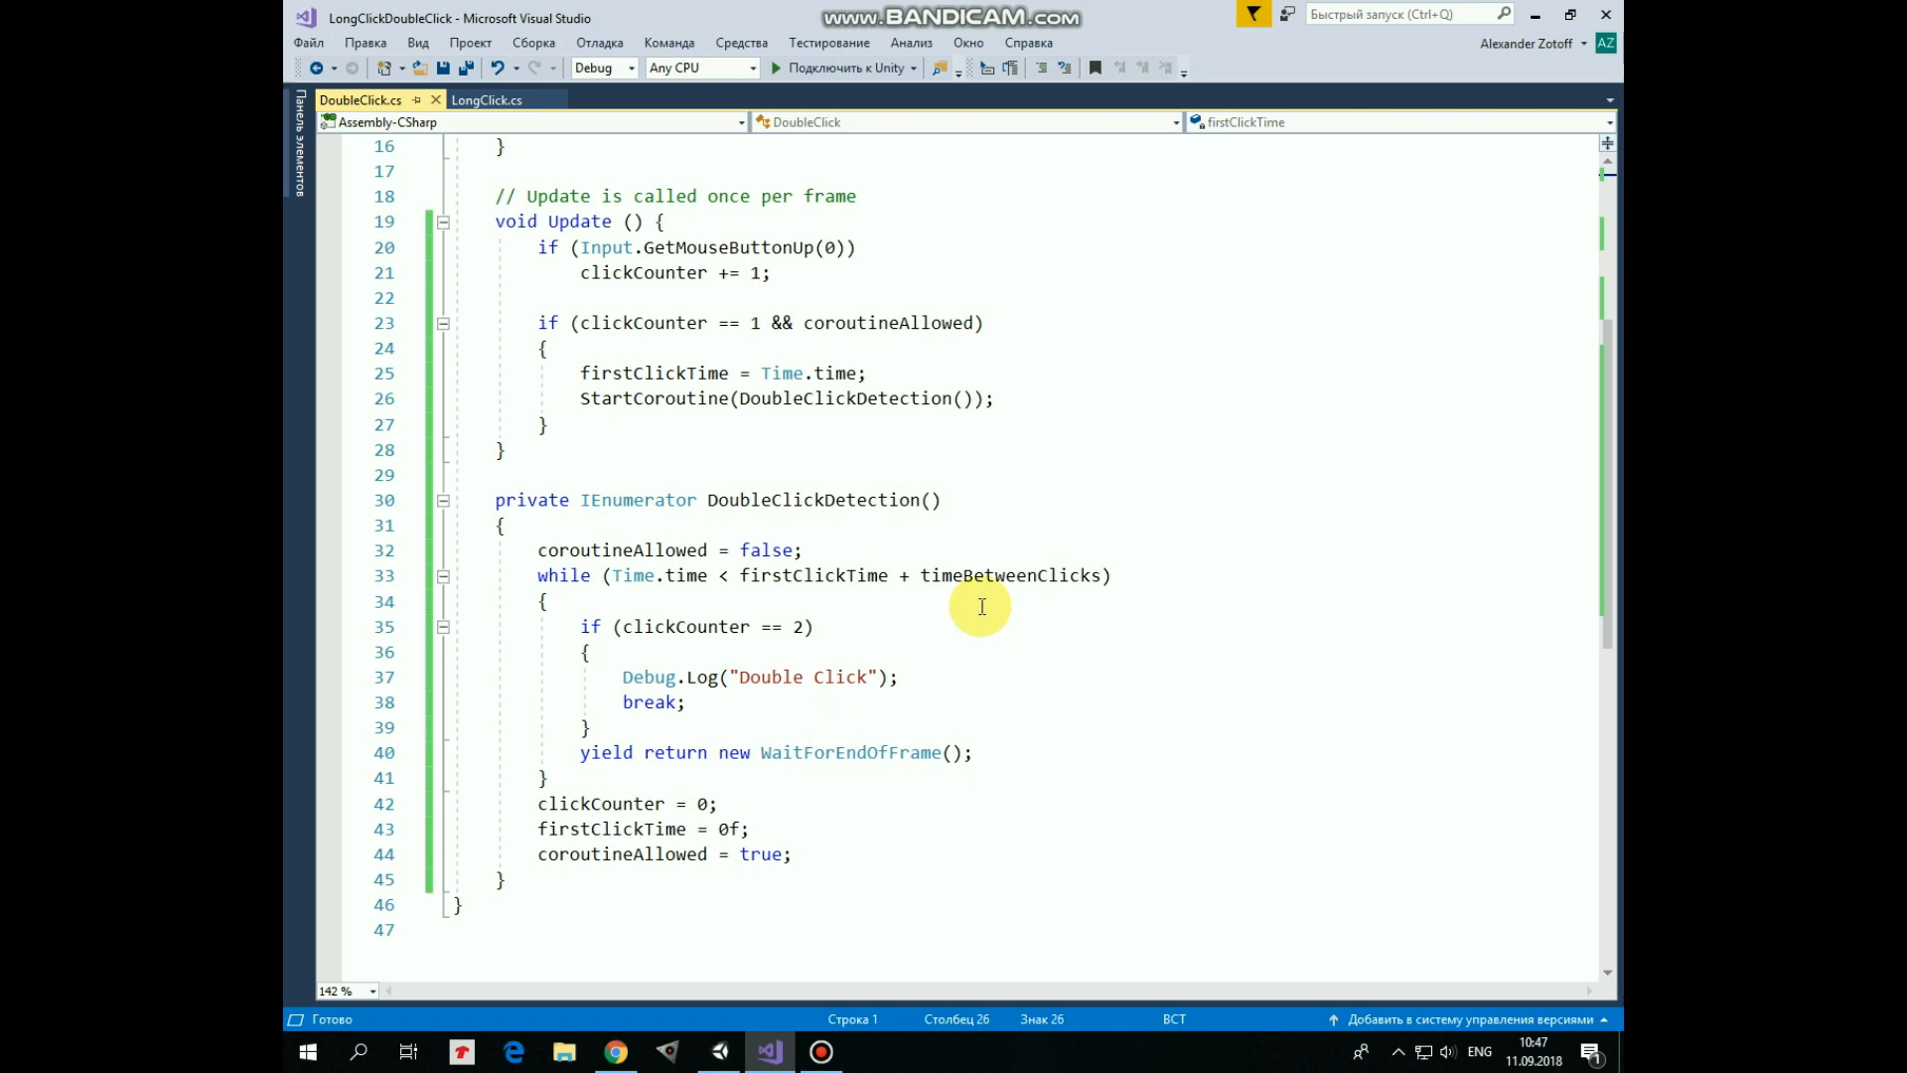
{"action": "mouse_move", "coordinate": [1057, 696]}
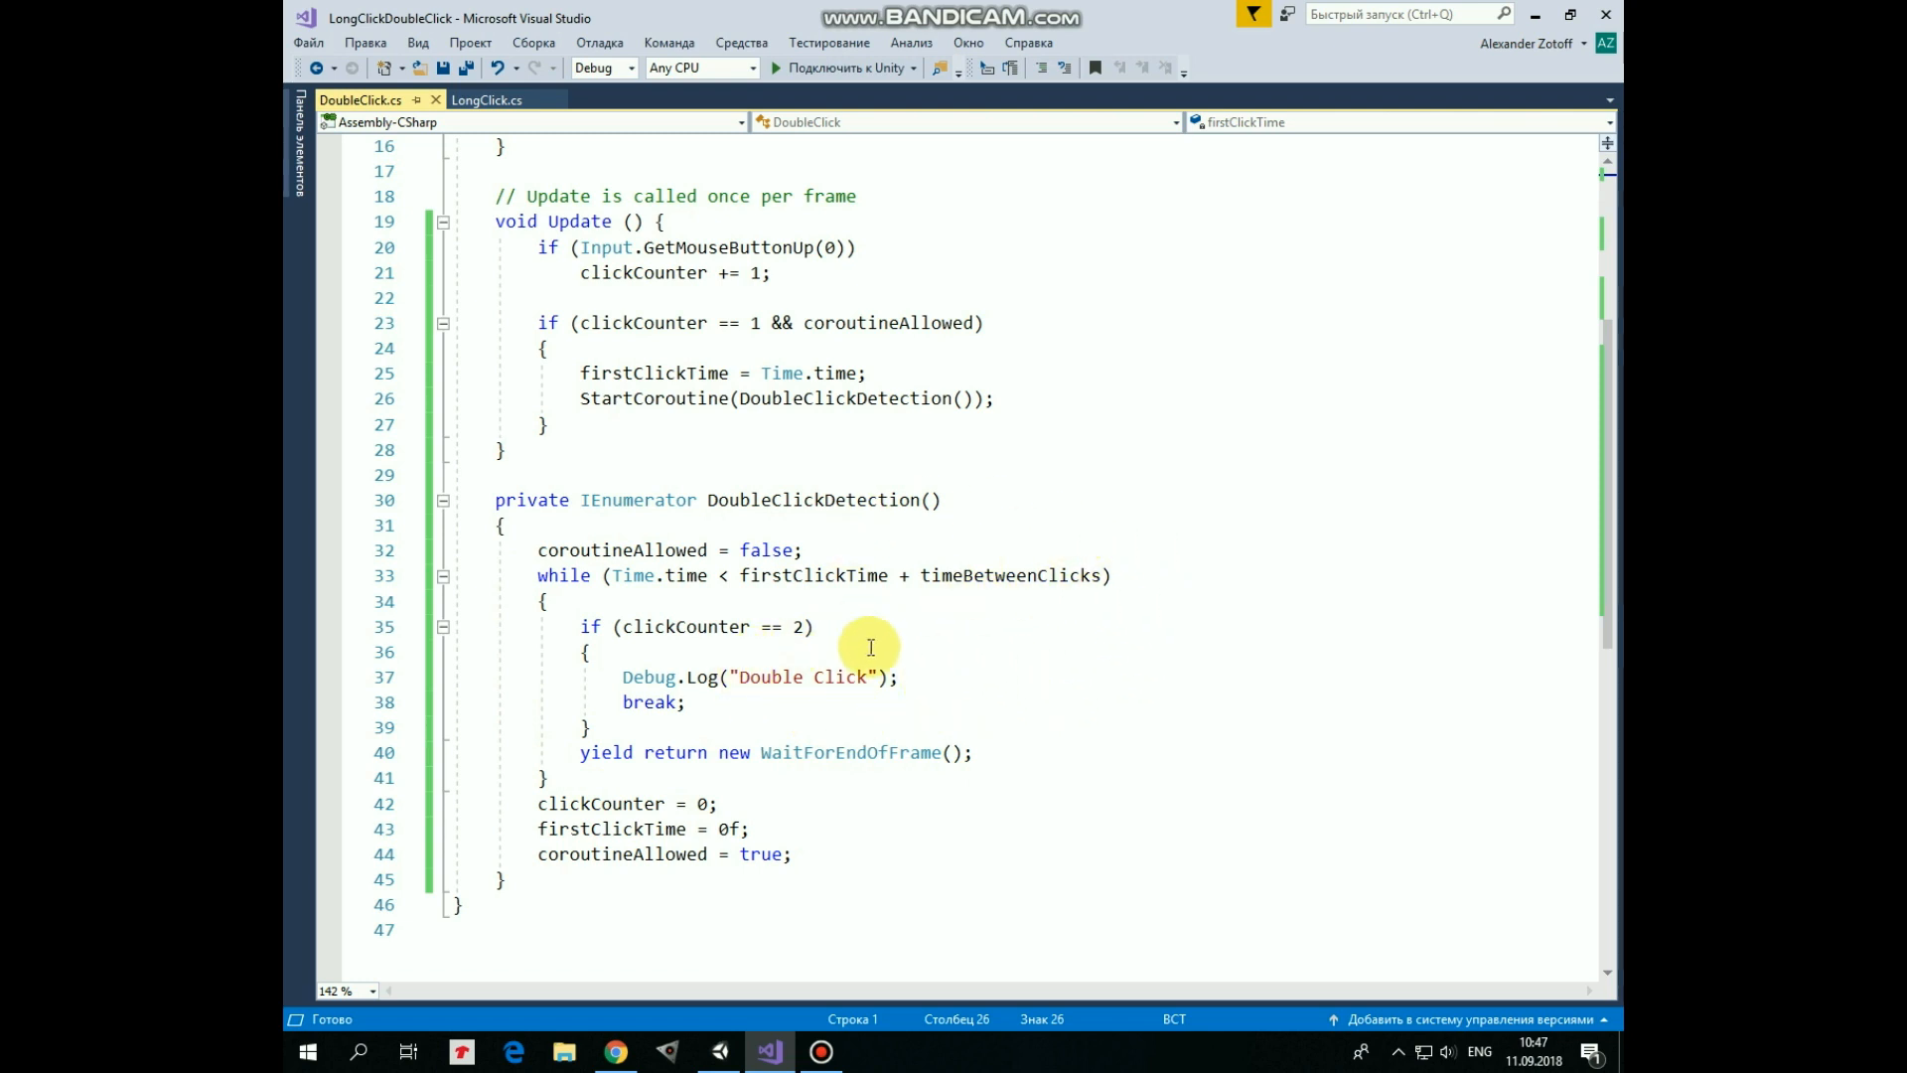
{"action": "mouse_move", "coordinate": [940, 799]}
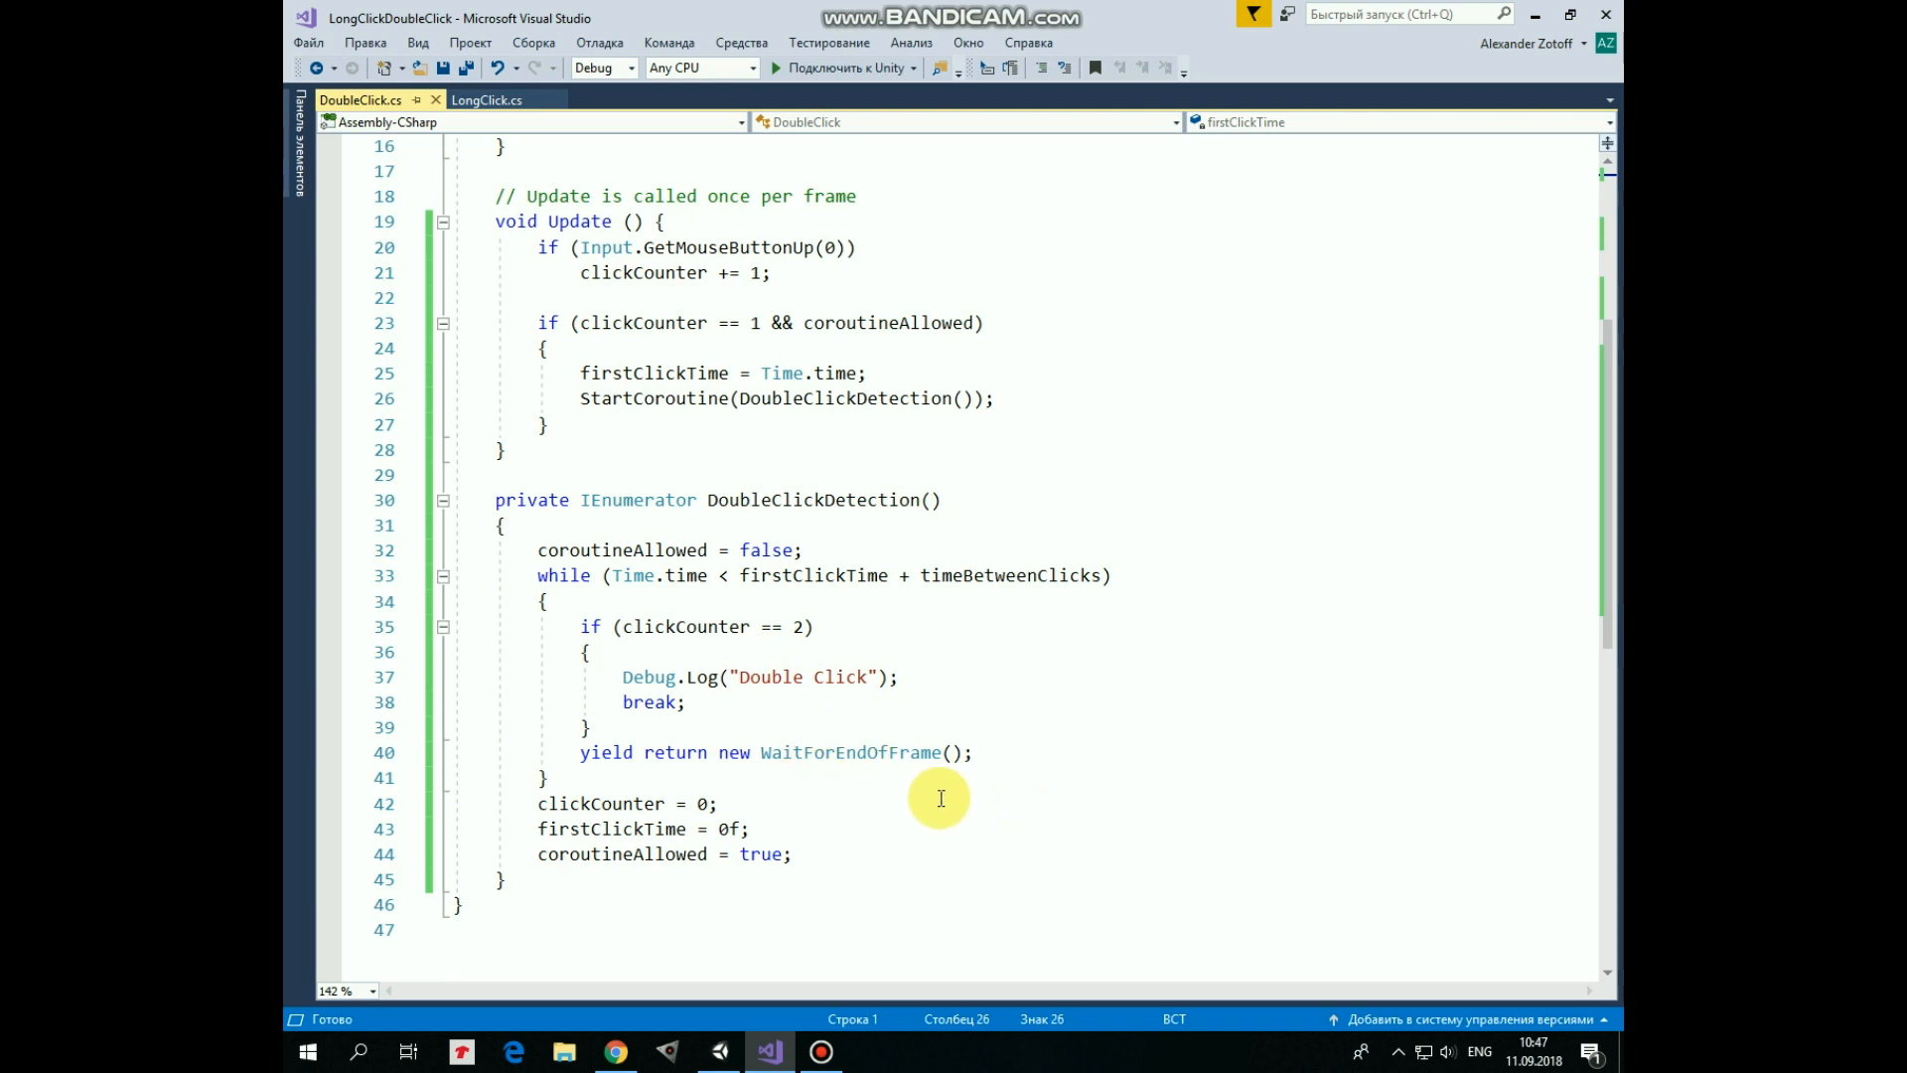
{"action": "mouse_move", "coordinate": [850, 833]}
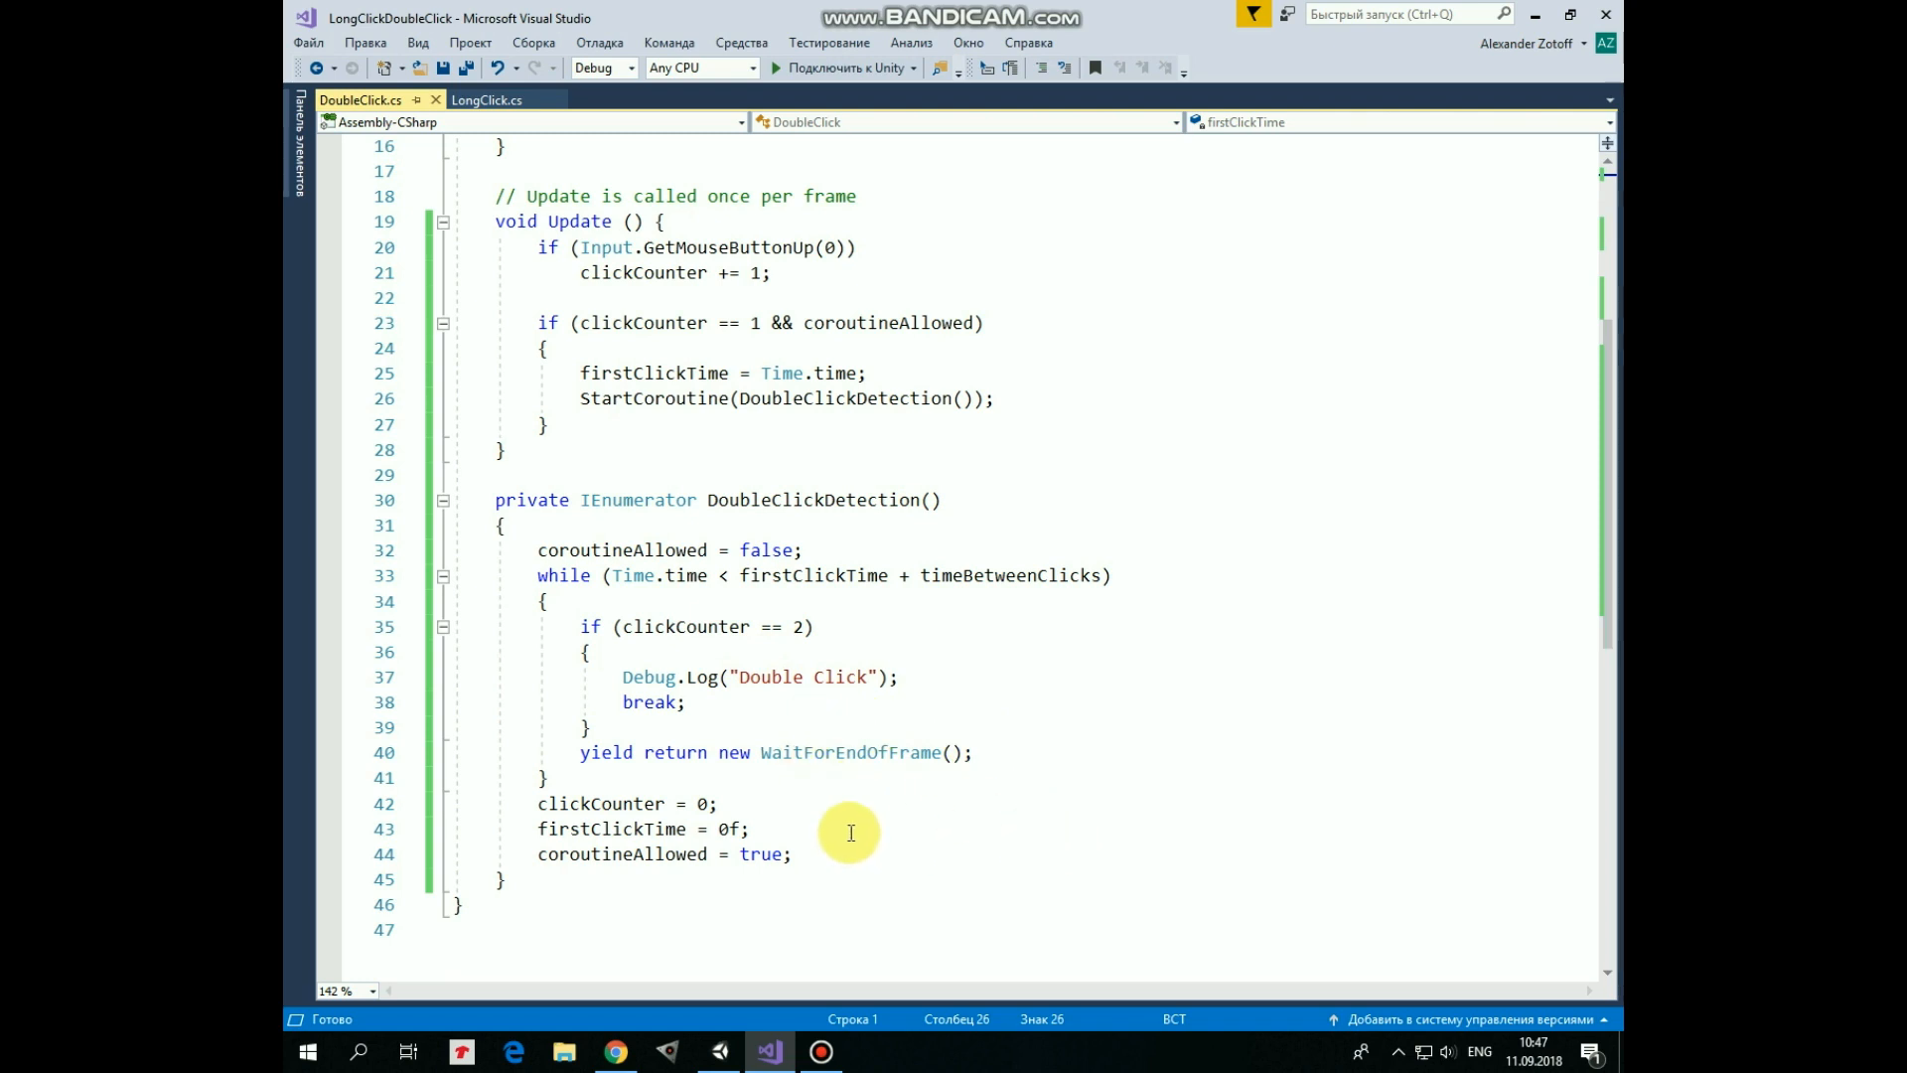
{"action": "mouse_move", "coordinate": [759, 803]}
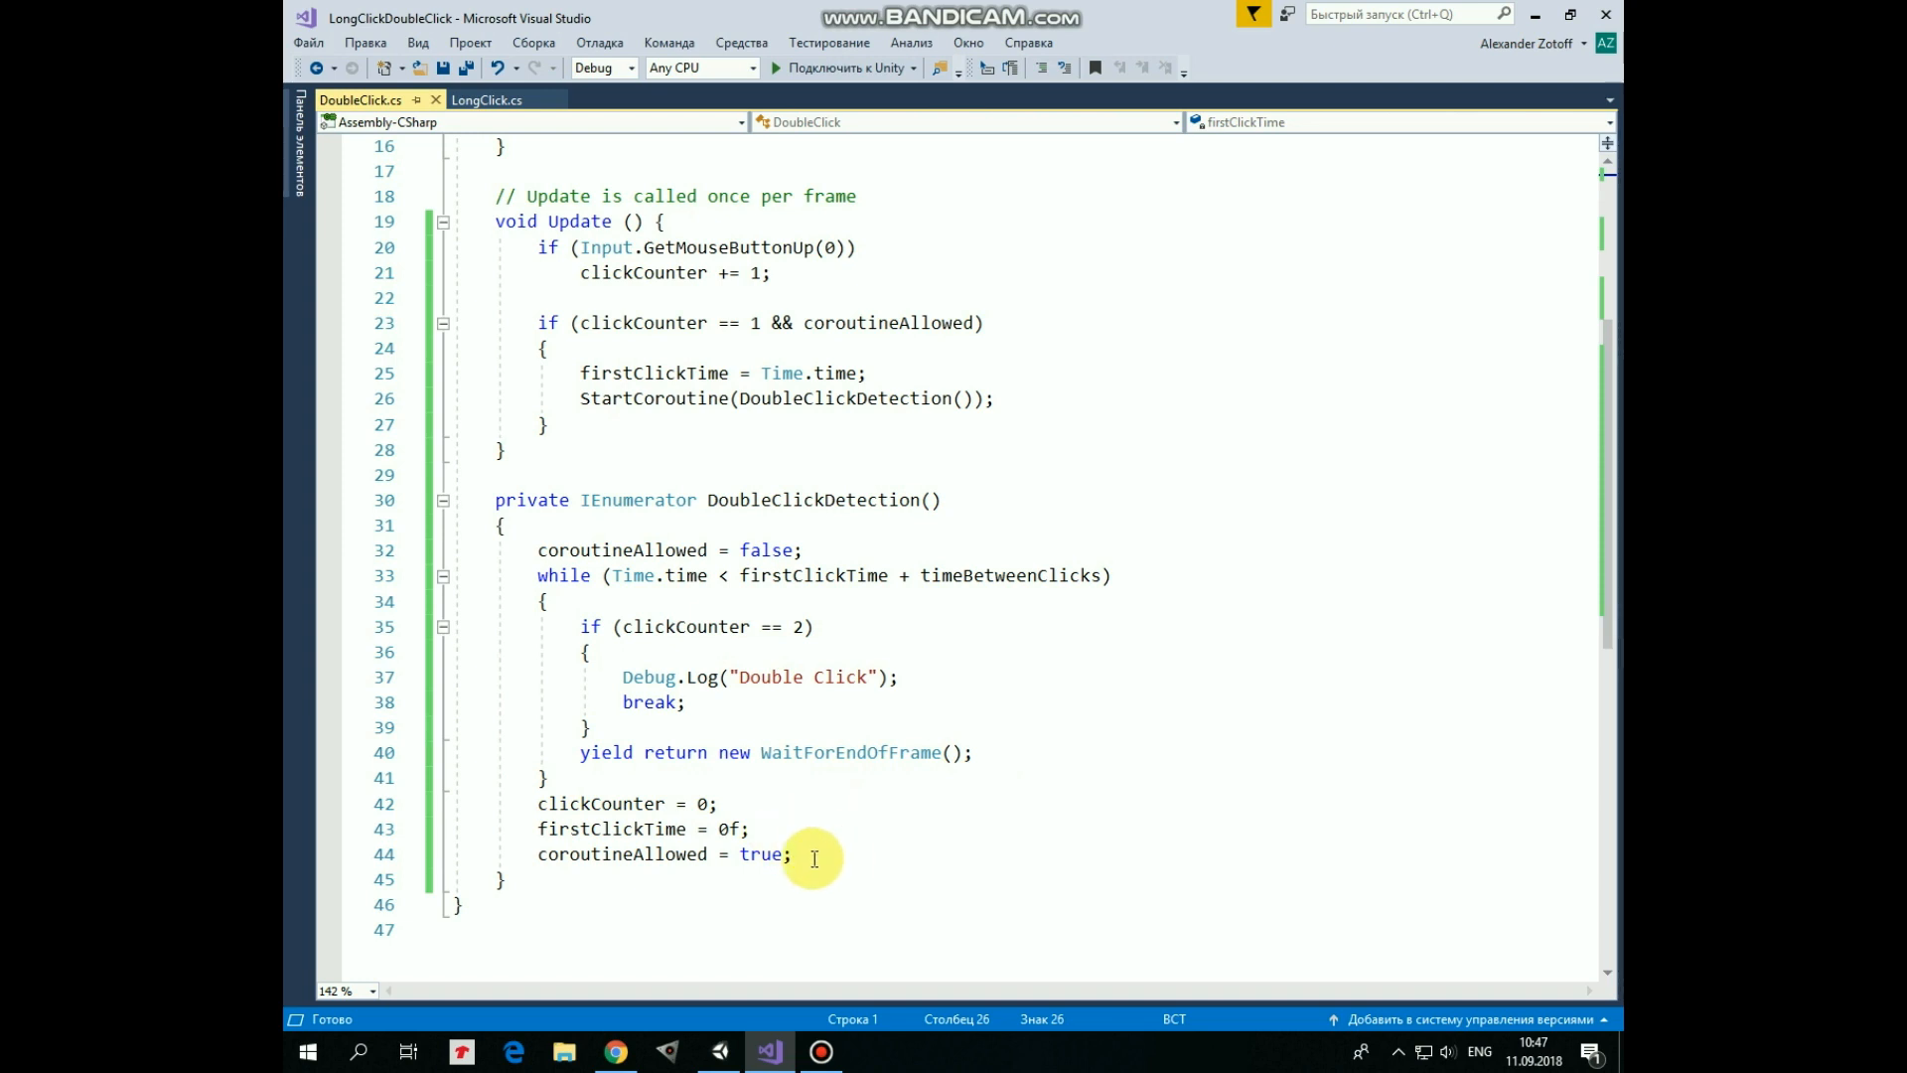
{"action": "mouse_move", "coordinate": [827, 847]}
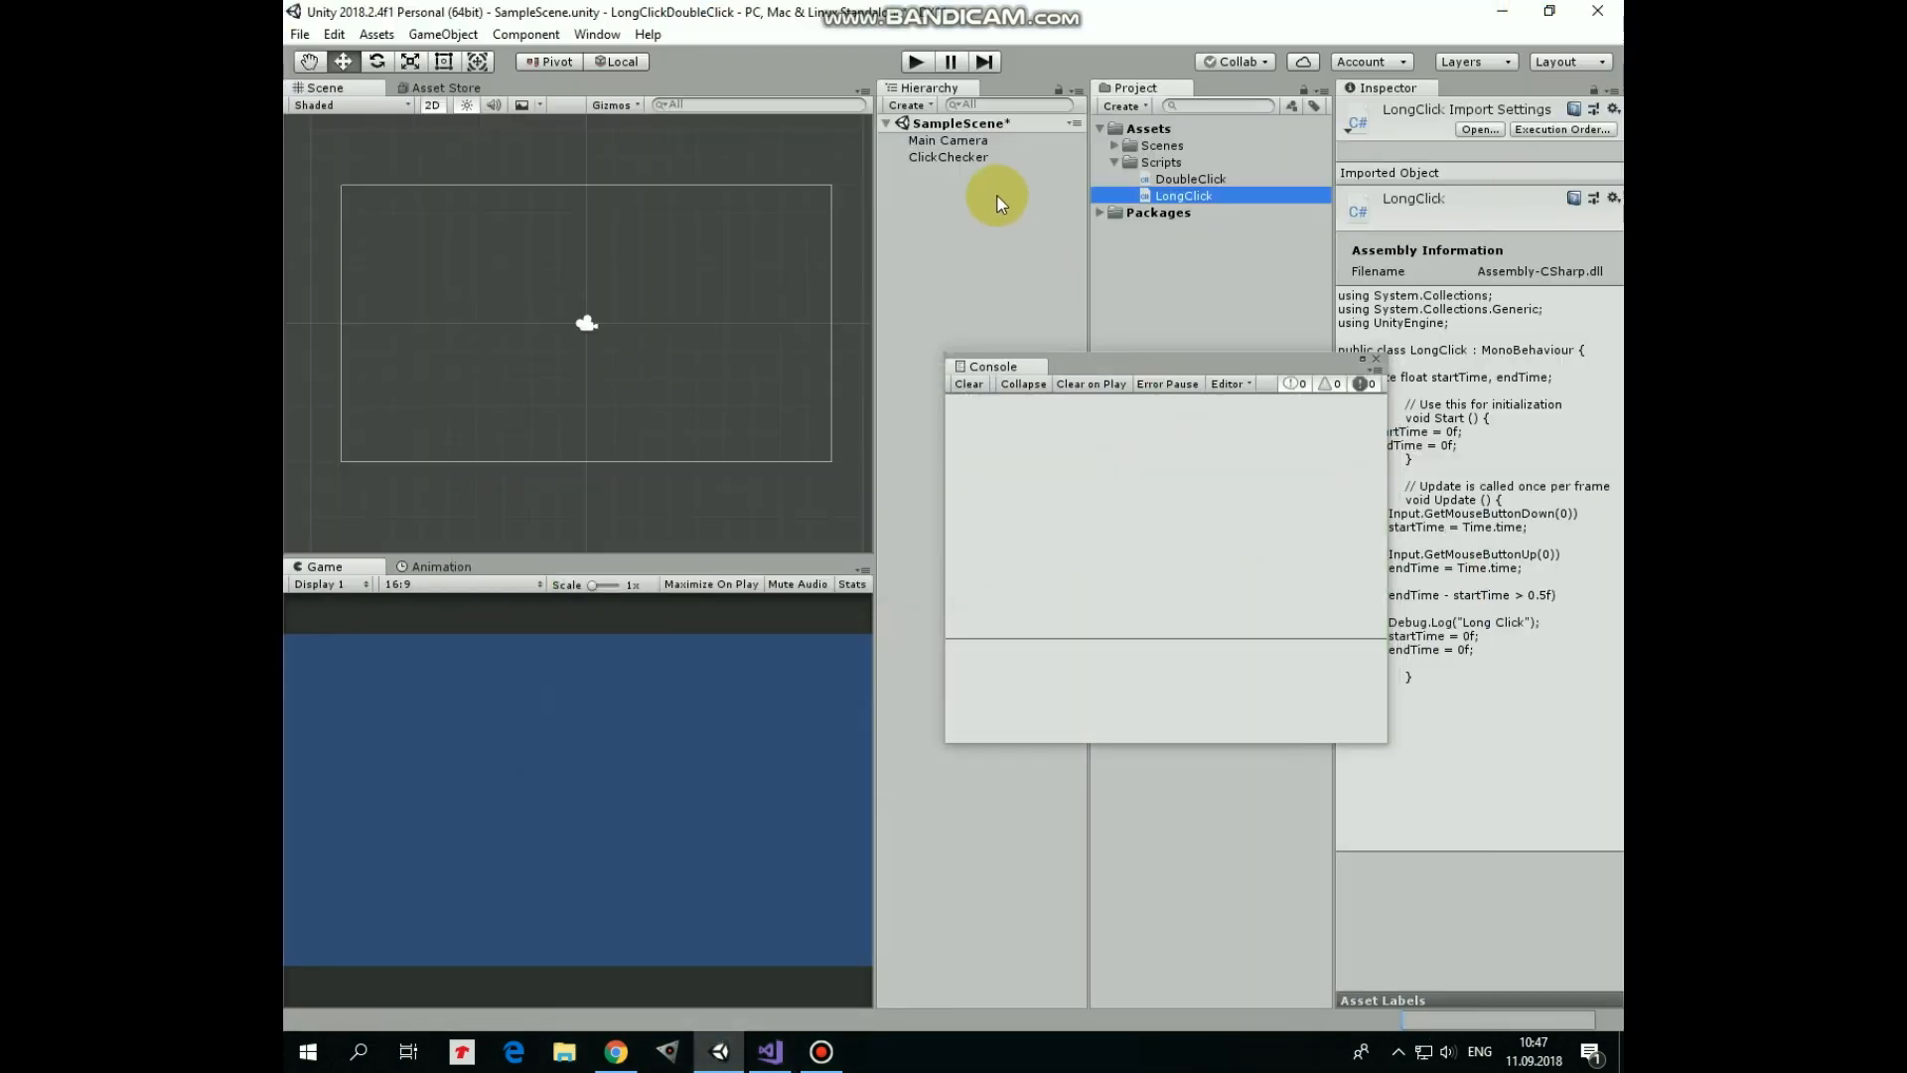
Start Play mode and click in the Game view to trigger the attached click detection scripts.
{"action": "left_click", "coordinate": [950, 157]}
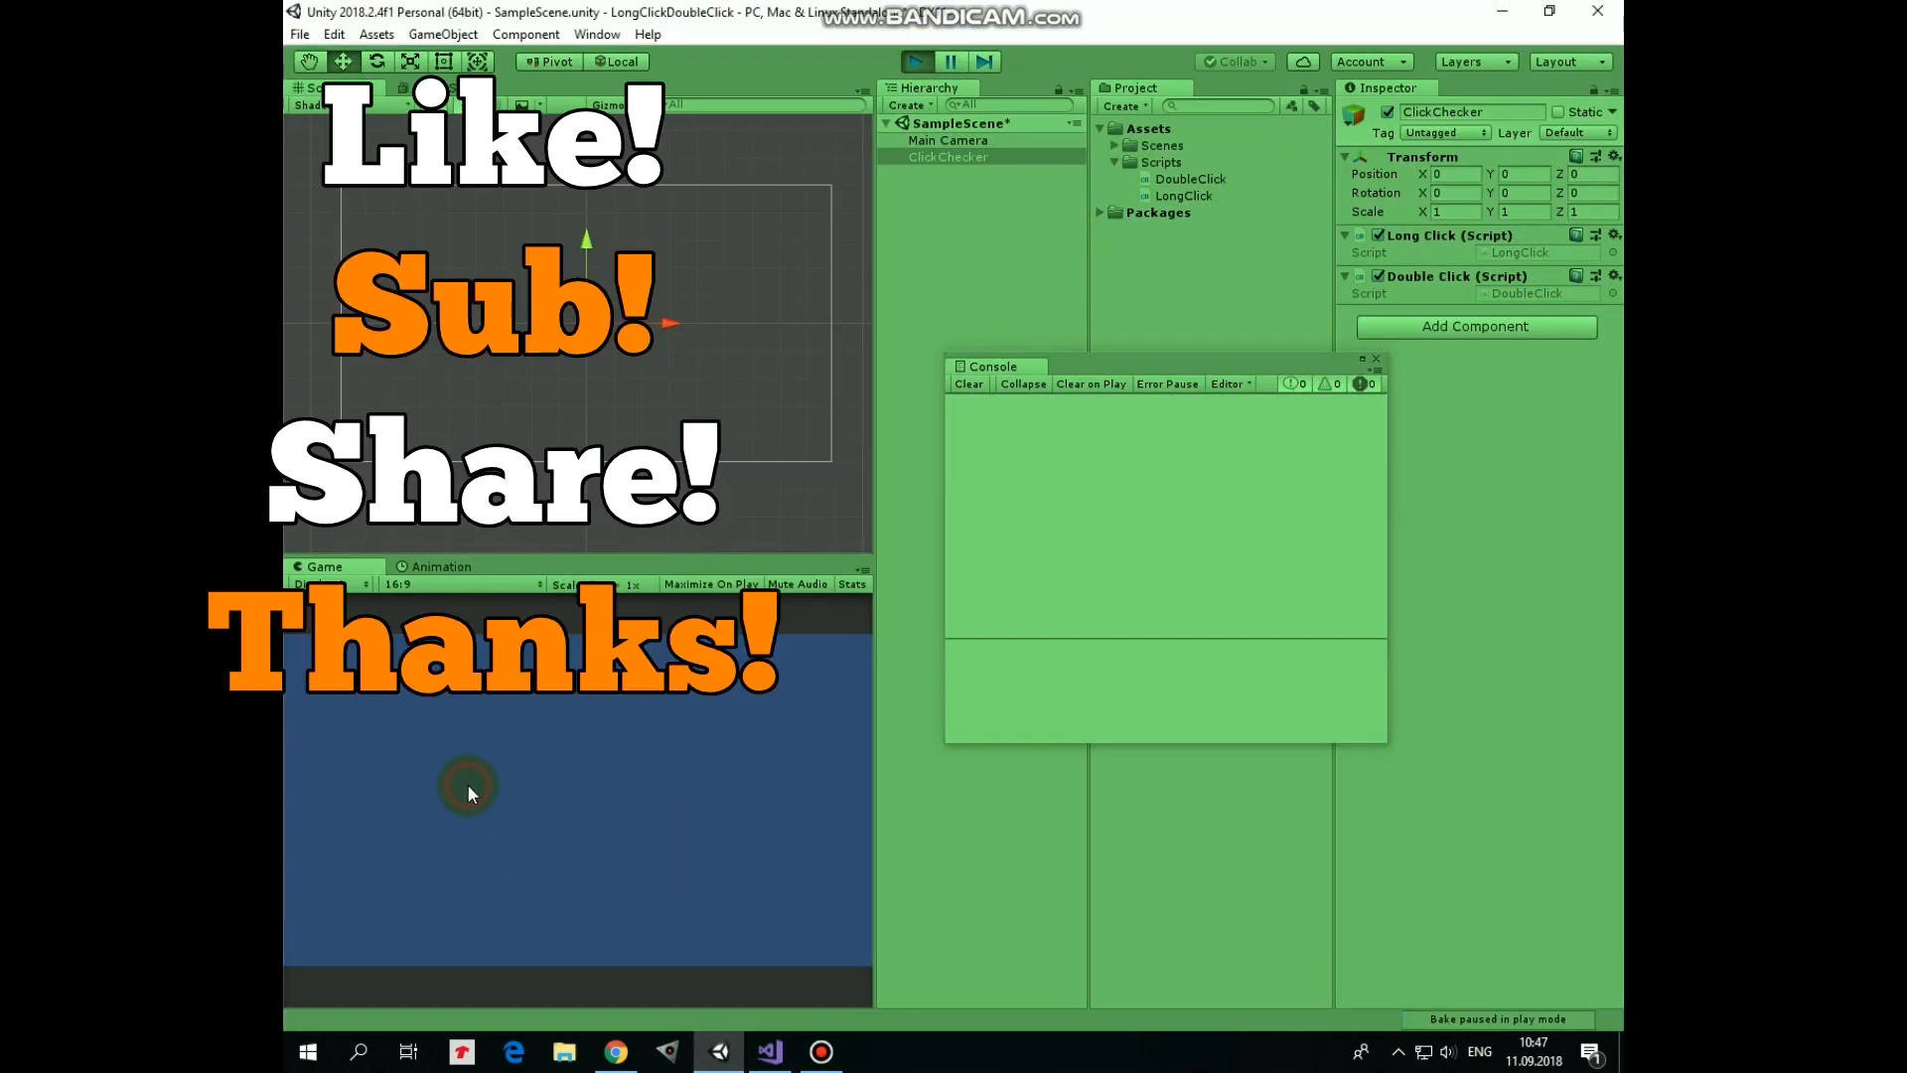
{"action": "left_click", "coordinate": [612, 769]}
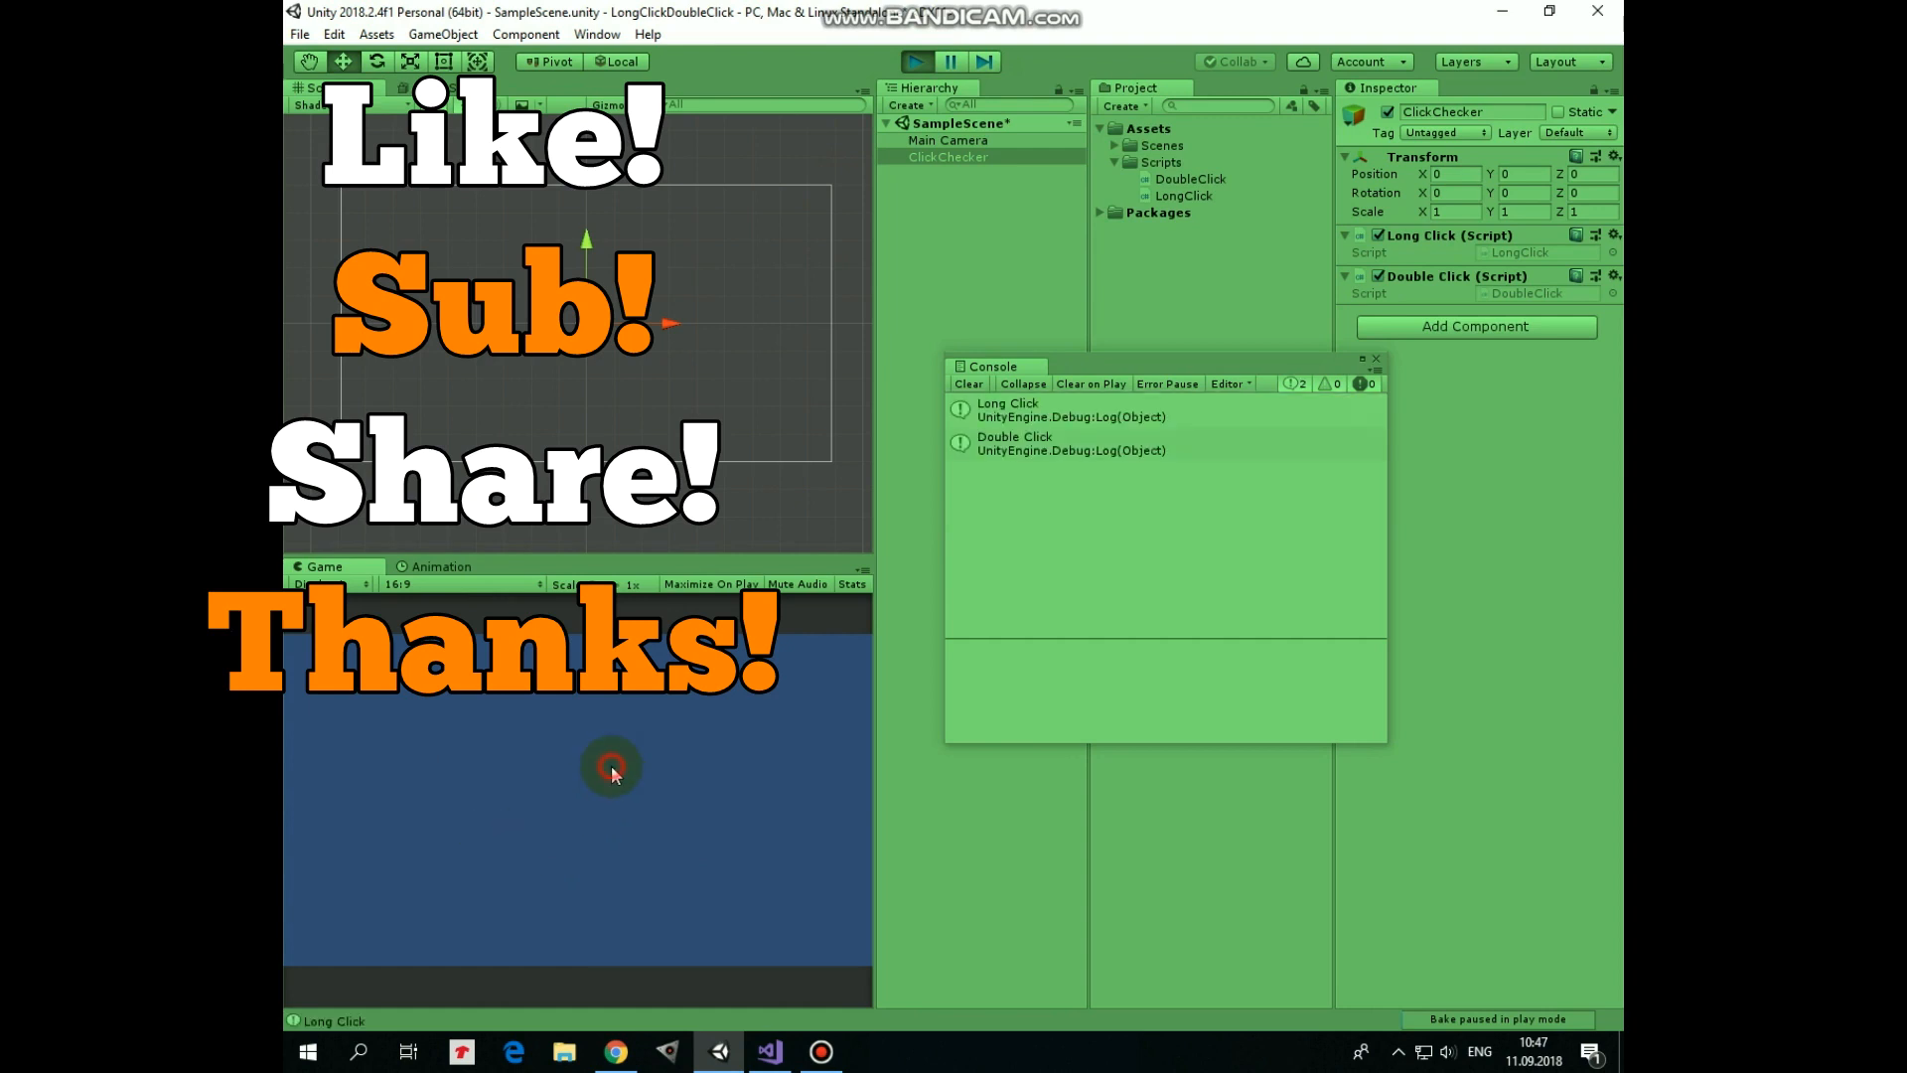